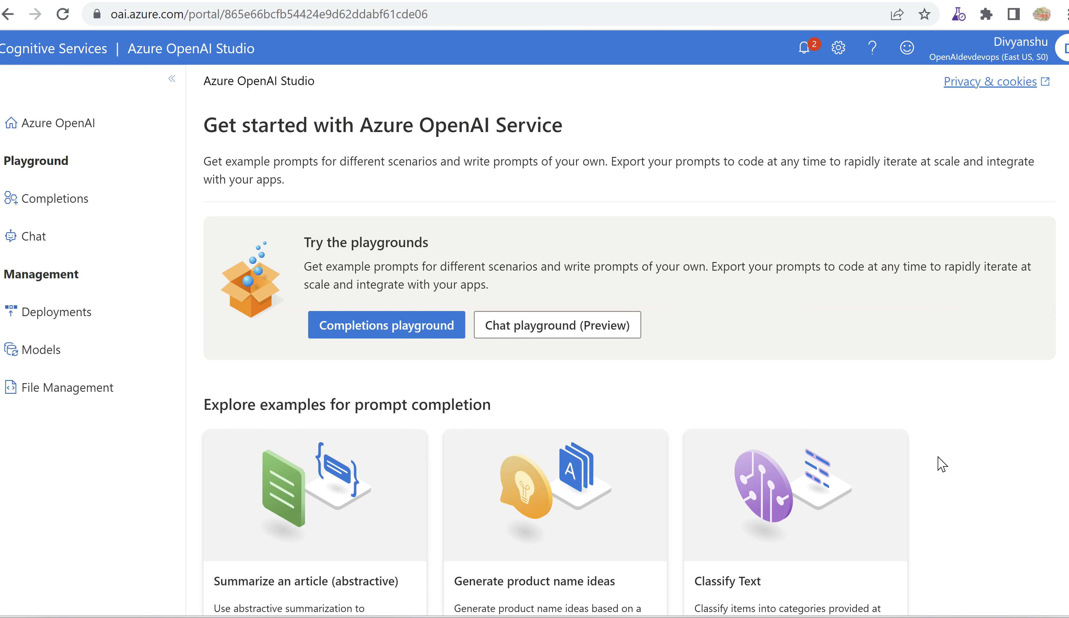
# - Briefly highlight the page heading, then enter the Completions playground with the Davinci deployment
pyautogui.moveTo(282, 124); pyautogui.dragTo(545, 125)
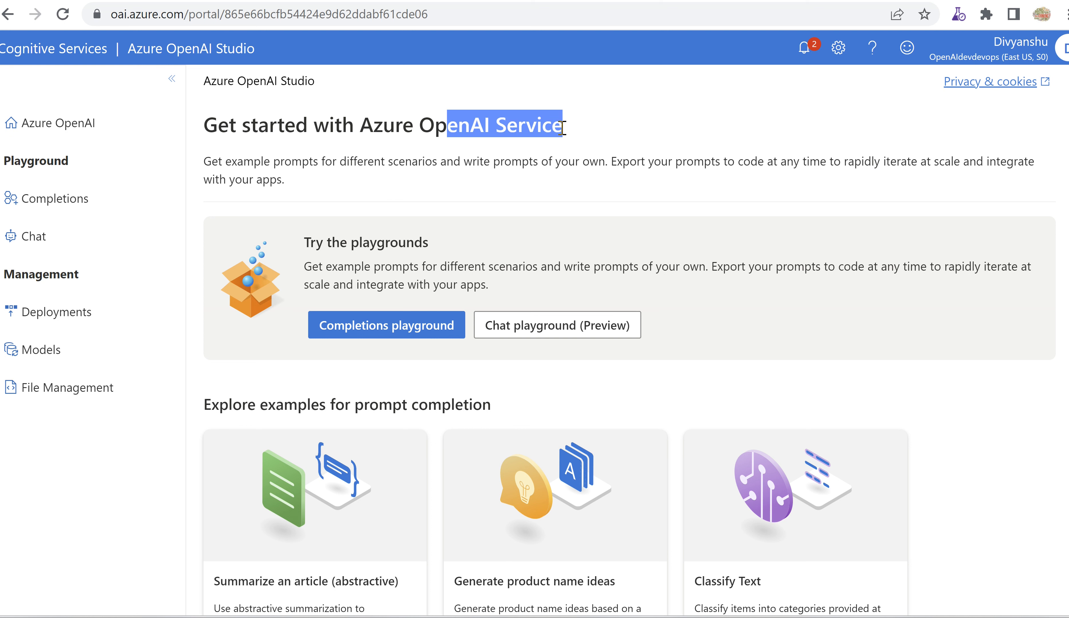
pyautogui.click(559, 125)
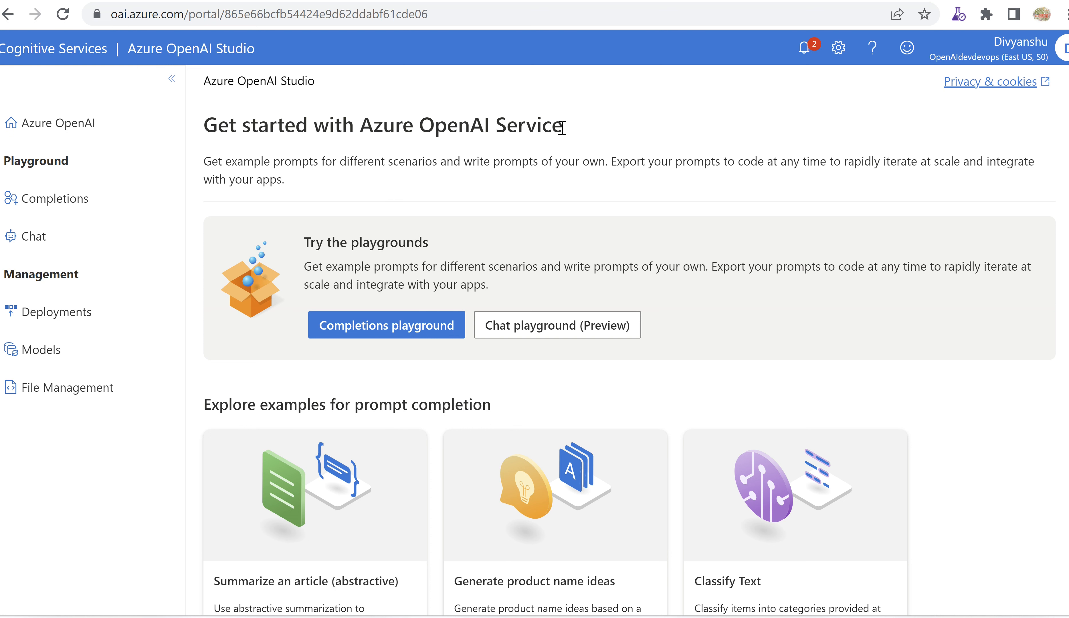
pyautogui.moveTo(43, 176)
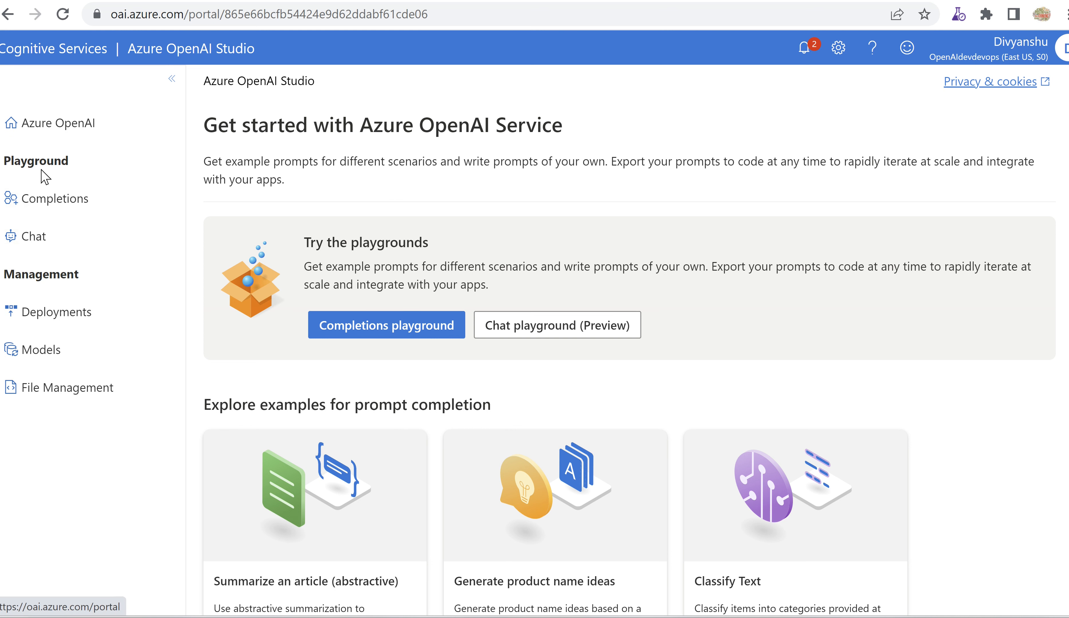
pyautogui.click(386, 325)
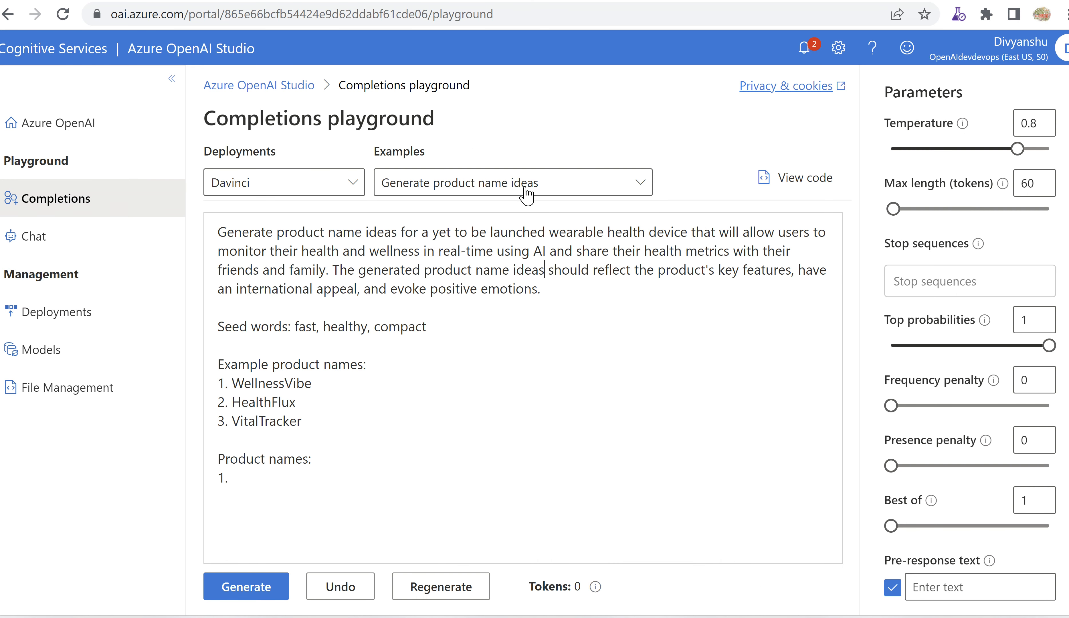
# - Load the Classify Text news-headline example from the Examples list (temperature 0)
pyautogui.click(511, 182)
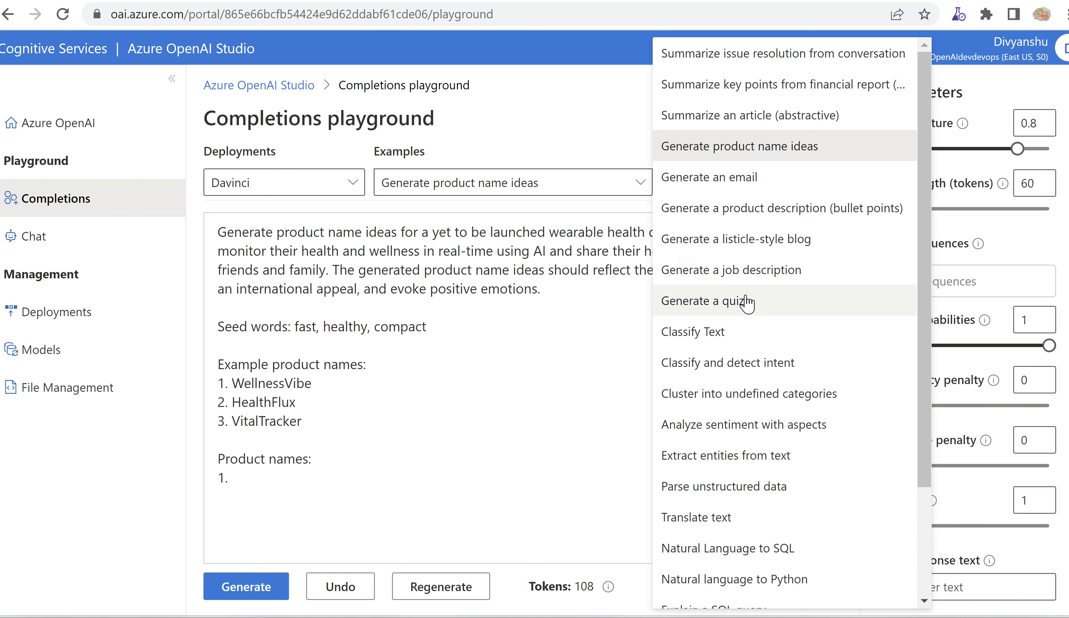
pyautogui.moveTo(748, 362)
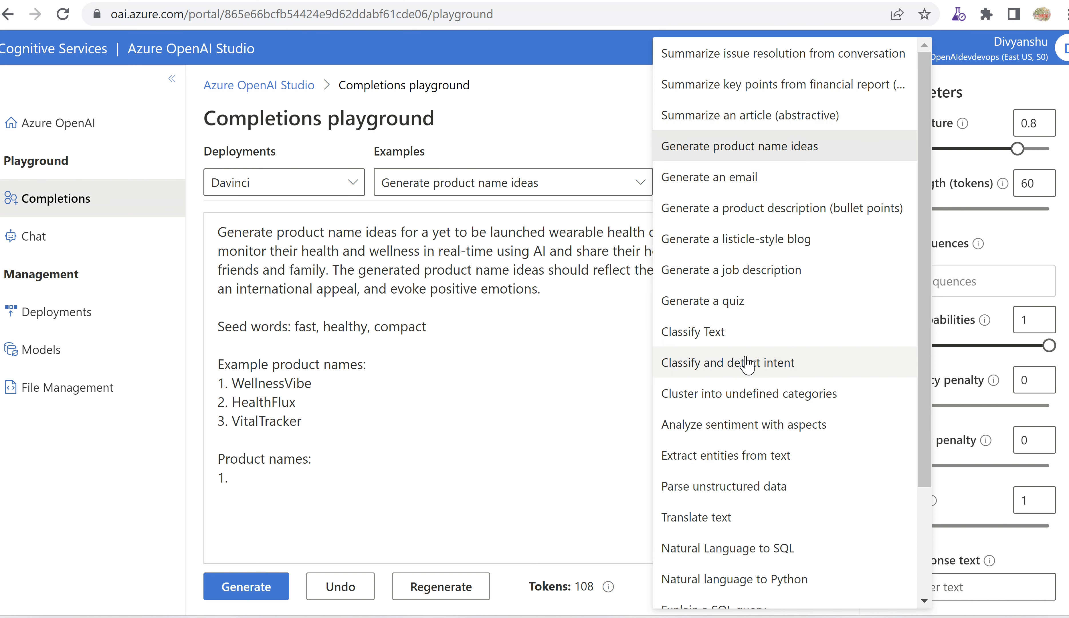
pyautogui.moveTo(739, 367)
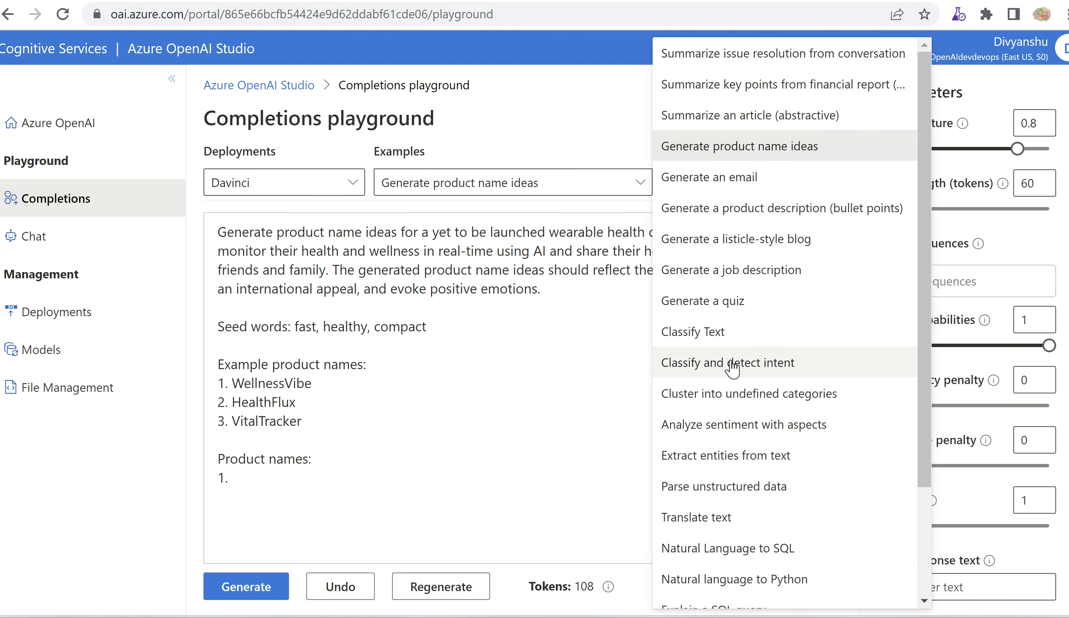
pyautogui.click(693, 331)
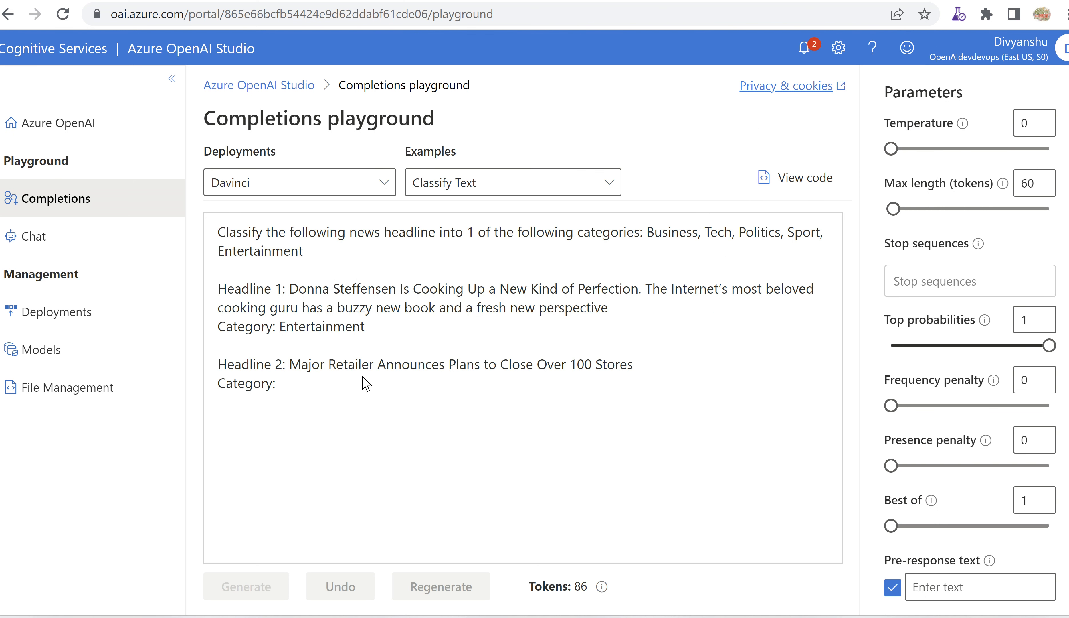
# - Generate Headline 2's category (Business), undo it, then regenerate the same Business result
pyautogui.click(246, 586)
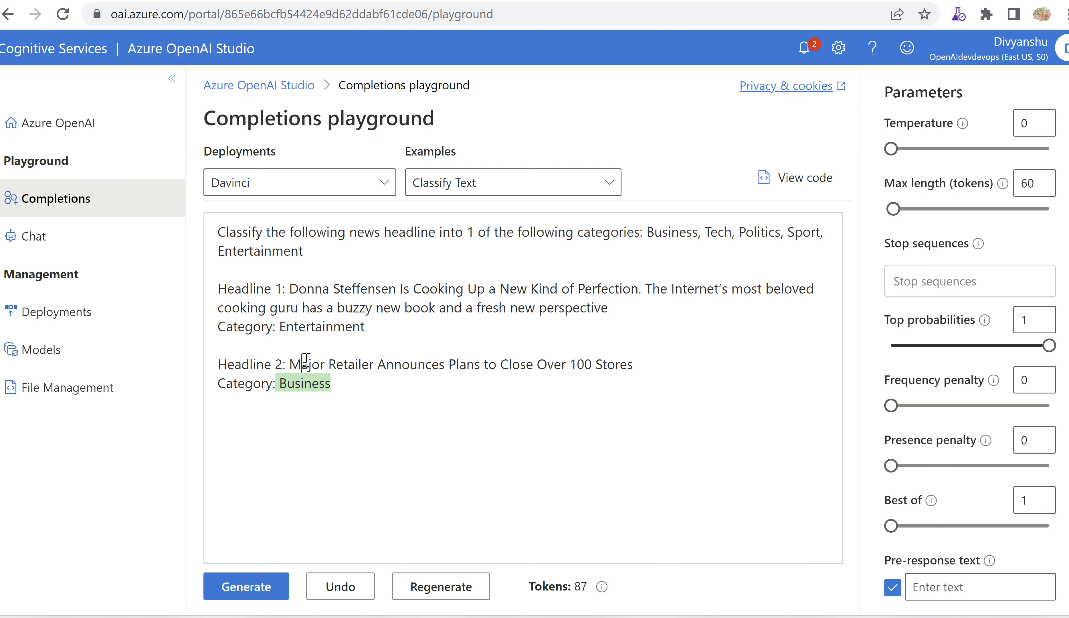
pyautogui.moveTo(296, 364); pyautogui.dragTo(467, 364)
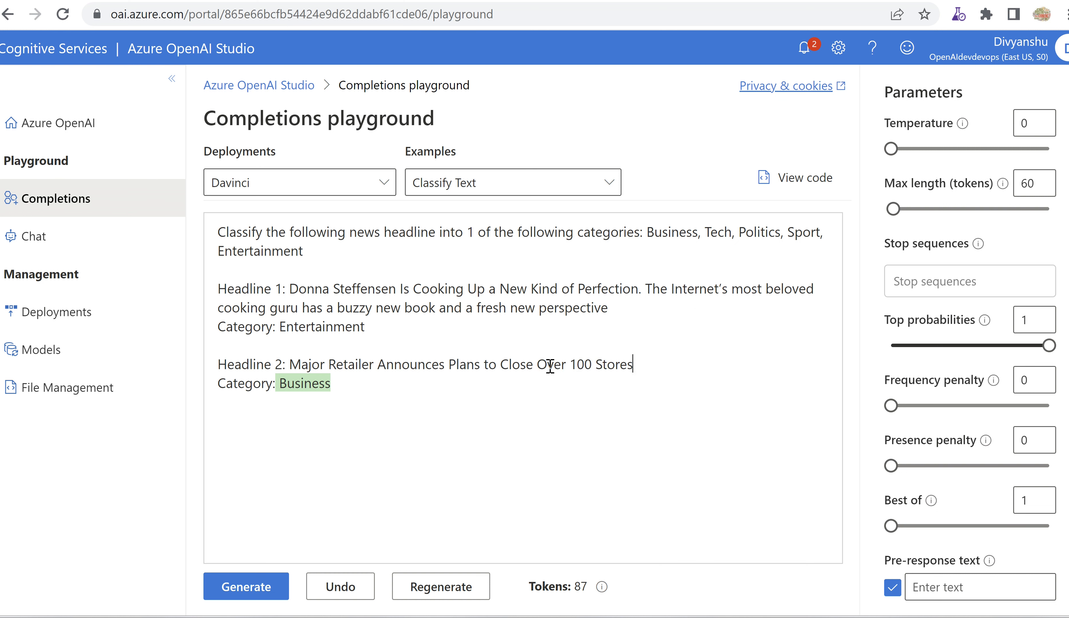
pyautogui.doubleClick(247, 364)
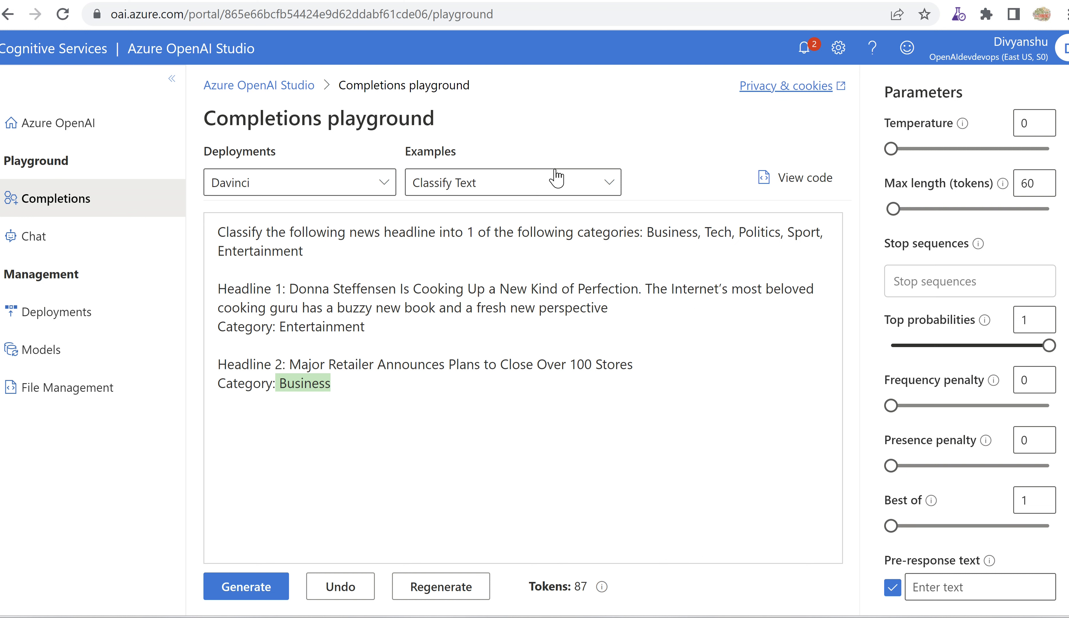
pyautogui.moveTo(380, 226)
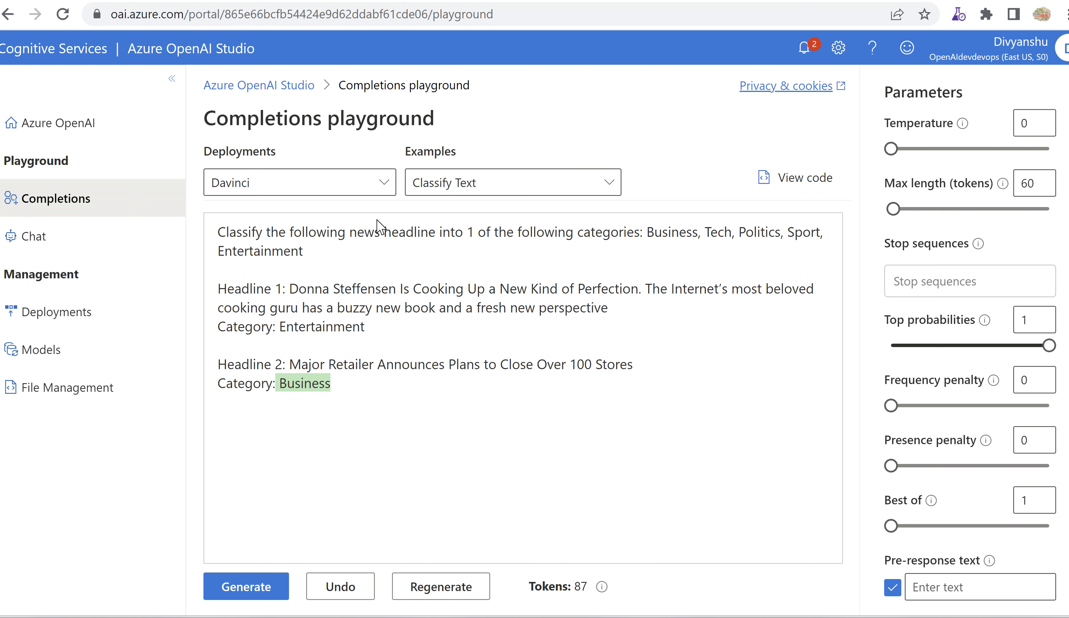
pyautogui.moveTo(560, 322)
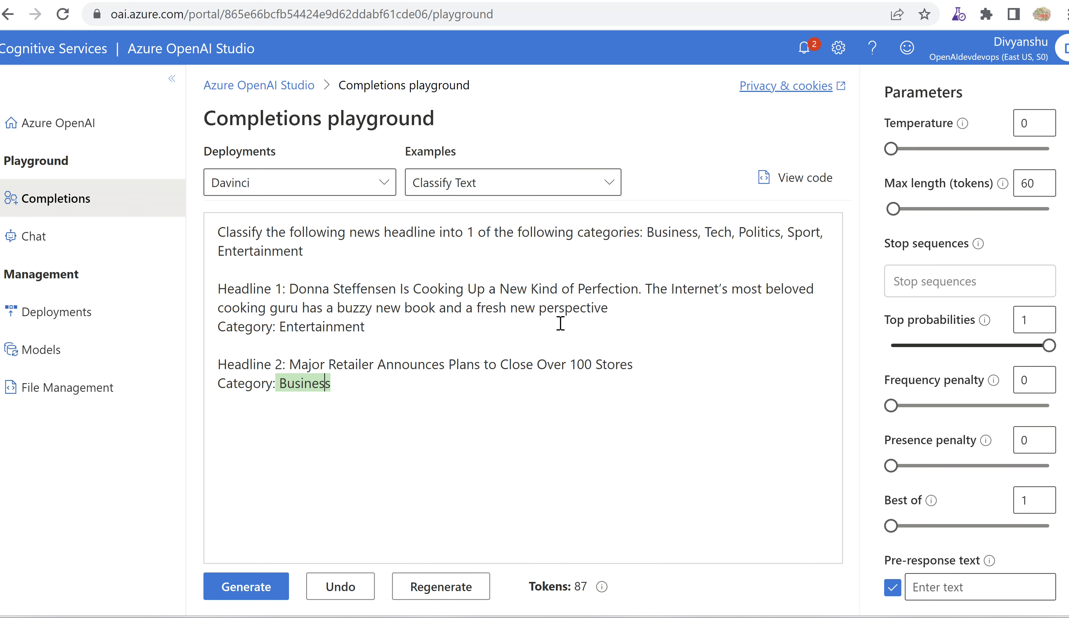
pyautogui.moveTo(391, 382)
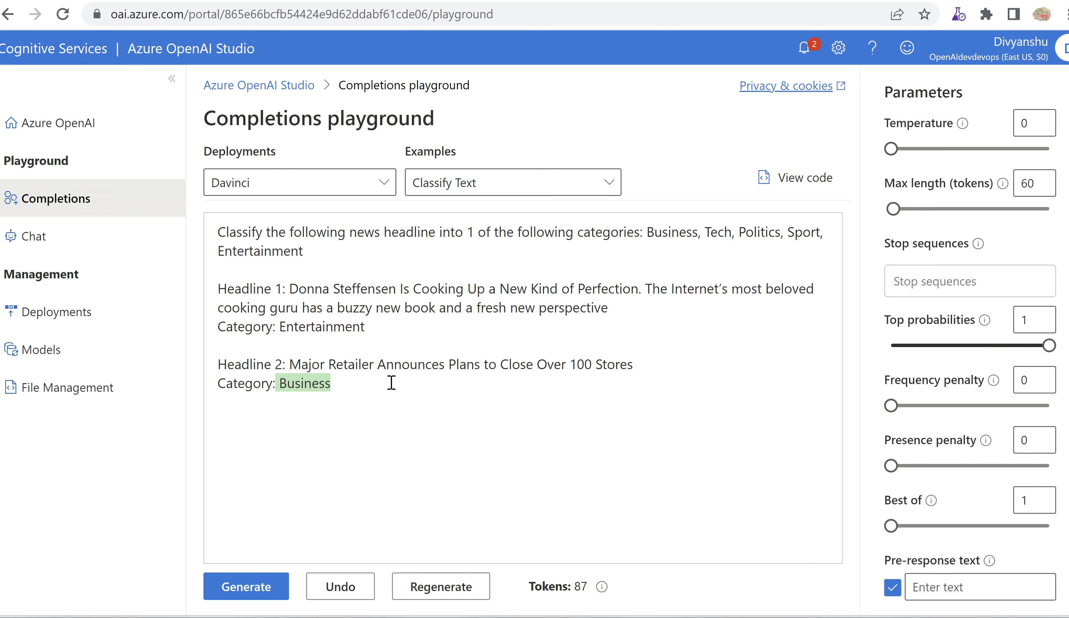
pyautogui.click(339, 585)
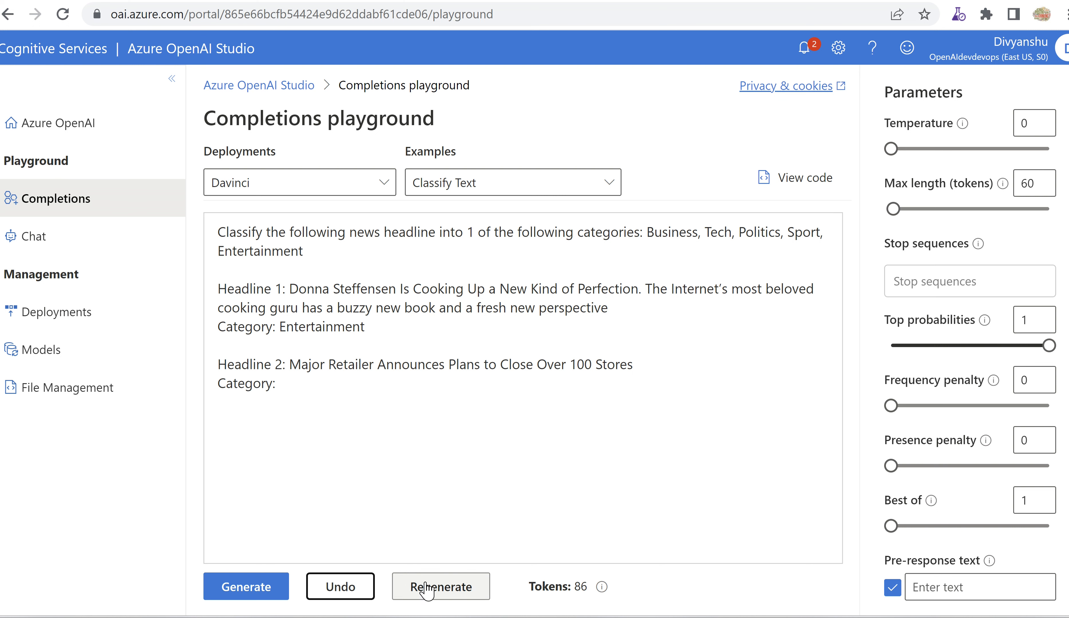
pyautogui.click(441, 586)
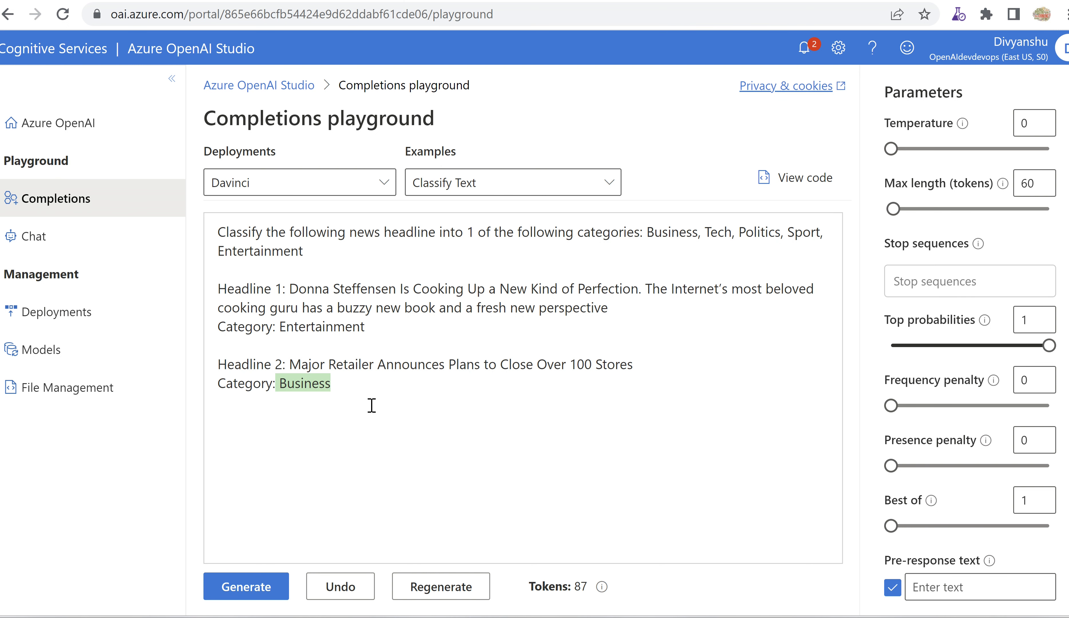
pyautogui.moveTo(347, 407)
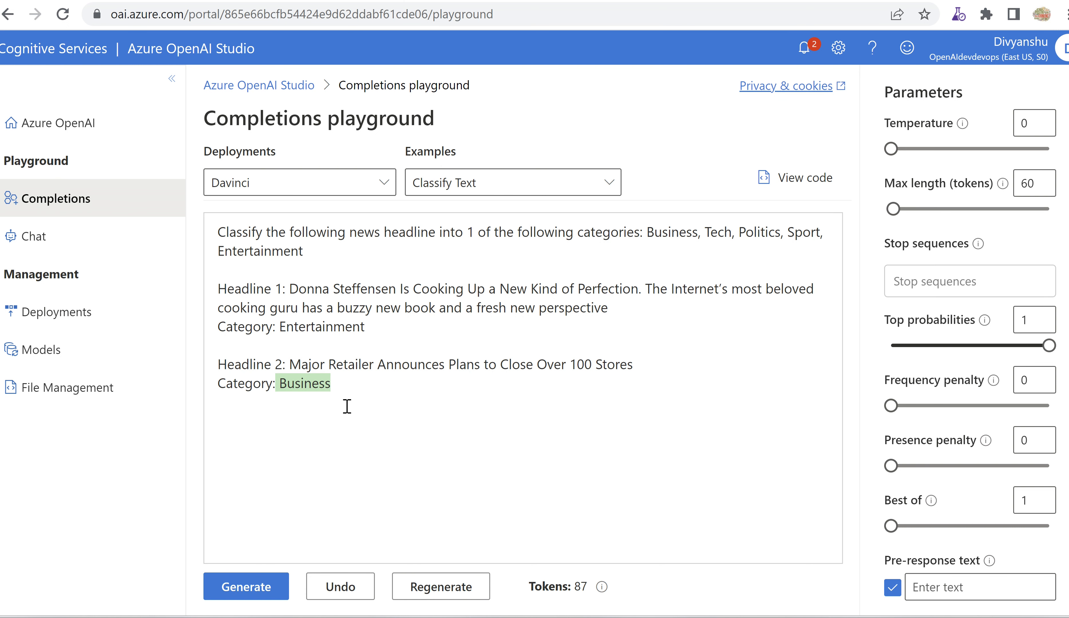
pyautogui.moveTo(552, 442)
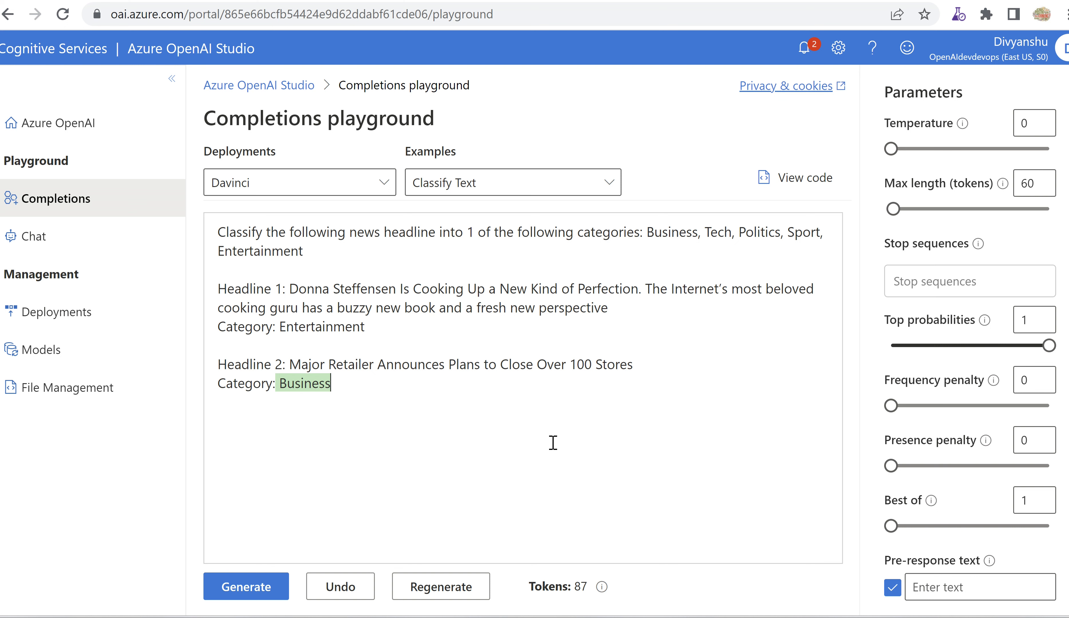
pyautogui.moveTo(956, 512)
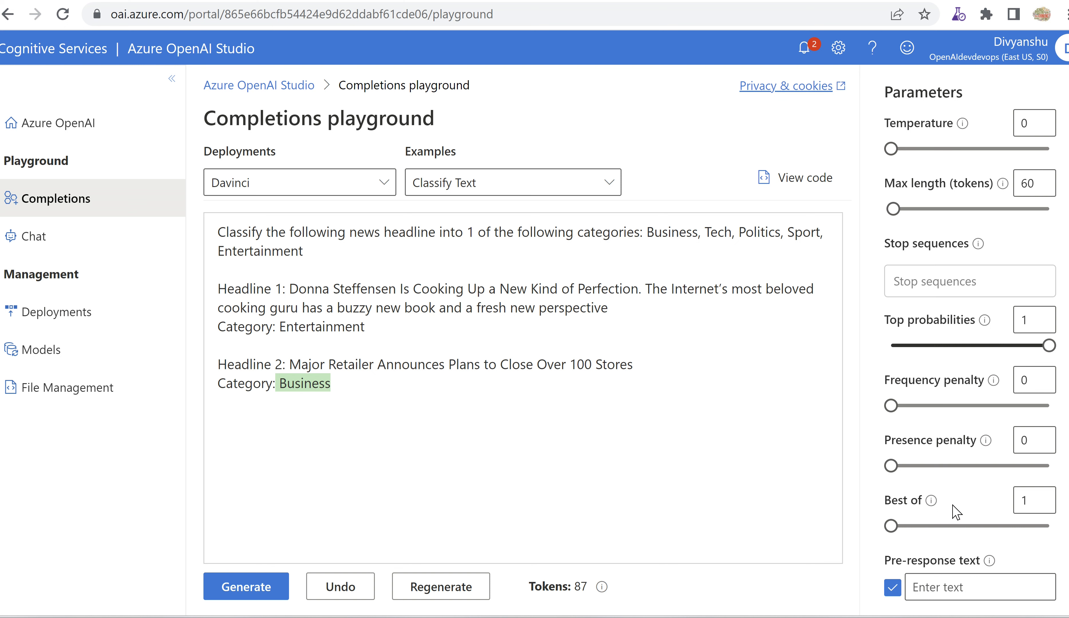
pyautogui.moveTo(960, 124)
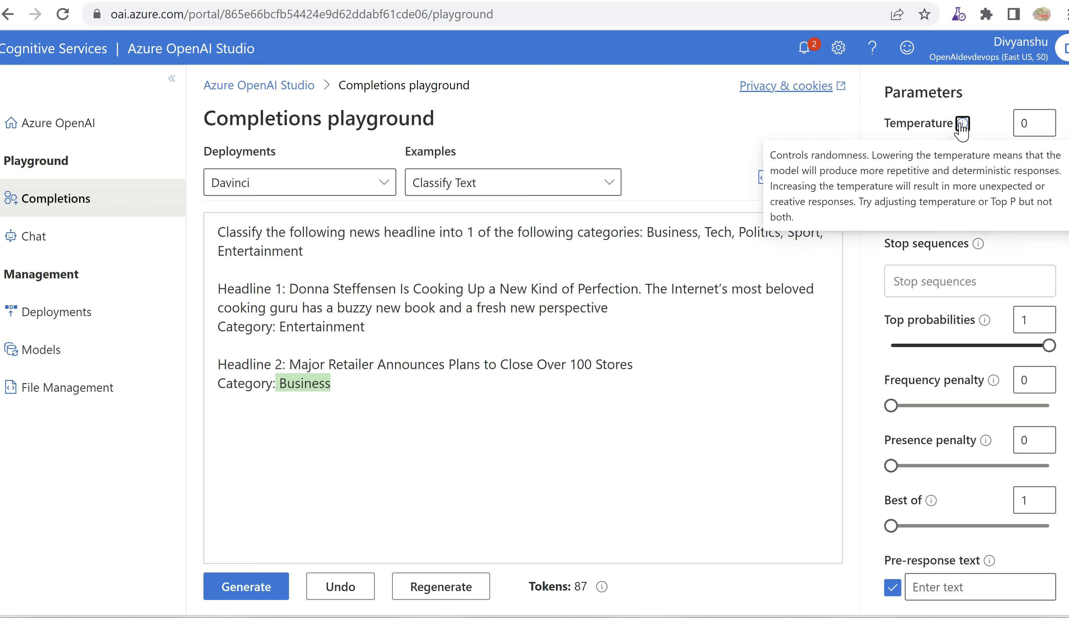
pyautogui.moveTo(850, 128)
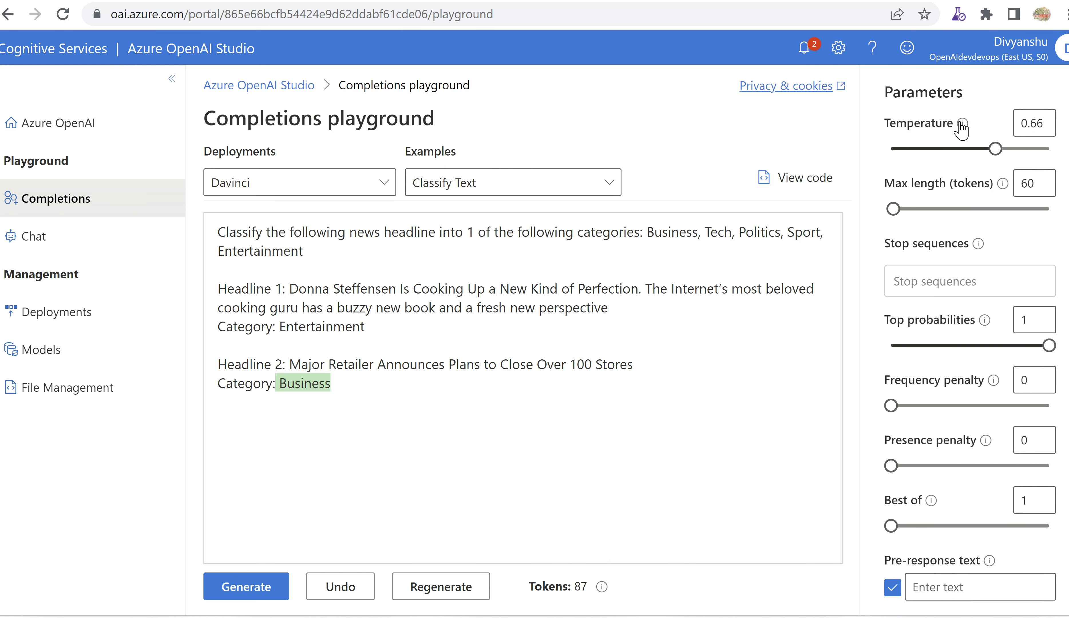
pyautogui.moveTo(960, 124)
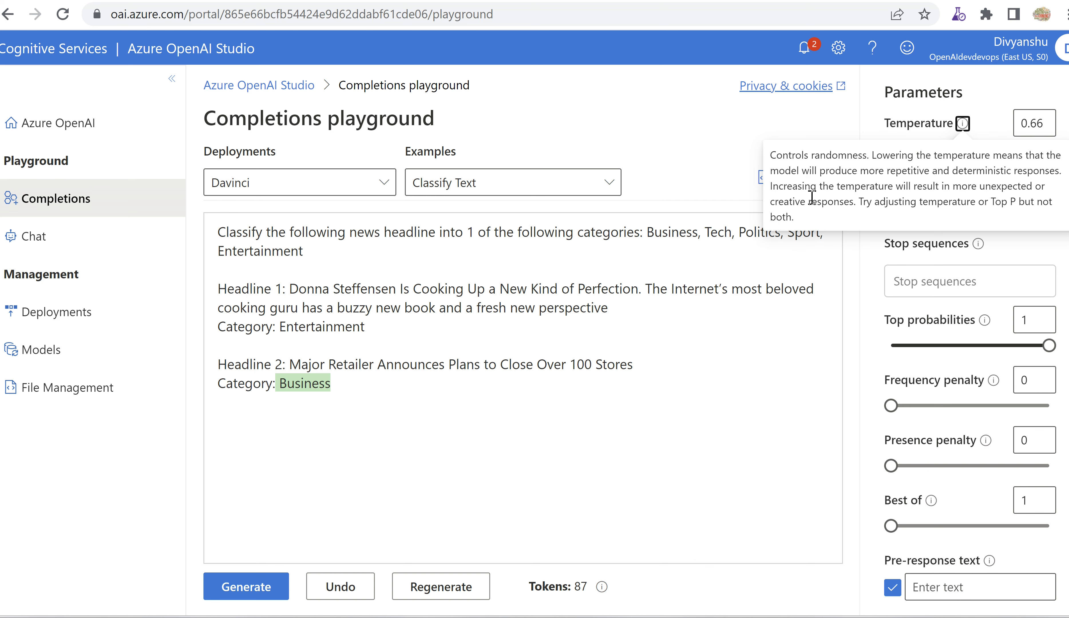
pyautogui.moveTo(904, 178)
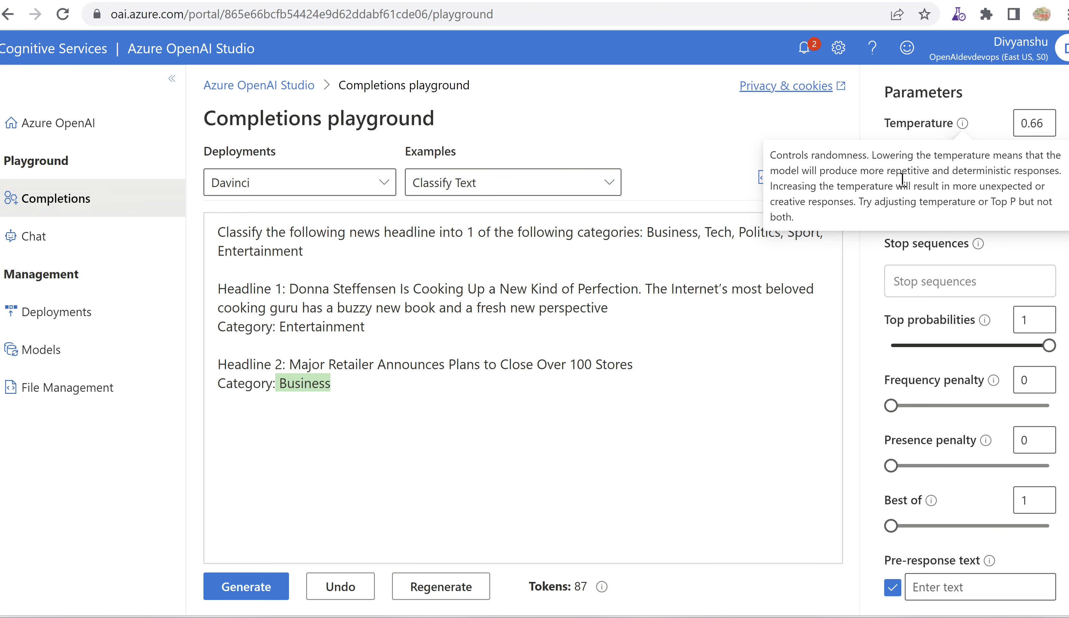
pyautogui.moveTo(891, 155); pyautogui.dragTo(993, 156)
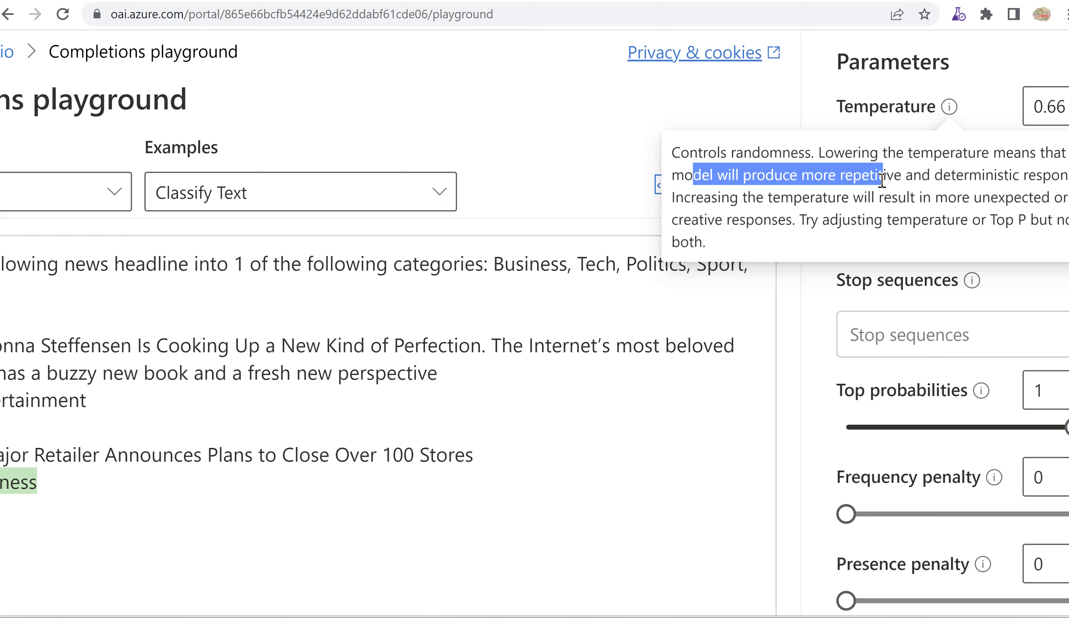
pyautogui.moveTo(813, 193)
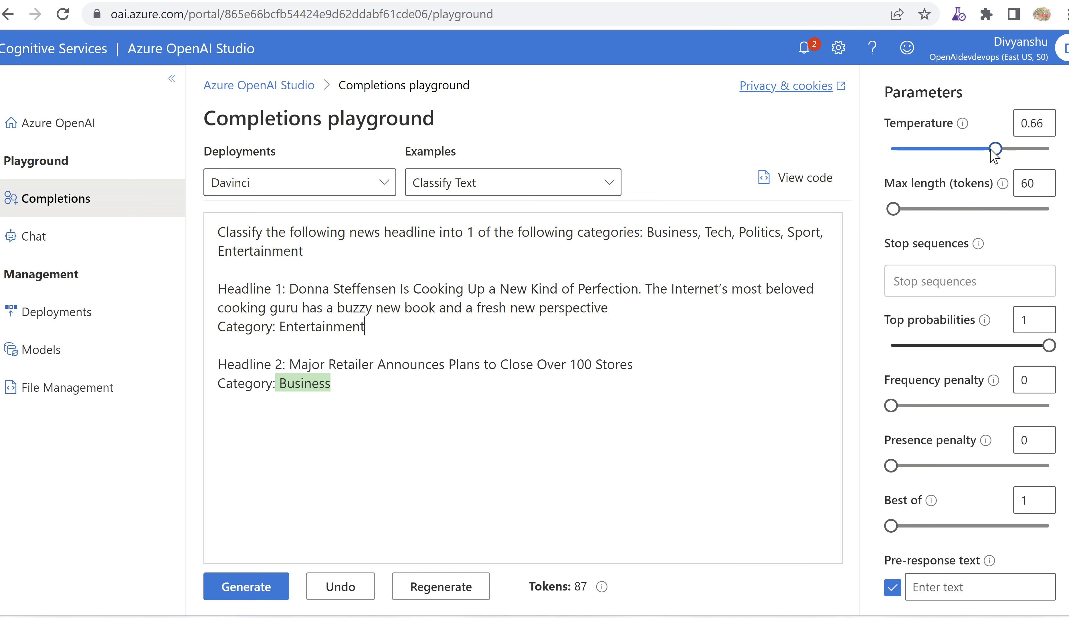
pyautogui.moveTo(996, 149); pyautogui.dragTo(891, 149)
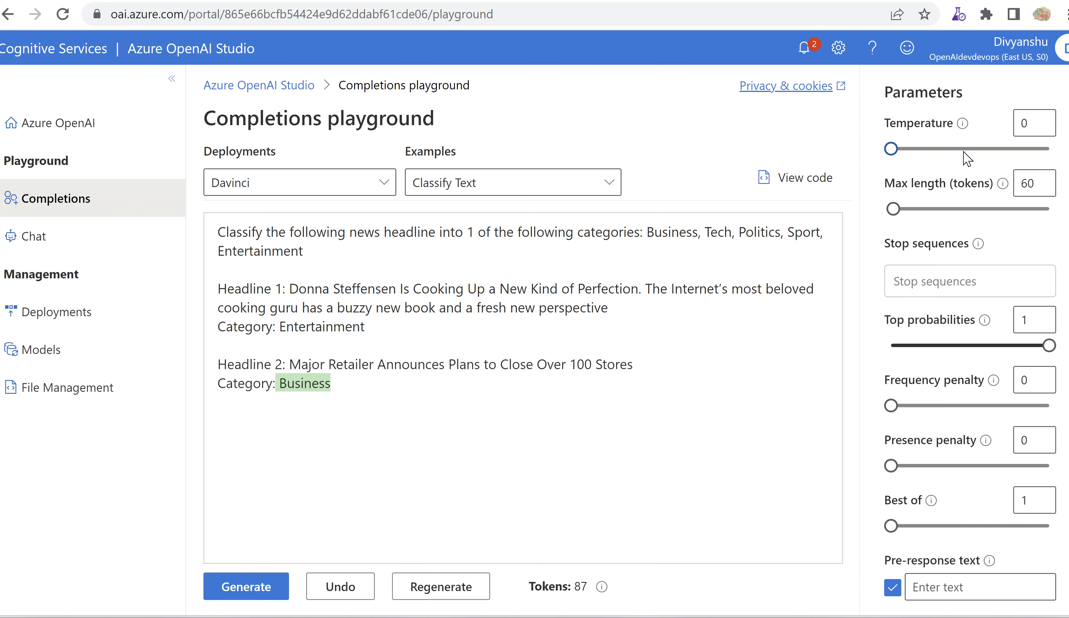
pyautogui.moveTo(985, 155)
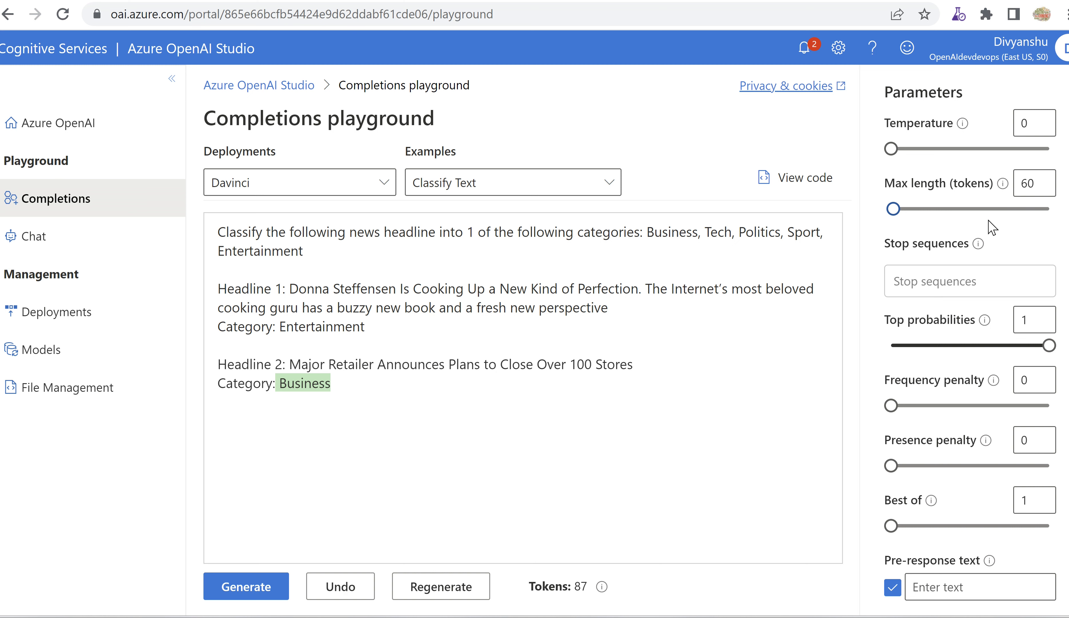
# - Drag Max length (tokens) to about 2300, up to 4000, then down to 1 token
pyautogui.click(1035, 182)
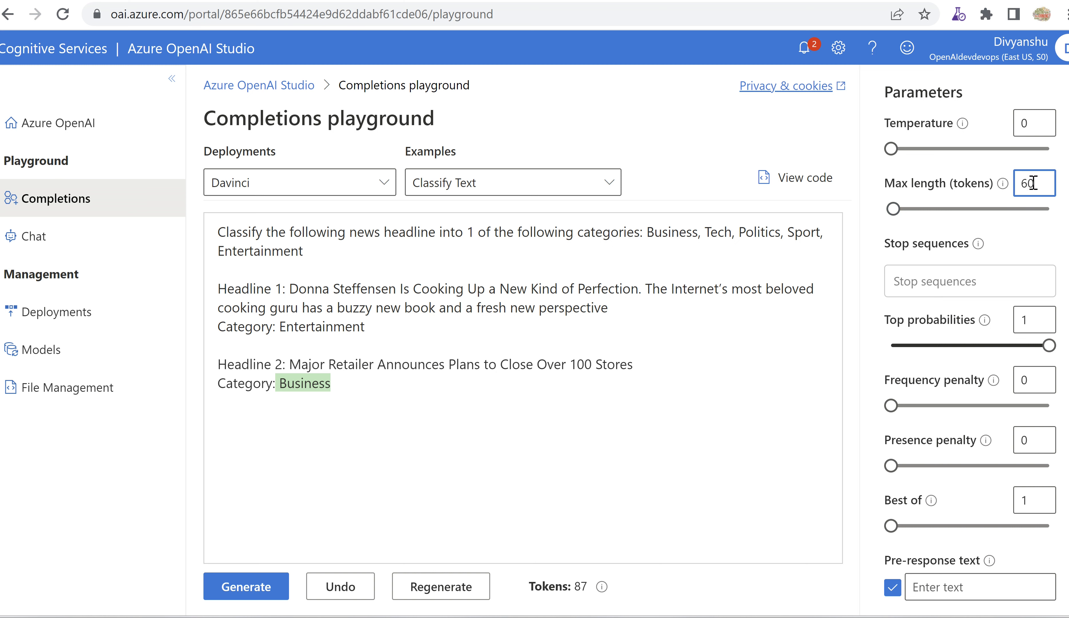
pyautogui.moveTo(1009, 183)
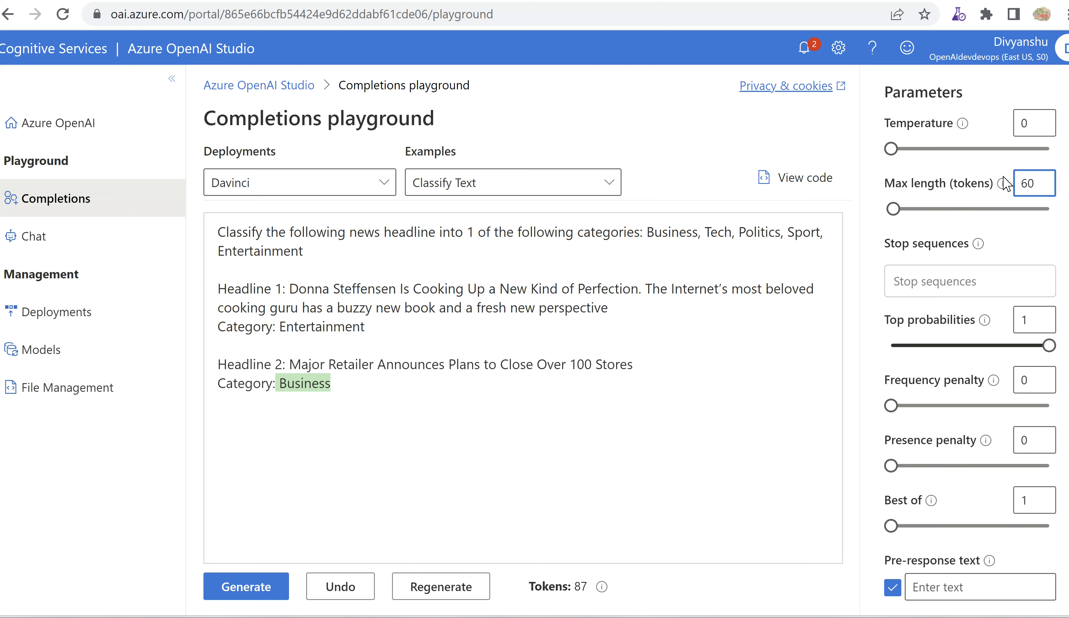
pyautogui.moveTo(997, 182)
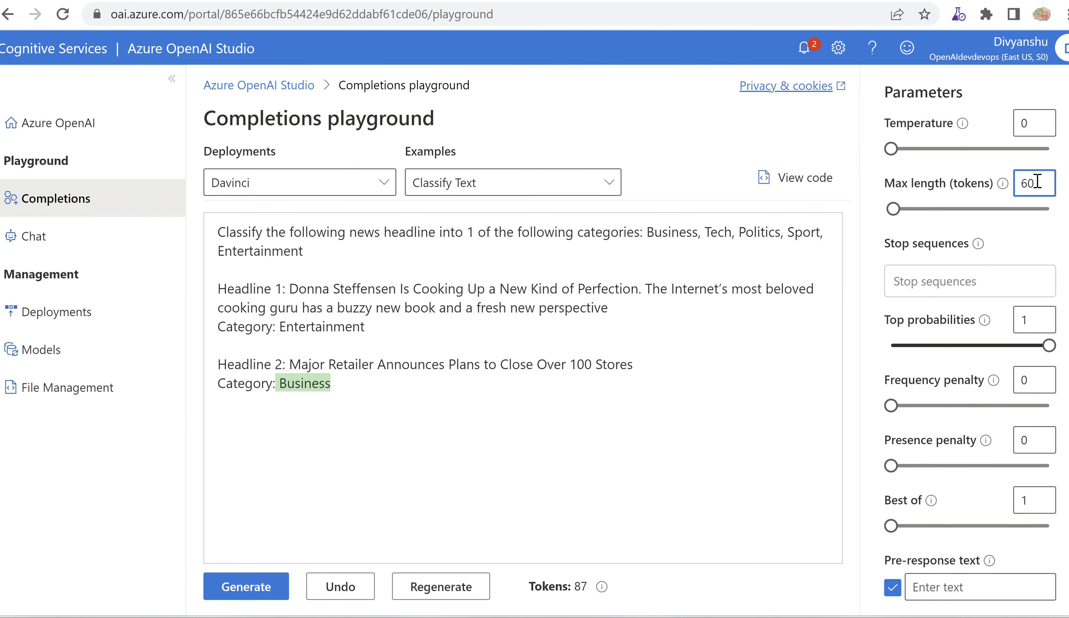
pyautogui.moveTo(909, 209); pyautogui.dragTo(1001, 208)
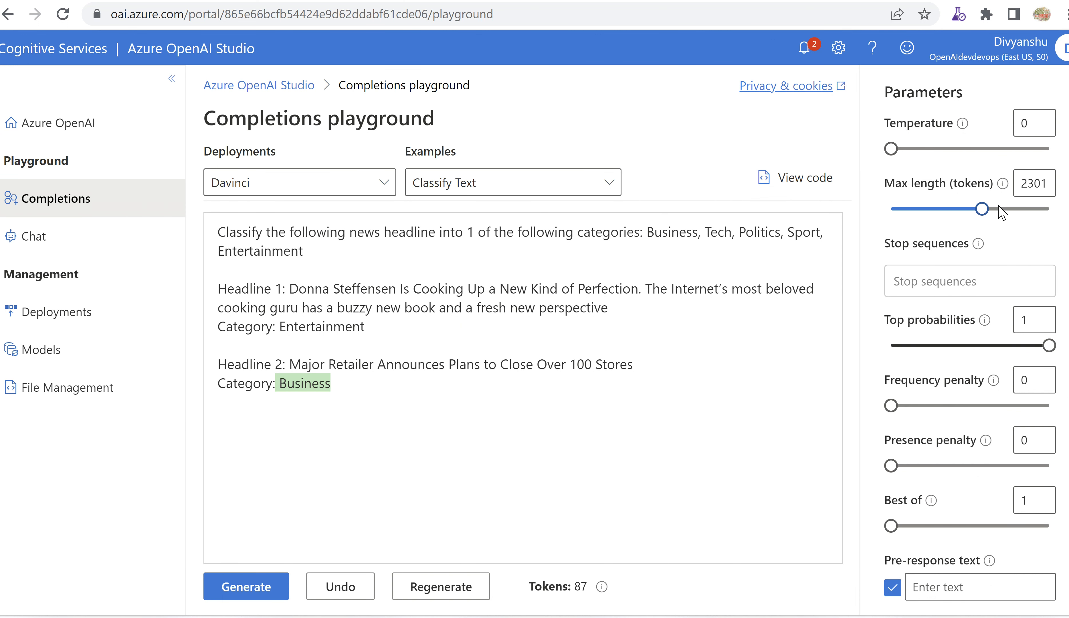
pyautogui.moveTo(983, 209); pyautogui.dragTo(1055, 208)
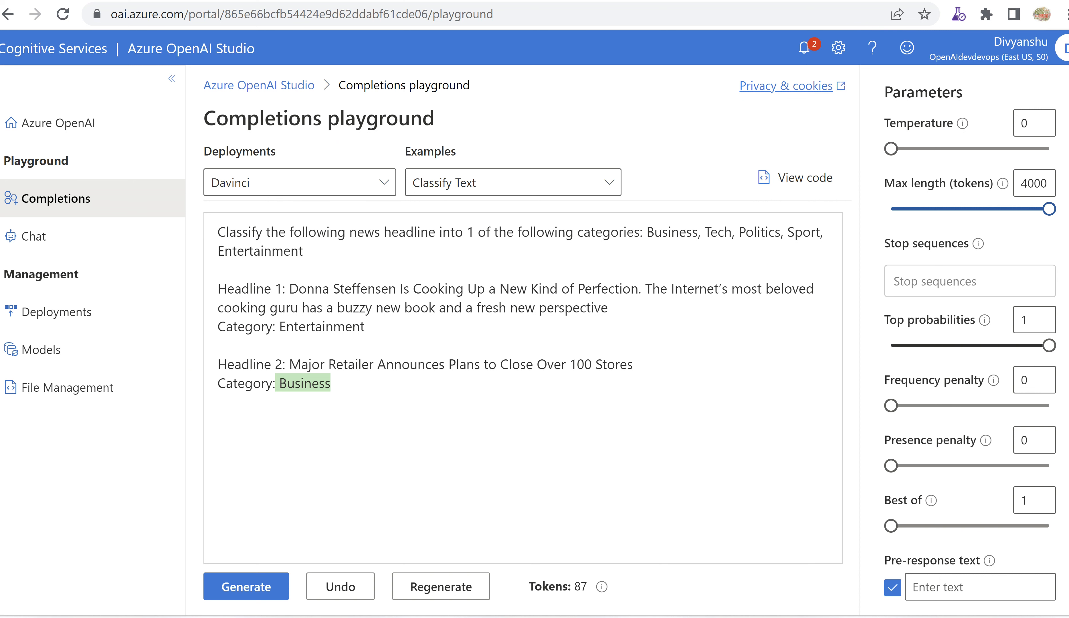
pyautogui.moveTo(1058, 208); pyautogui.dragTo(889, 209)
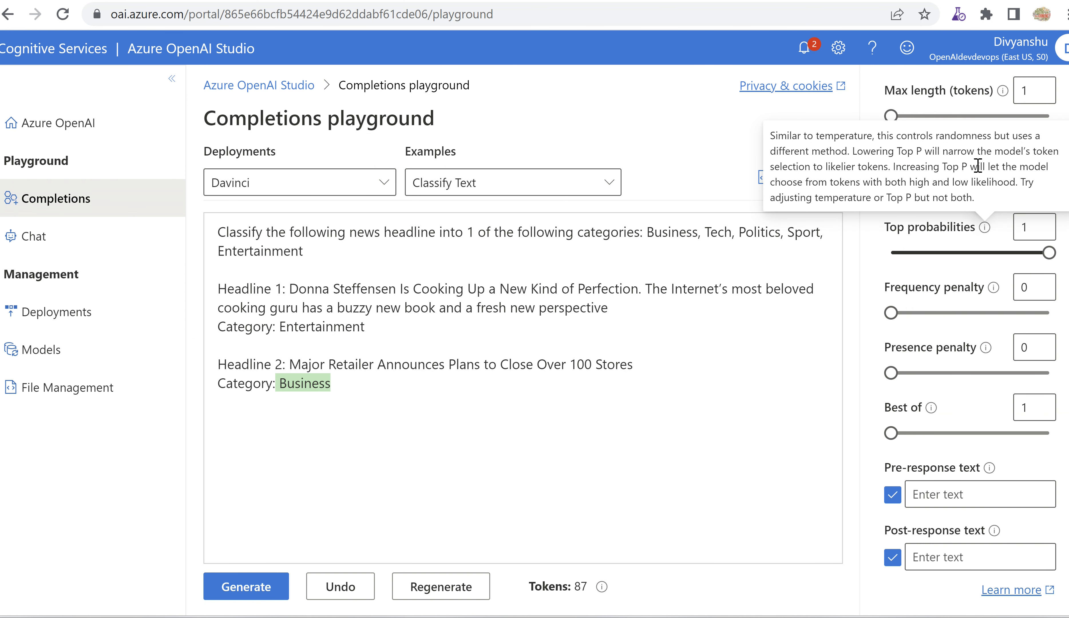
pyautogui.moveTo(974, 167); pyautogui.dragTo(1017, 181)
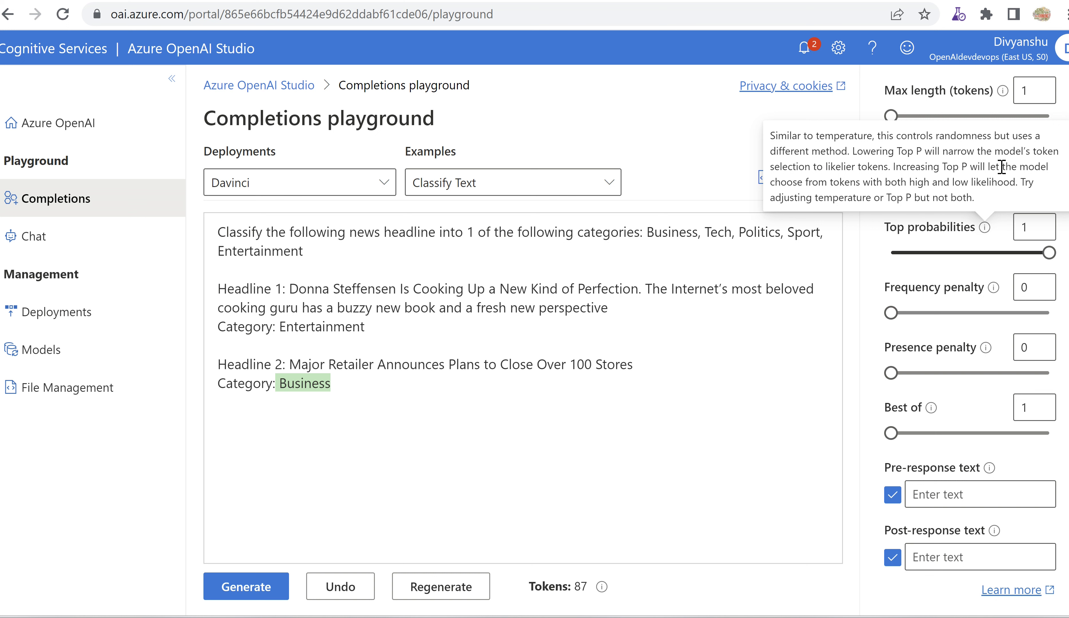
pyautogui.moveTo(814, 326)
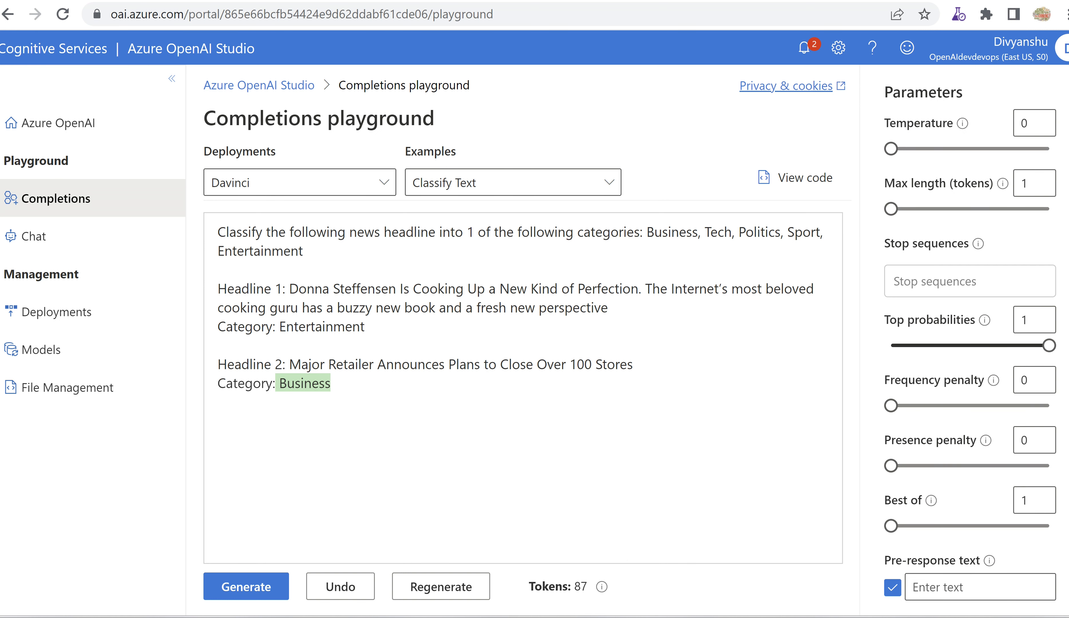
pyautogui.moveTo(409, 288); pyautogui.dragTo(331, 382)
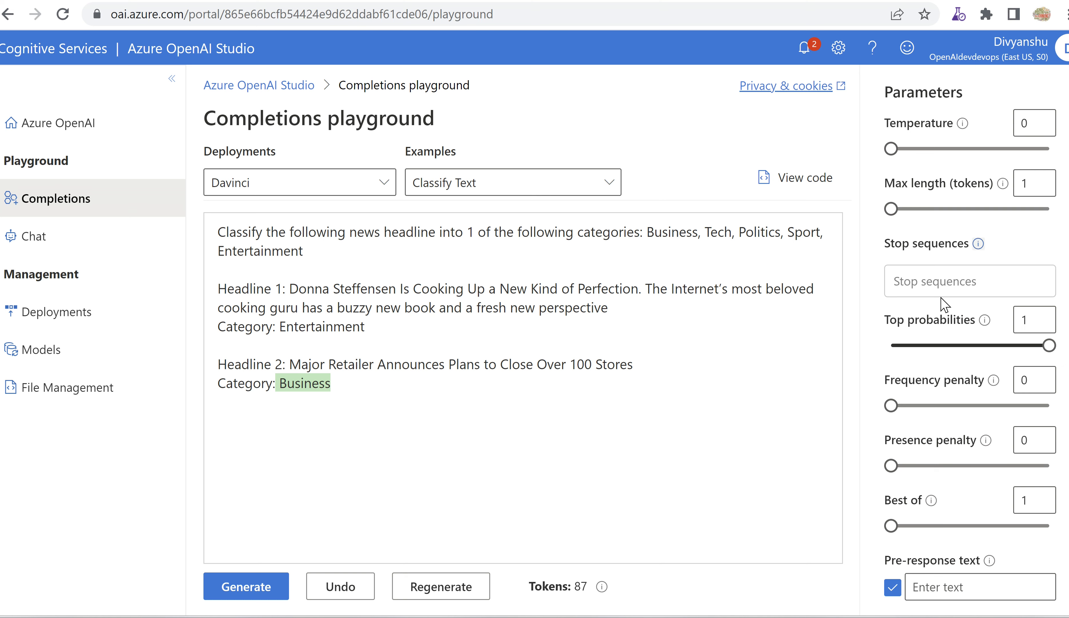
# - View the prompt's sample code in Python then C#, close it, and return to the Azure OpenAI home page
pyautogui.click(218, 344)
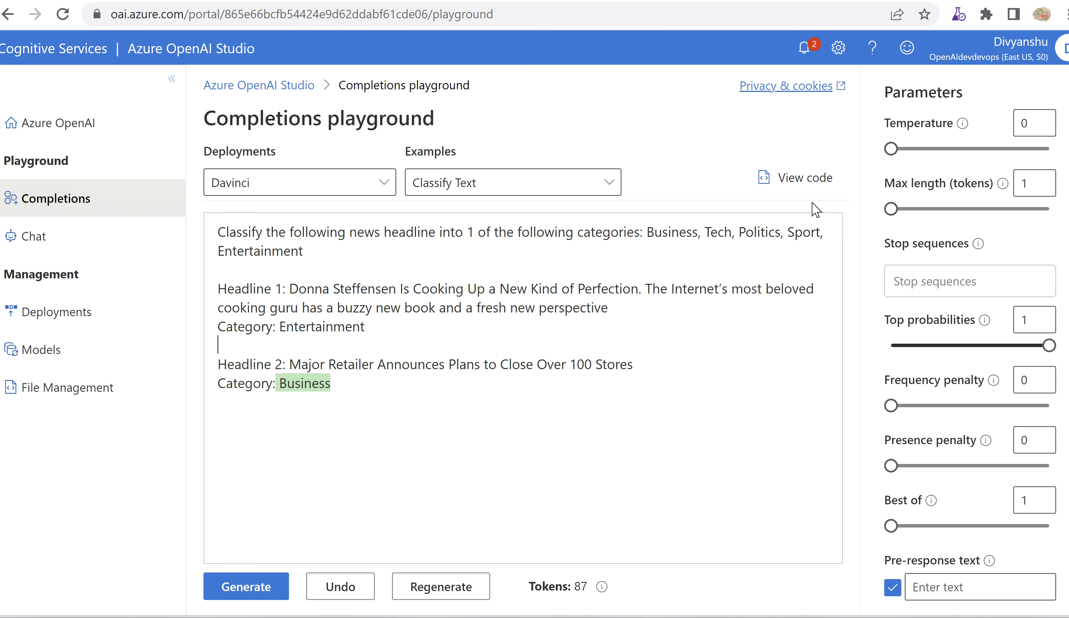
pyautogui.click(803, 177)
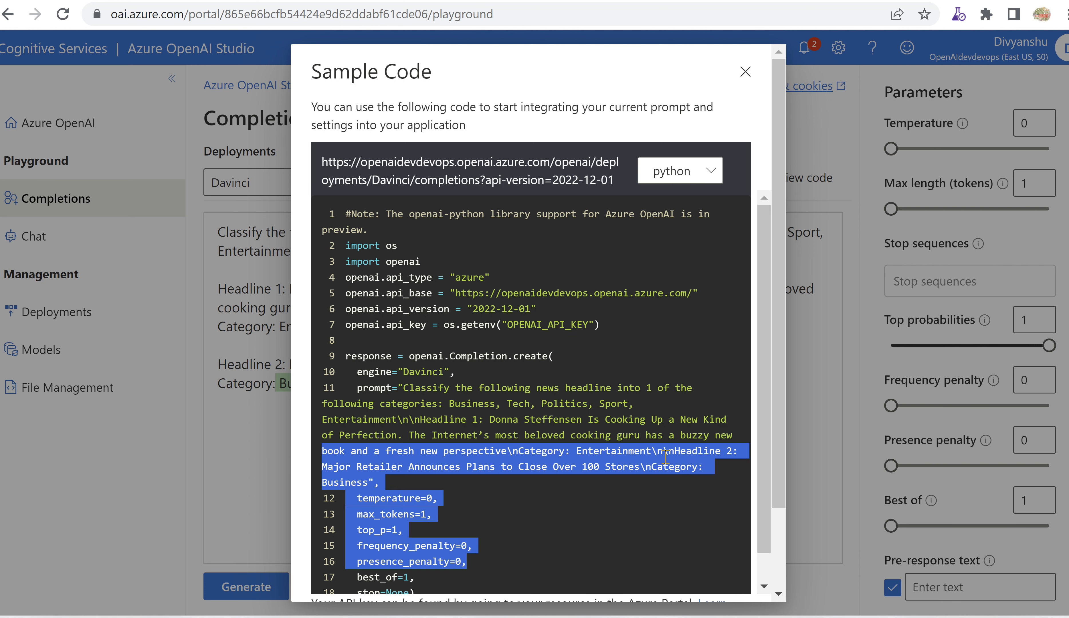
pyautogui.scroll(-3)
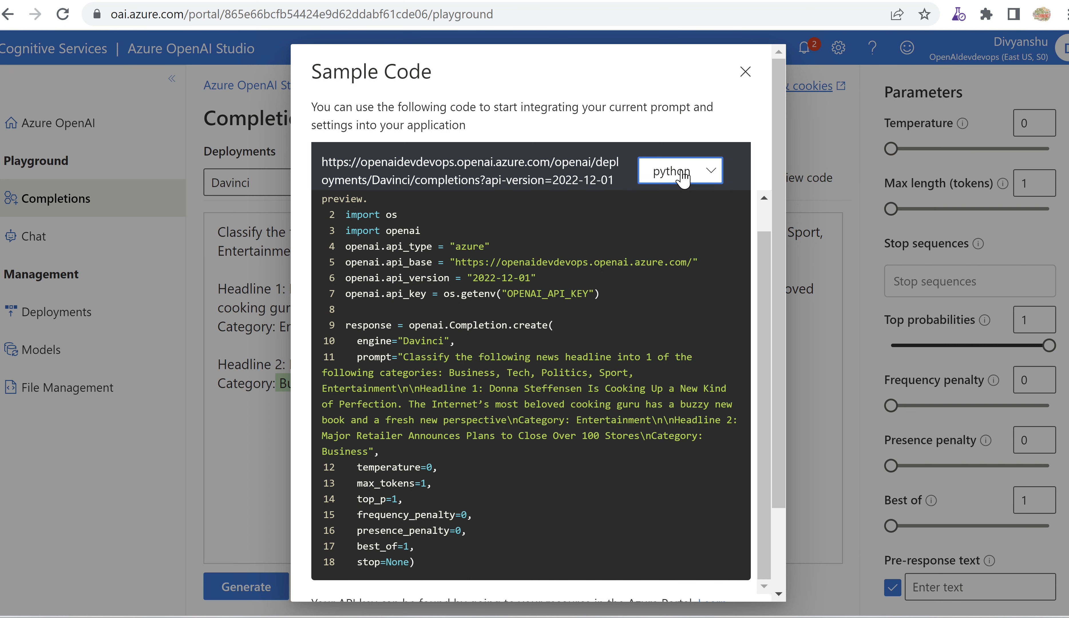
pyautogui.click(680, 171)
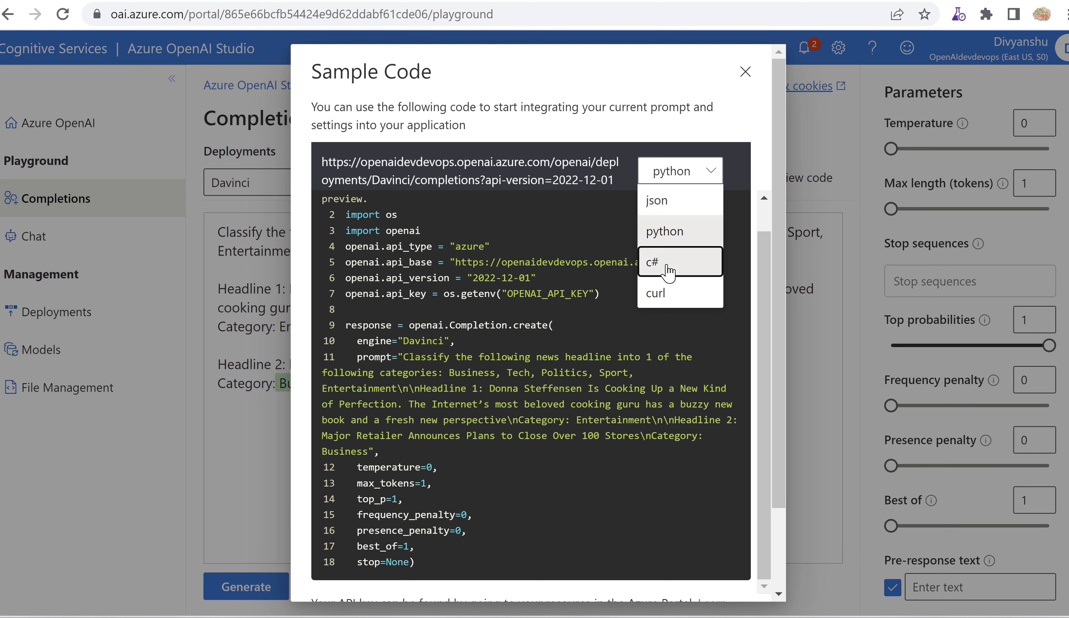
pyautogui.click(680, 261)
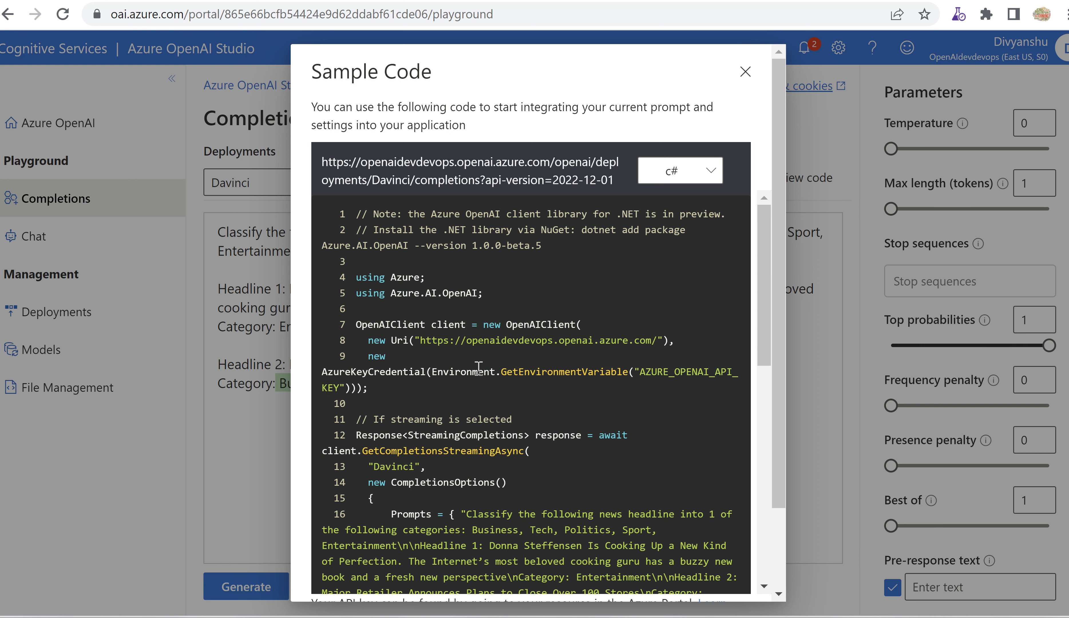
pyautogui.moveTo(467, 324); pyautogui.dragTo(584, 340)
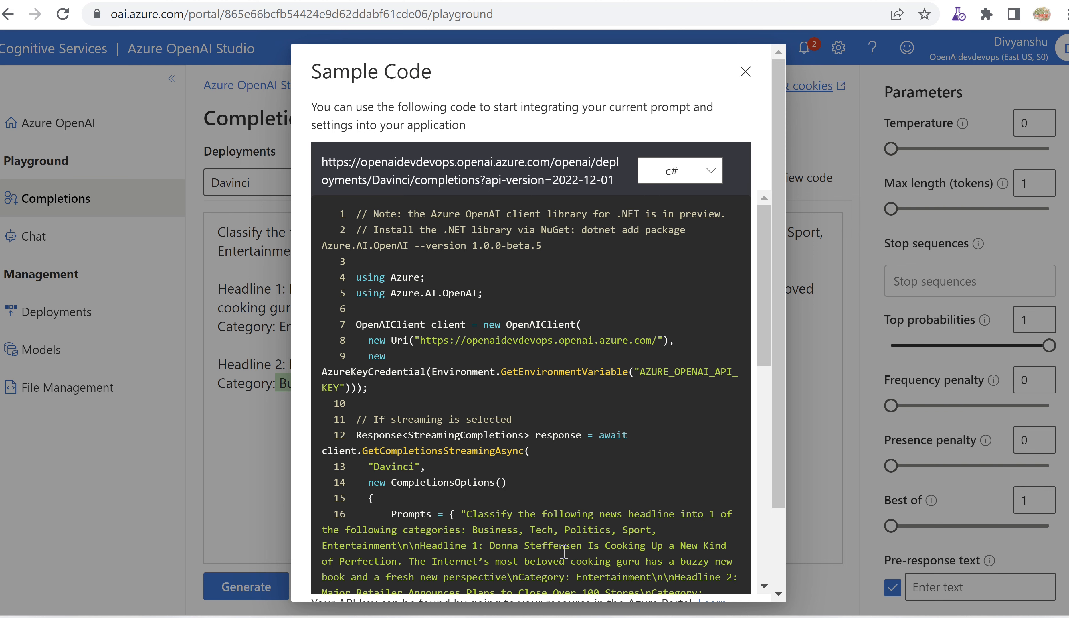
pyautogui.moveTo(745, 71)
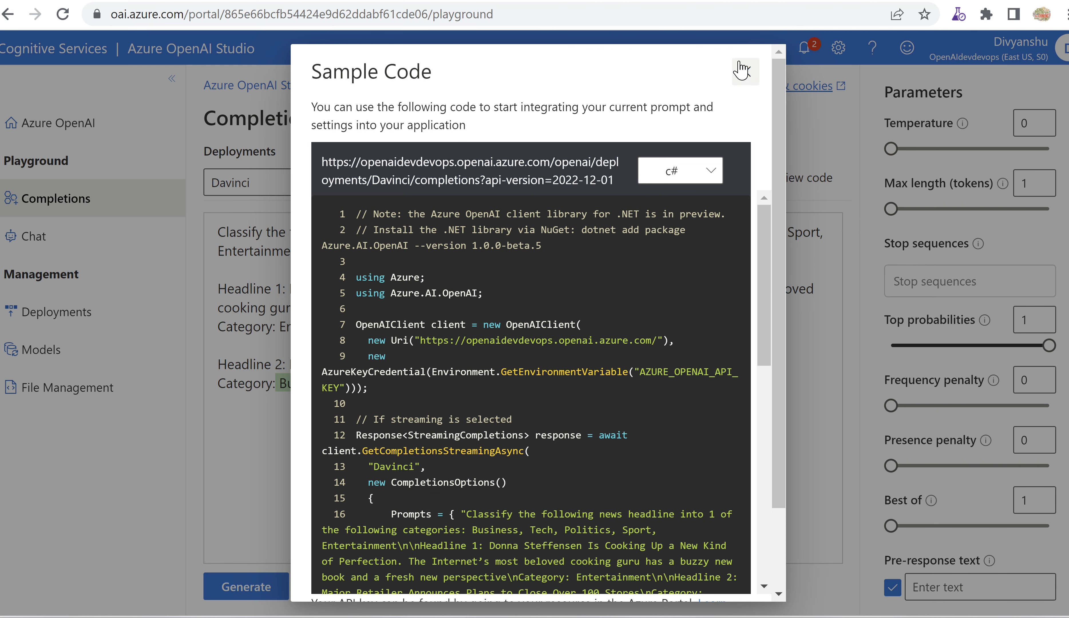
pyautogui.click(744, 71)
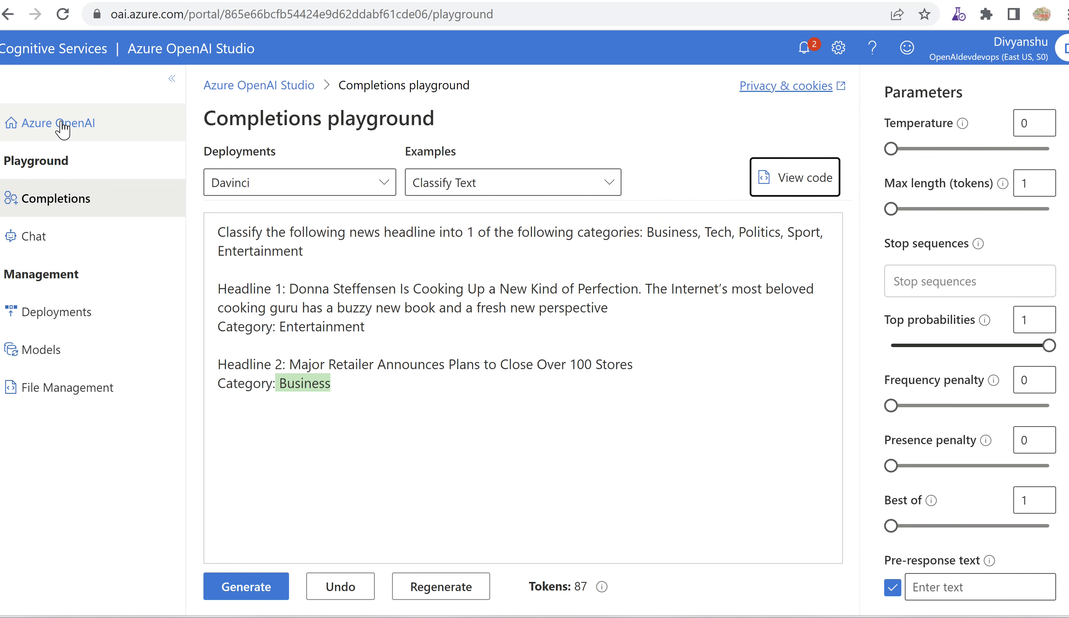
pyautogui.click(58, 124)
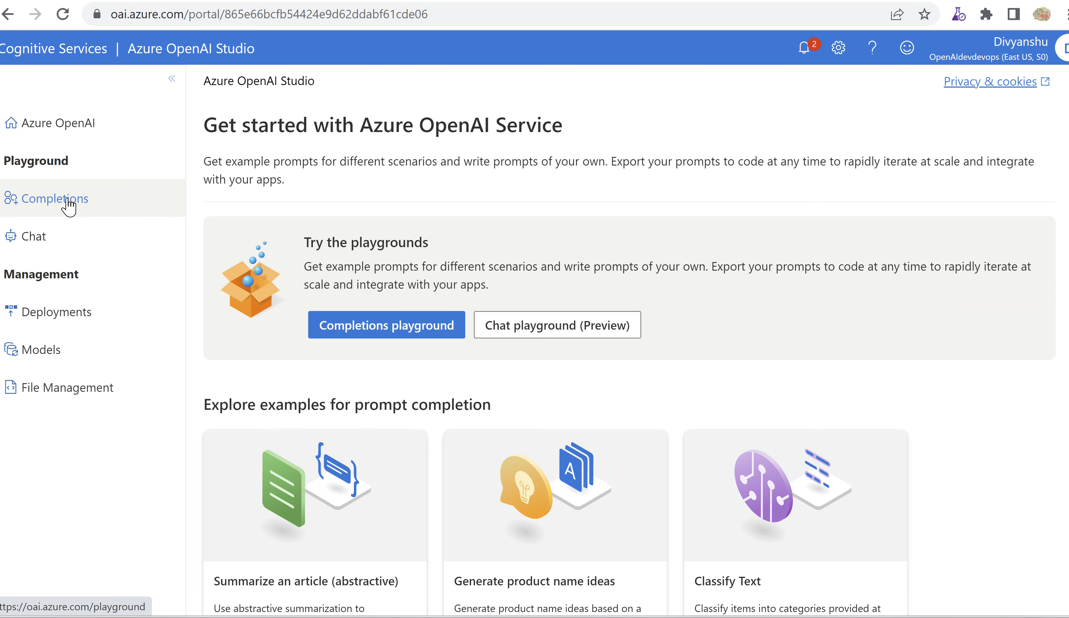
pyautogui.moveTo(32, 236)
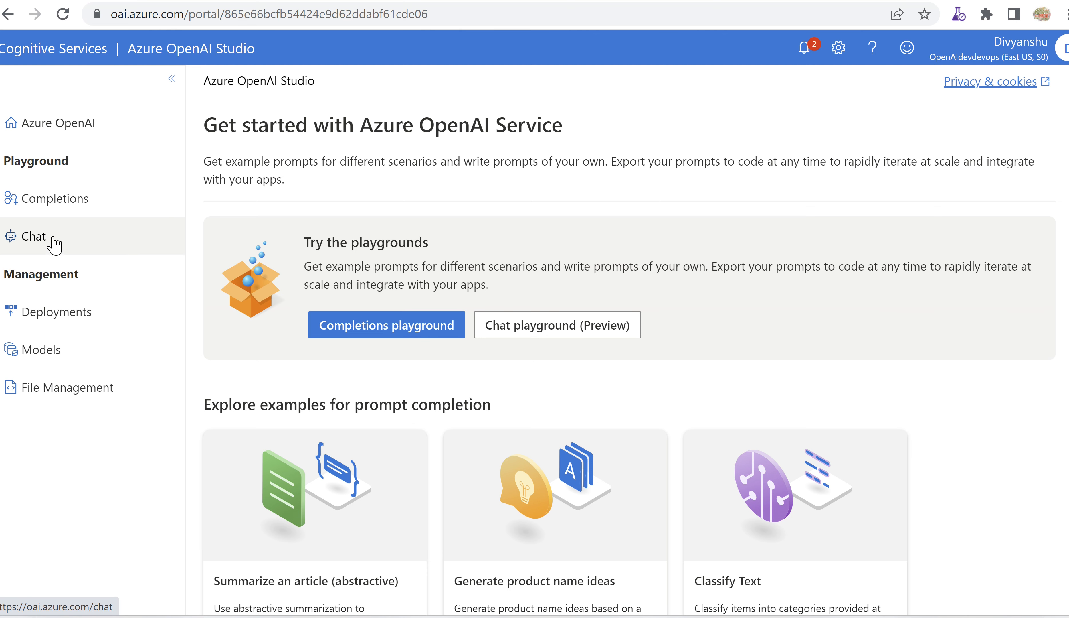
# - Visit Chat and home, then on Deployments start a new deployment and list the deployable models
pyautogui.click(32, 236)
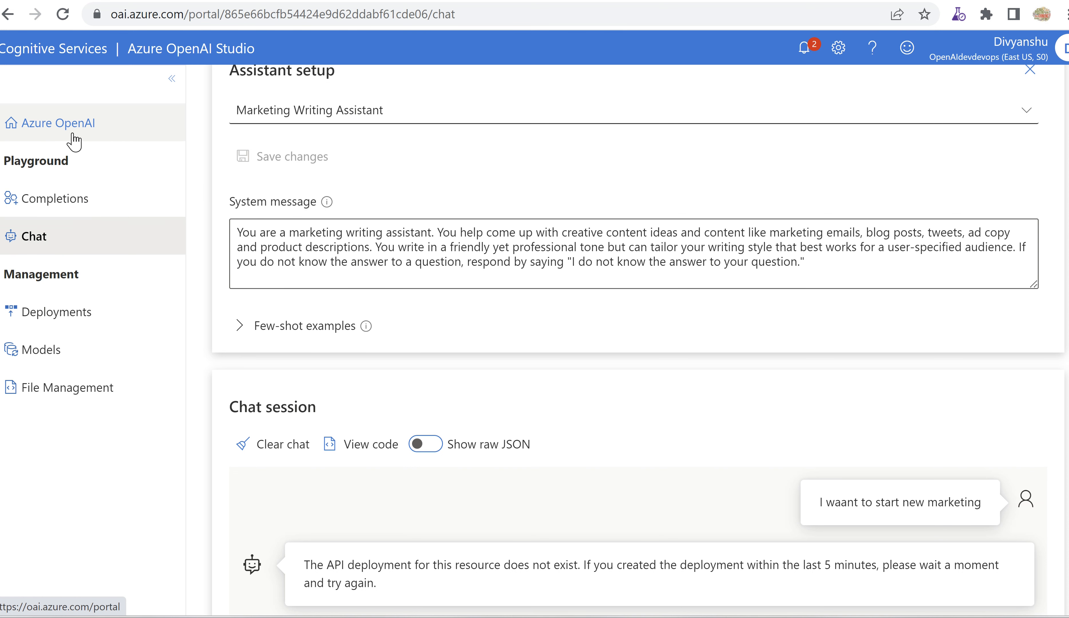
pyautogui.click(58, 122)
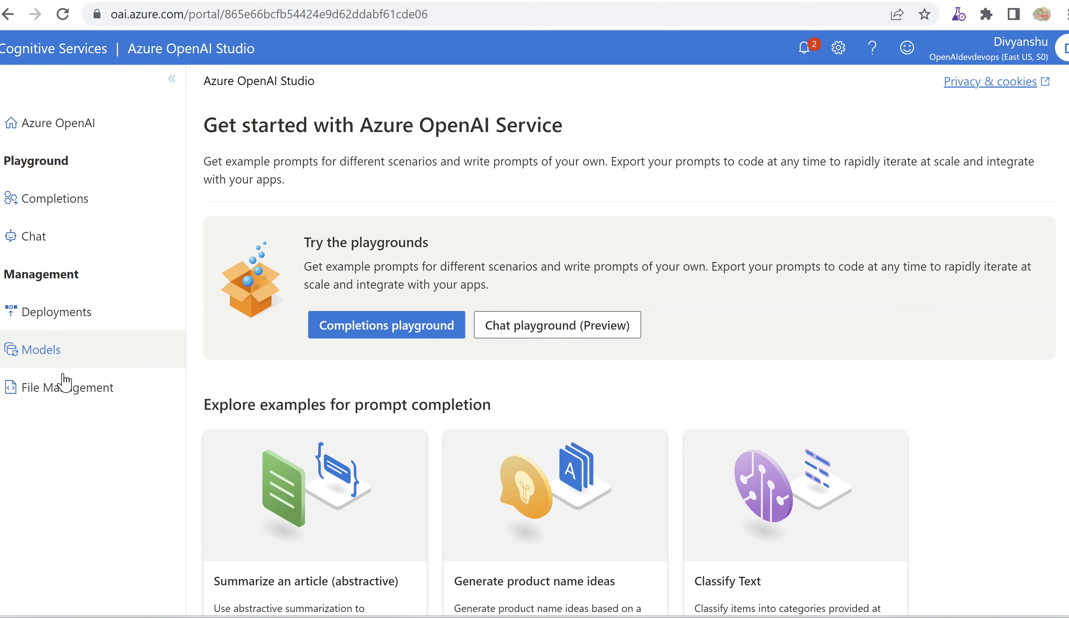
pyautogui.click(58, 311)
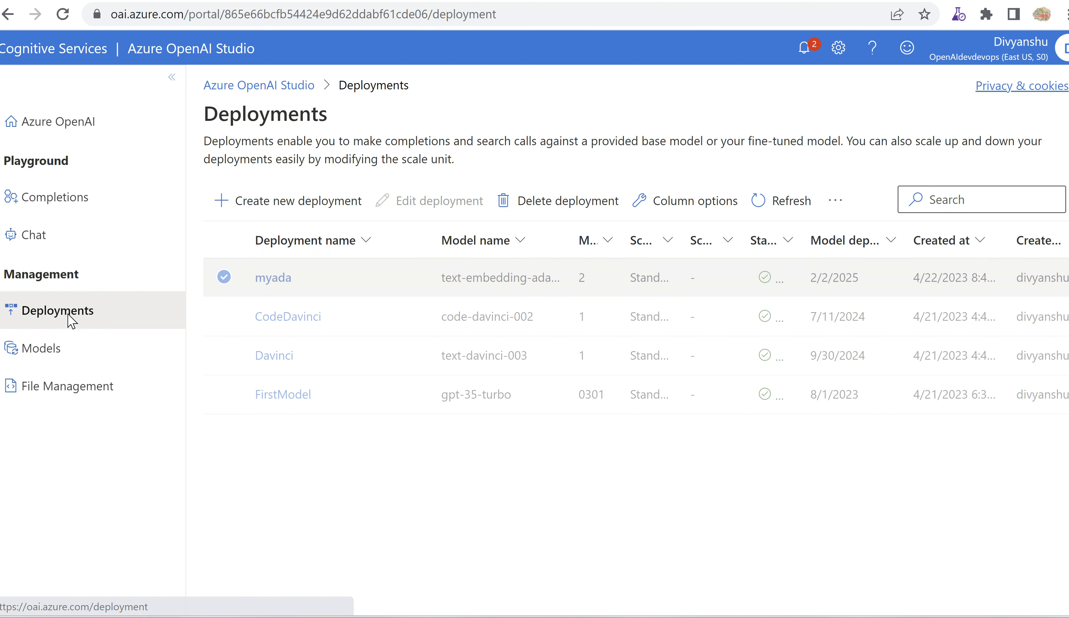
pyautogui.click(296, 200)
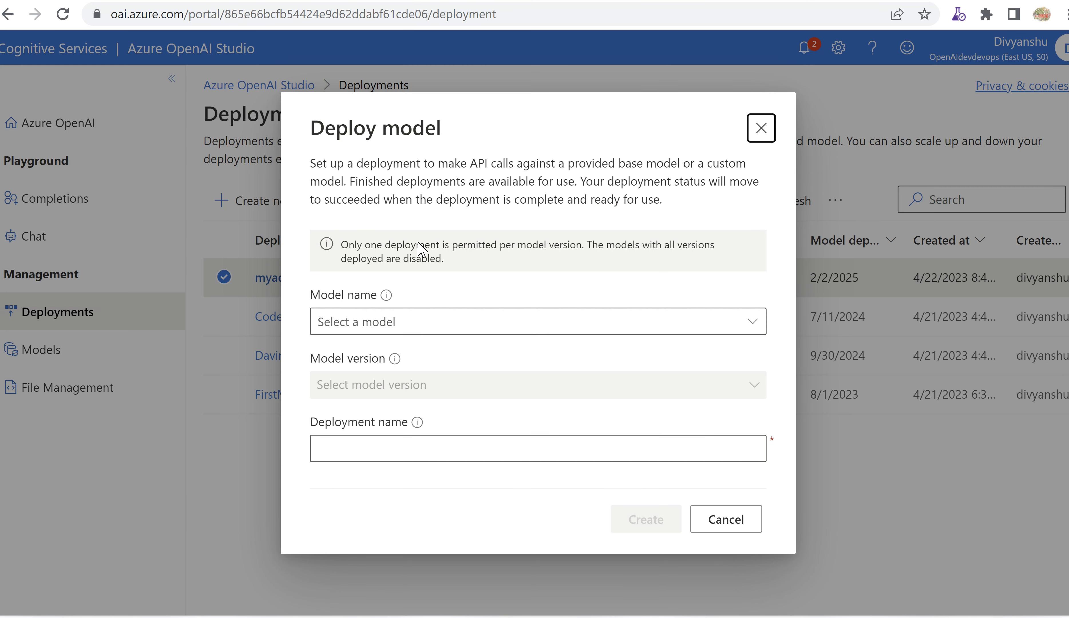
pyautogui.click(537, 322)
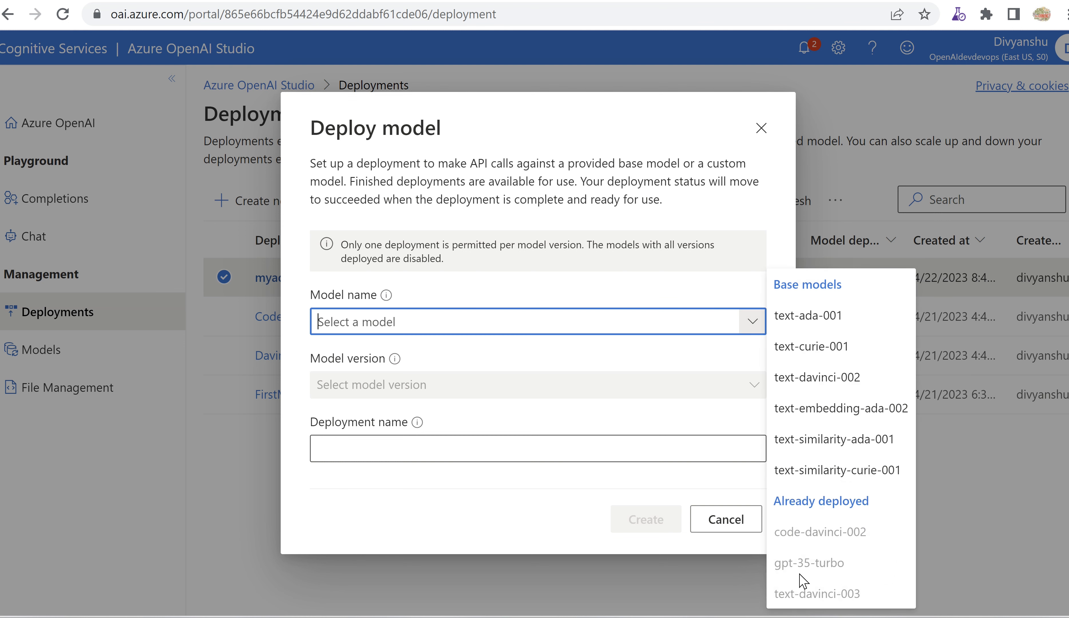
pyautogui.moveTo(922, 540)
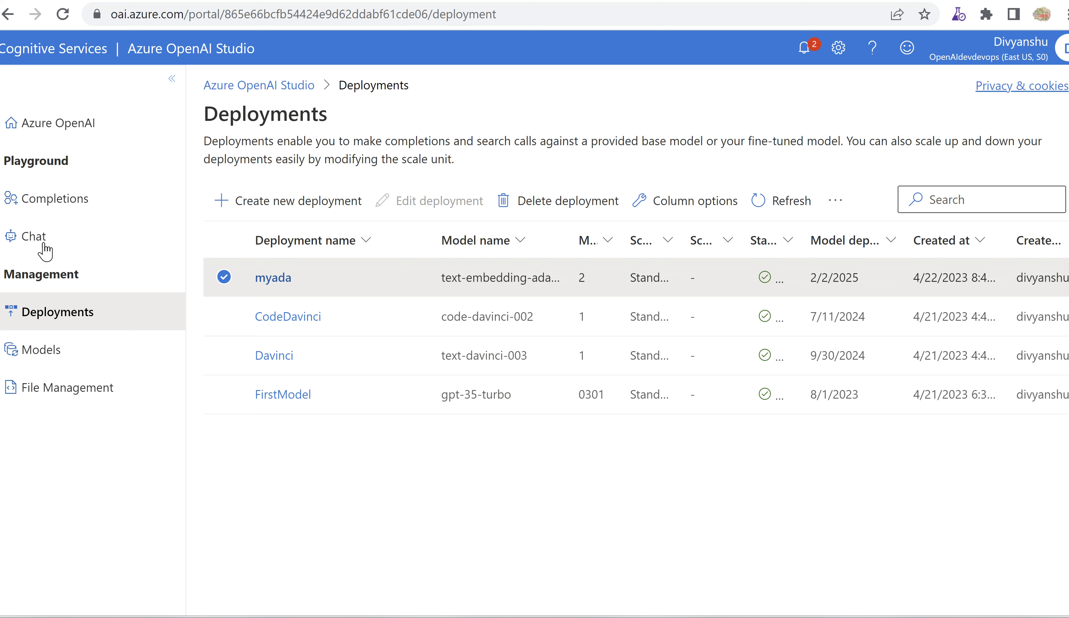
# - In the chat playground, send 'give me itenary for trip to dubai' and receive the day-by-day itinerary
pyautogui.click(34, 236)
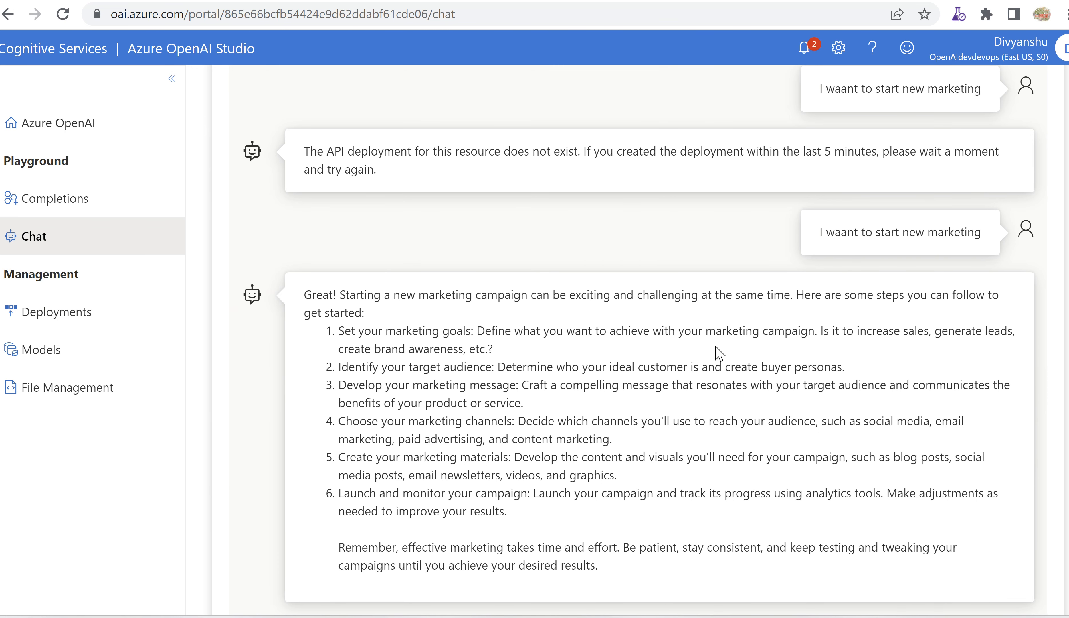
pyautogui.scroll(-3)
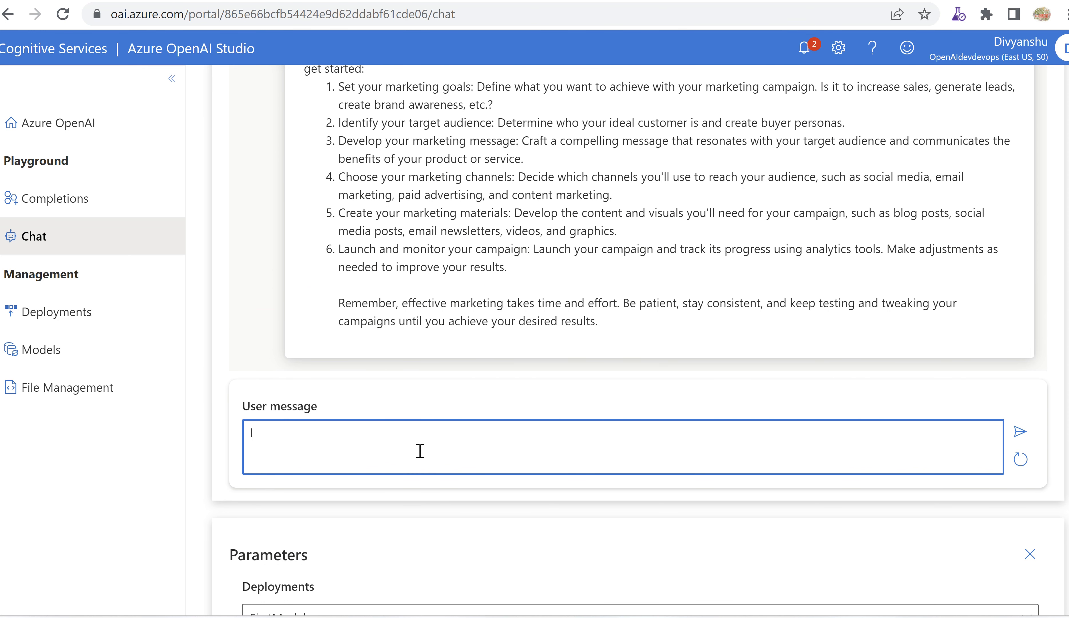
pyautogui.write('give me i')
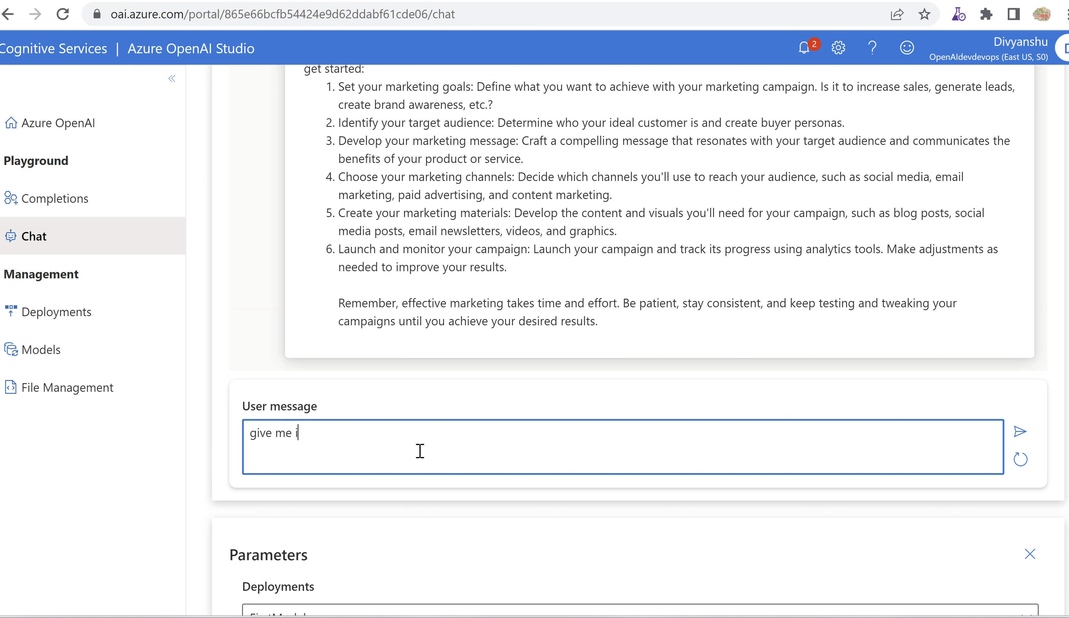
pyautogui.write('tenary for tr')
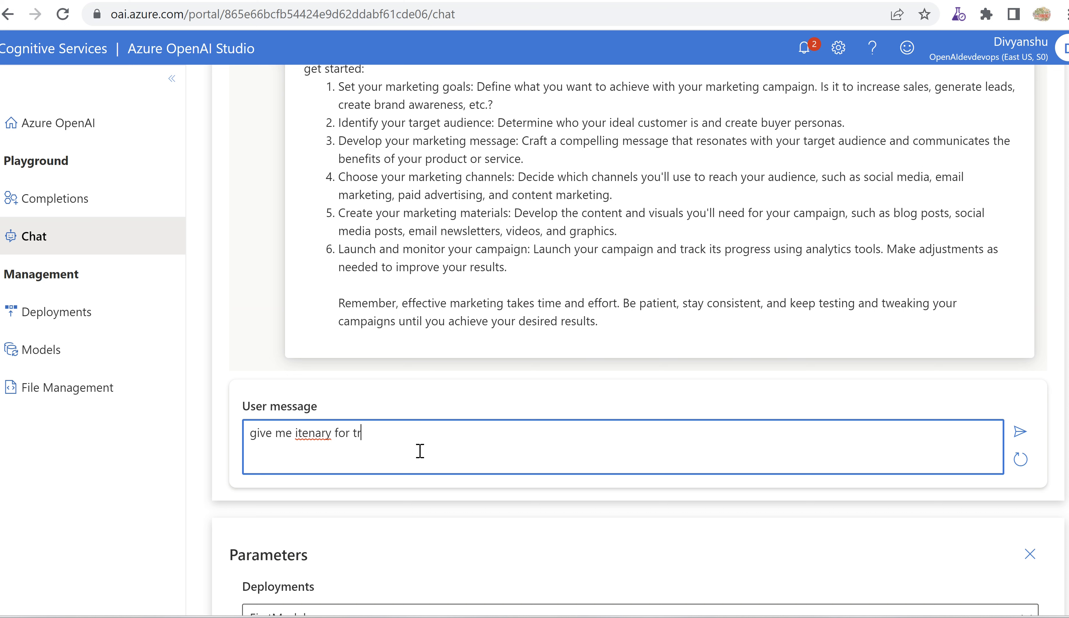
pyautogui.write('ip to du')
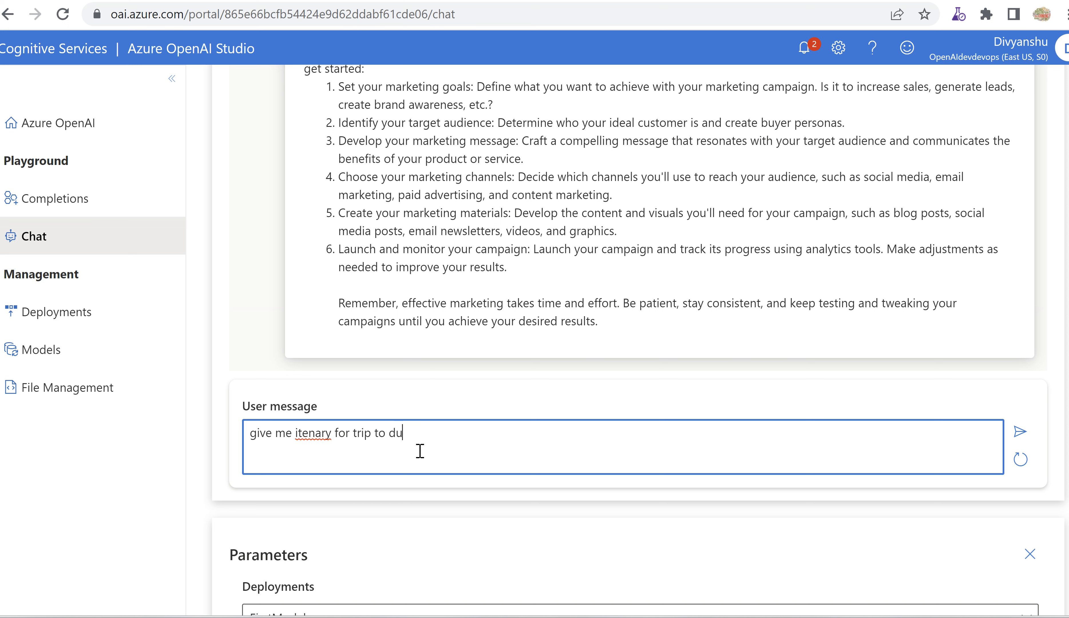
pyautogui.click(1021, 430)
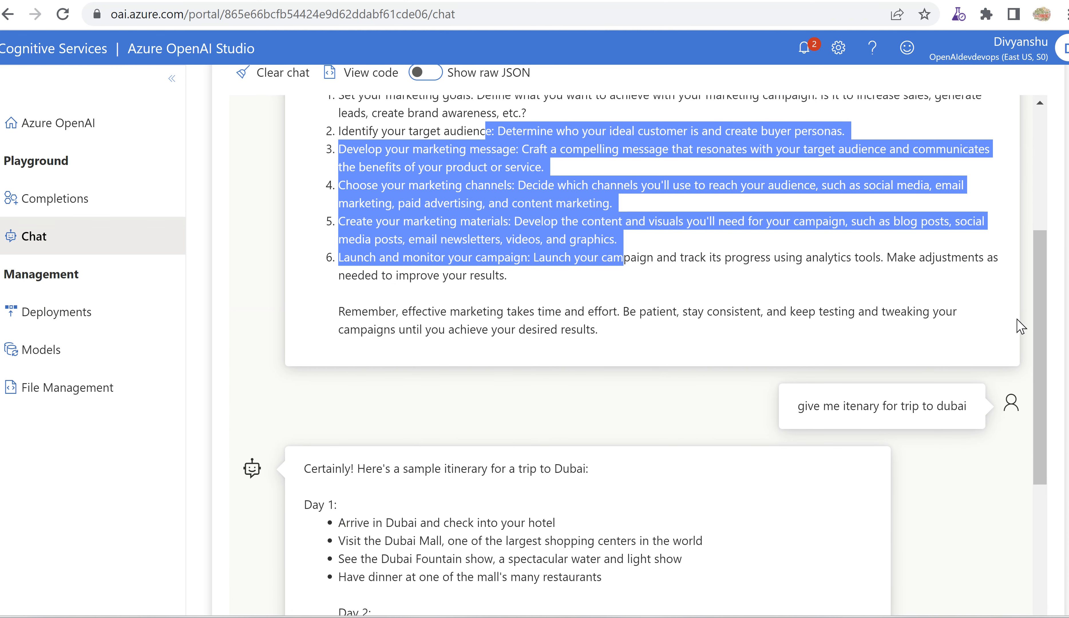
pyautogui.scroll(-3)
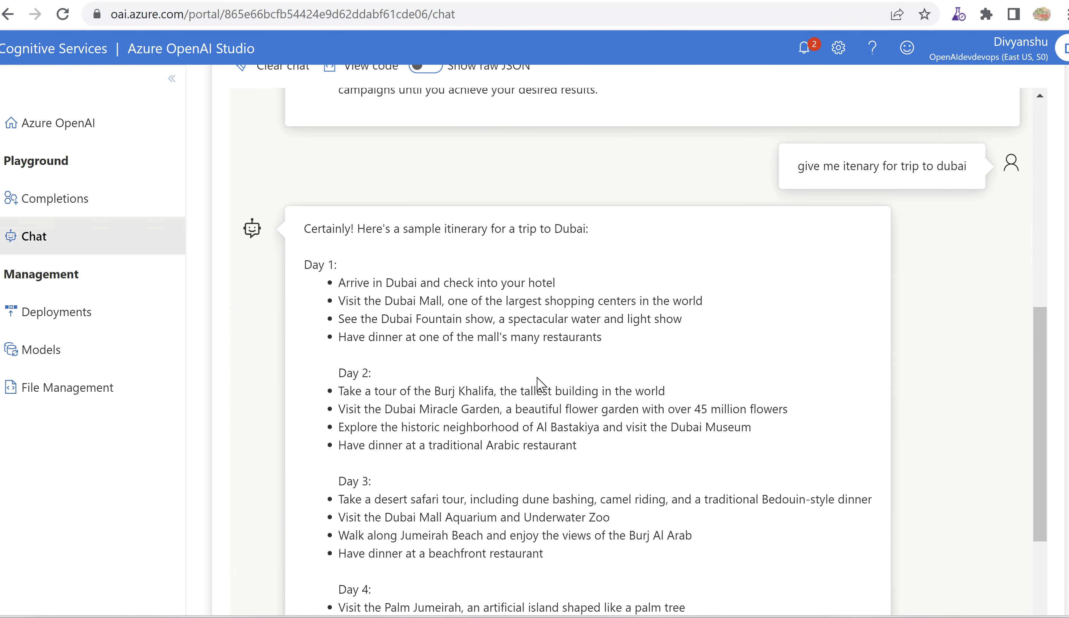
pyautogui.scroll(-3)
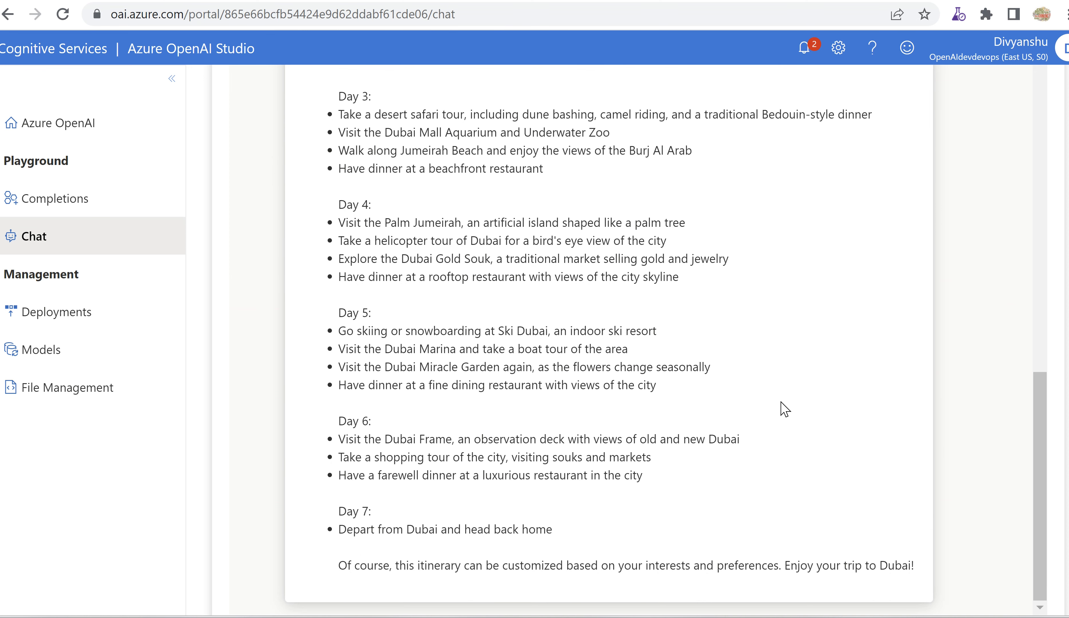
pyautogui.scroll(3)
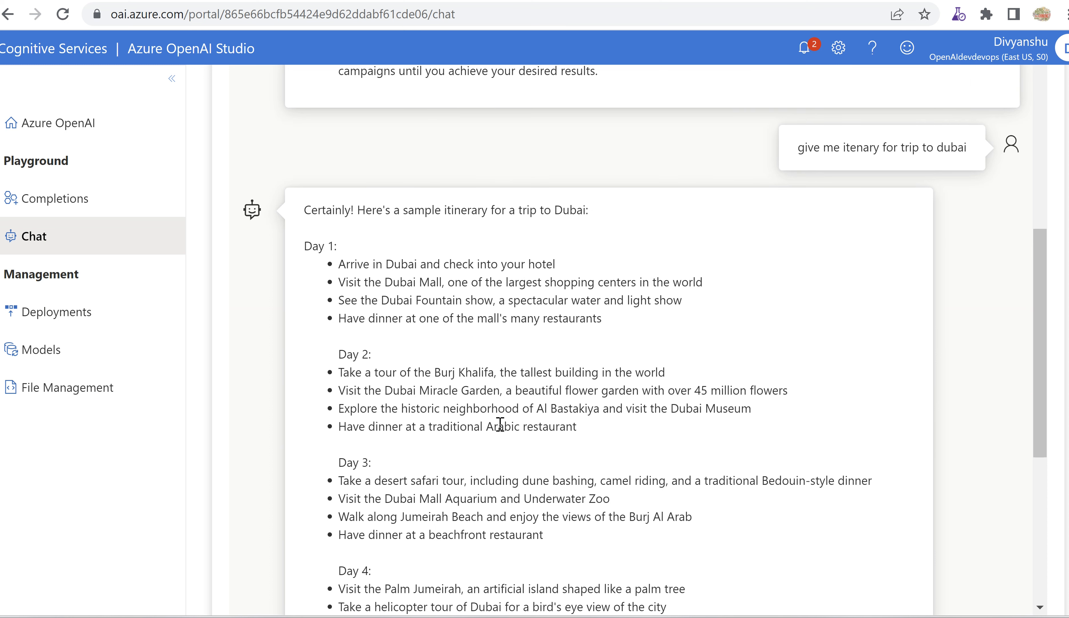
pyautogui.moveTo(381, 326)
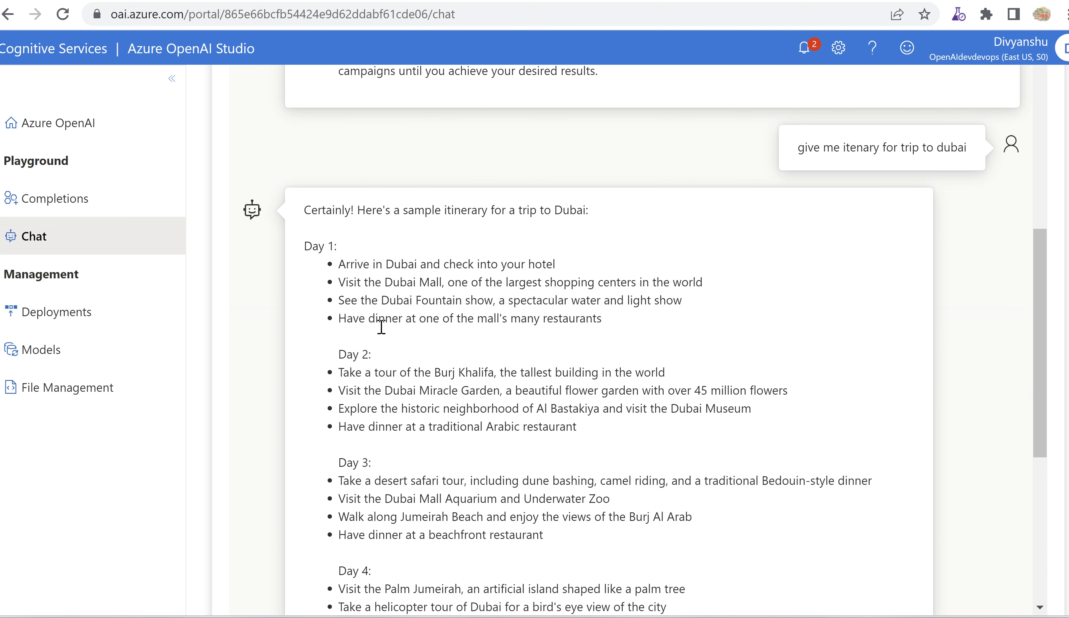
pyautogui.moveTo(1042, 373)
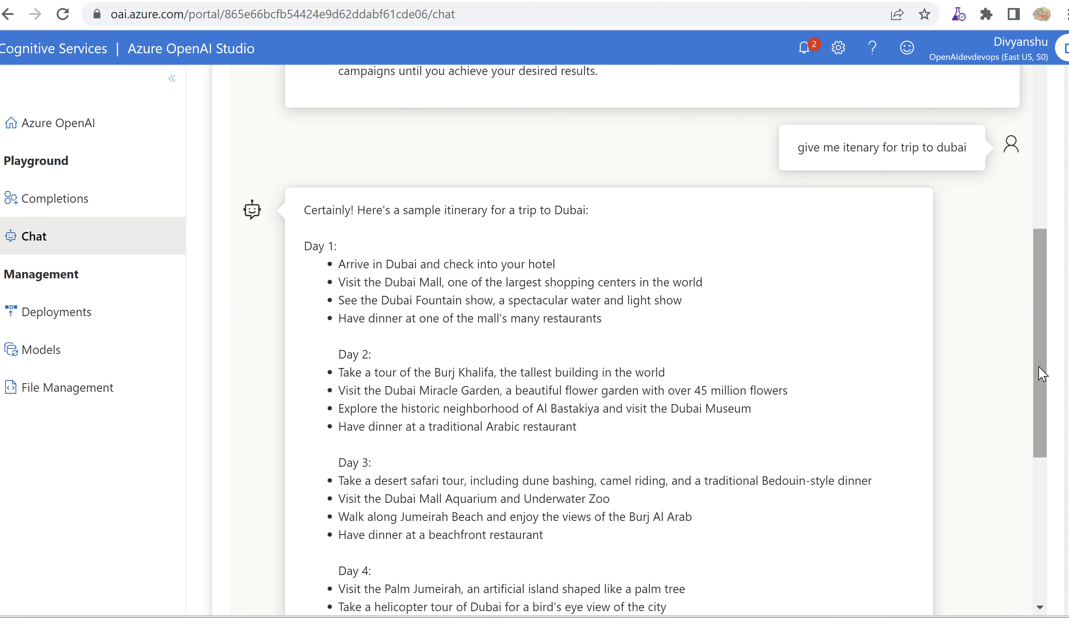
pyautogui.scroll(-3)
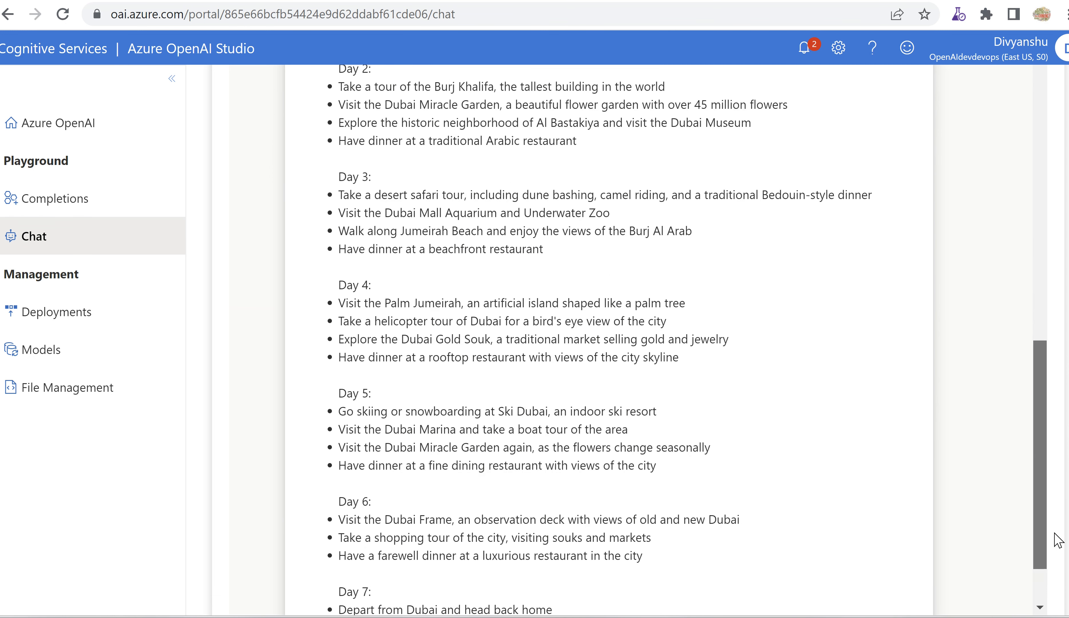
pyautogui.scroll(-3)
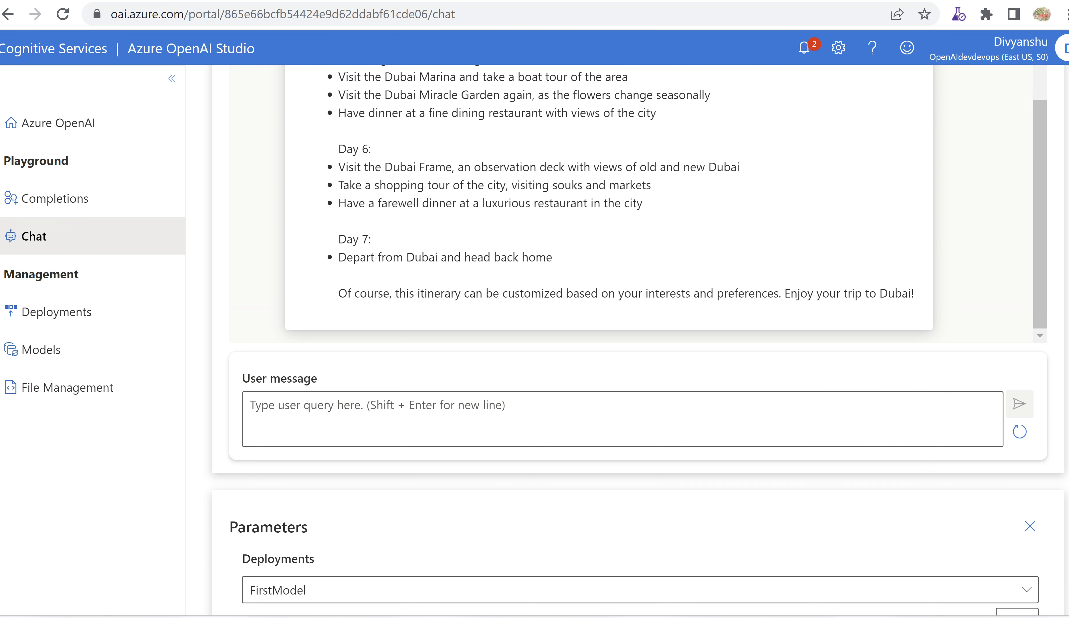
pyautogui.scroll(-3)
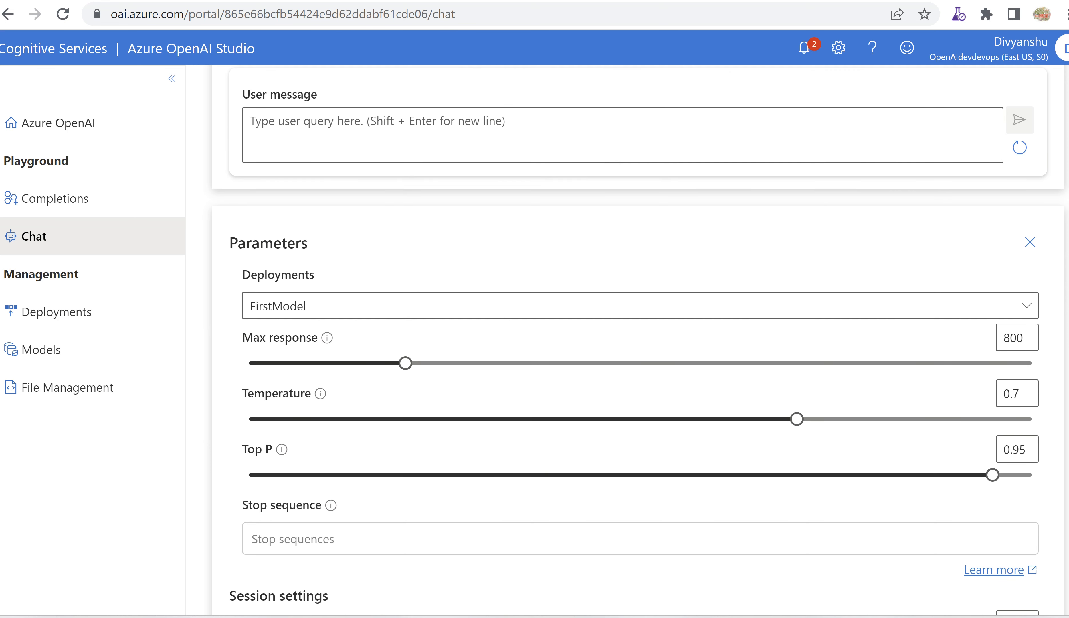
pyautogui.moveTo(735, 321)
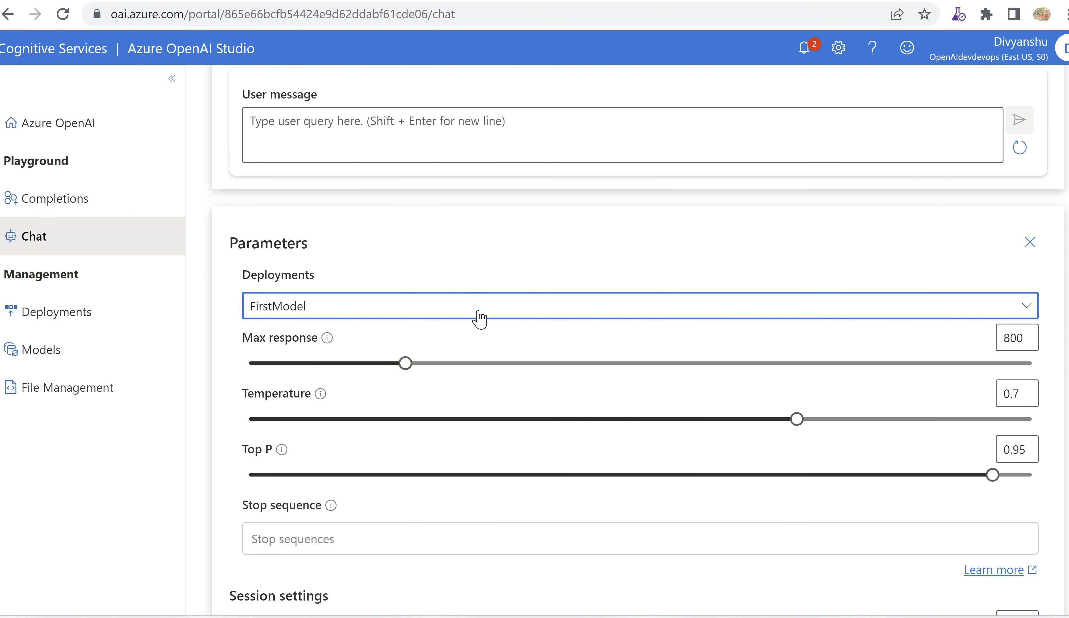
pyautogui.moveTo(318, 306)
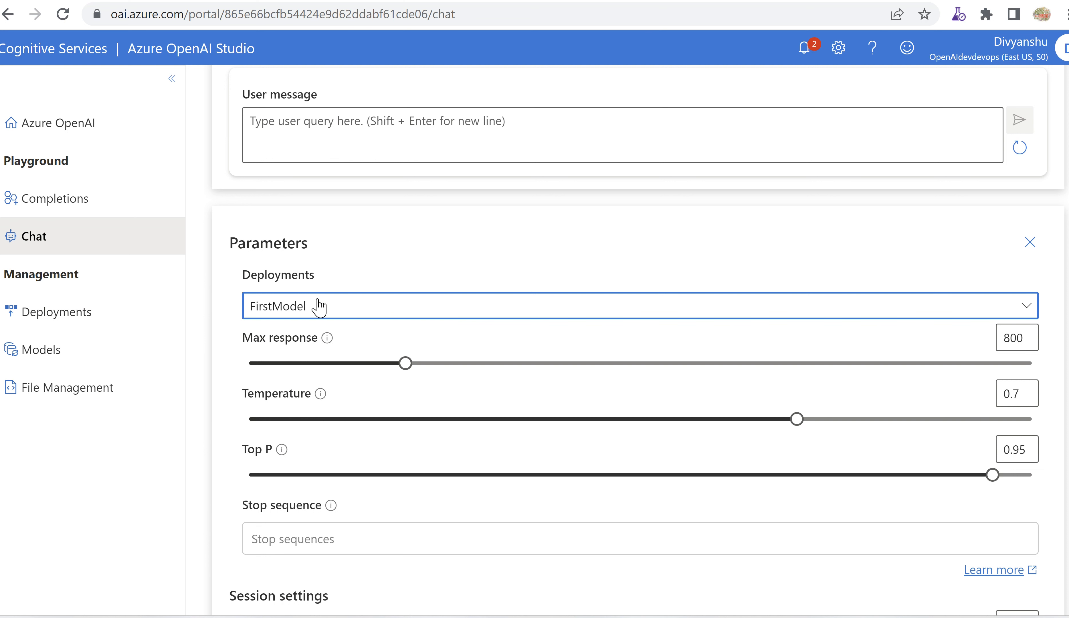
pyautogui.moveTo(364, 319)
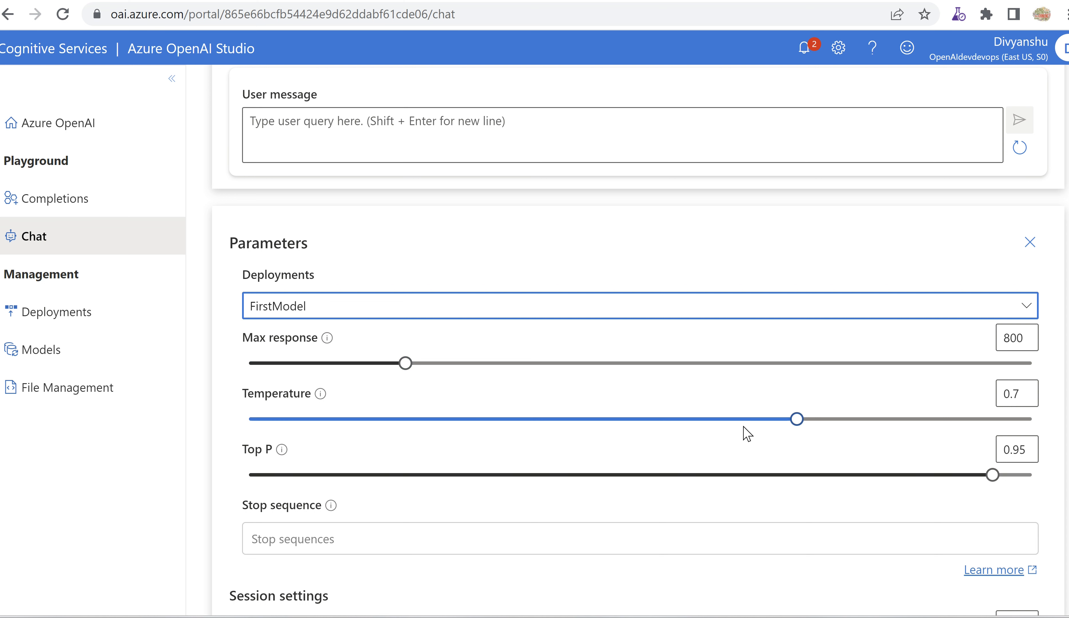
# - Drag the chat sliders around, leaving Temperature at 0.62 and Top P at 0.89
pyautogui.moveTo(796, 419); pyautogui.dragTo(774, 418)
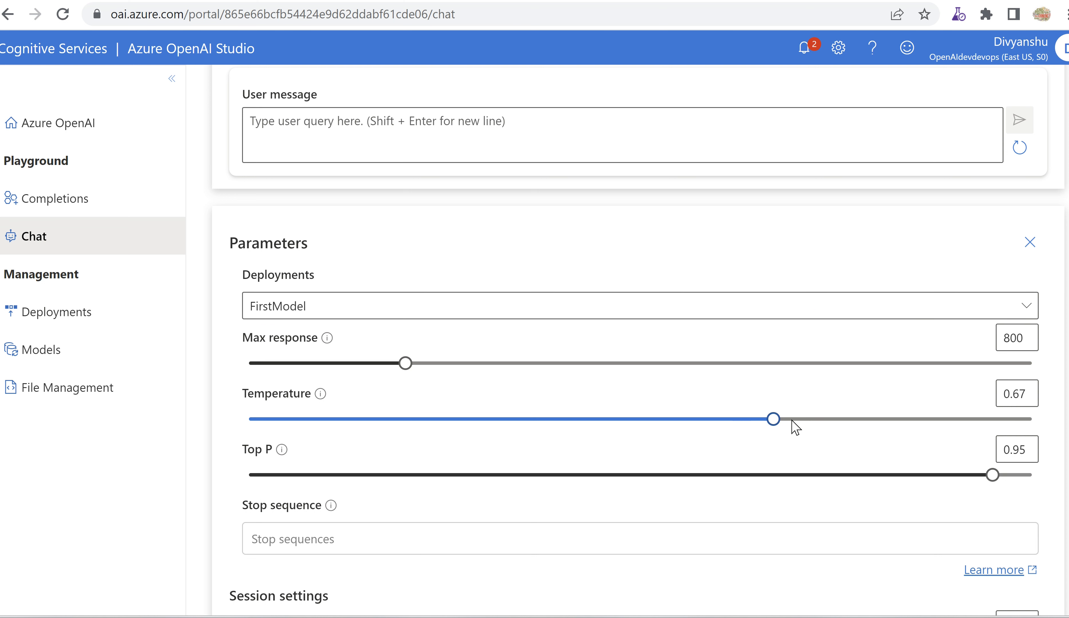
pyautogui.moveTo(774, 418); pyautogui.dragTo(648, 418)
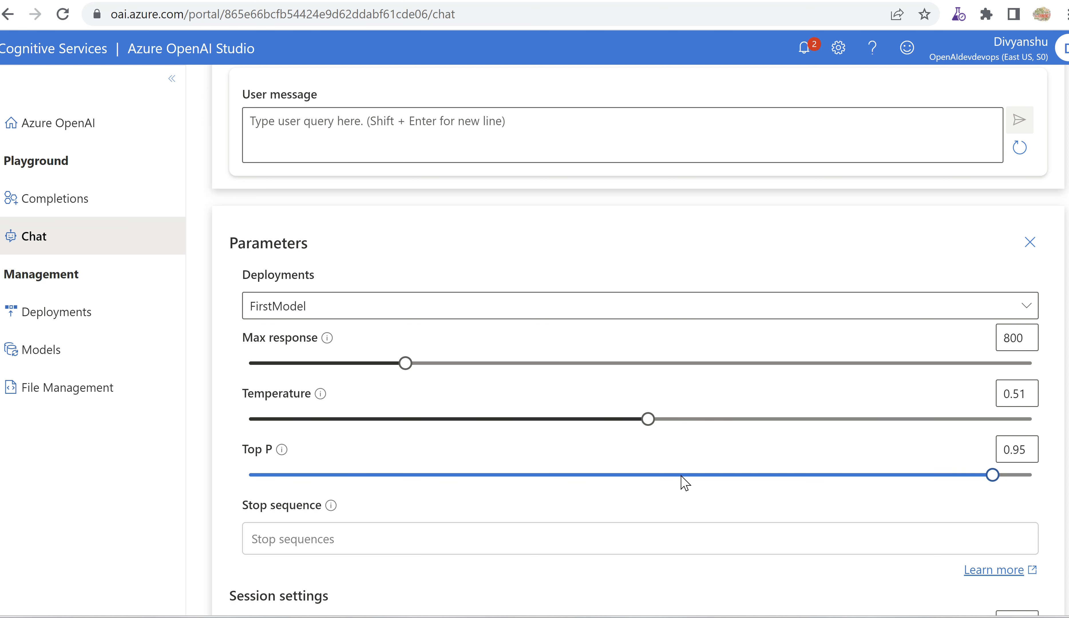
pyautogui.moveTo(992, 475); pyautogui.dragTo(930, 475)
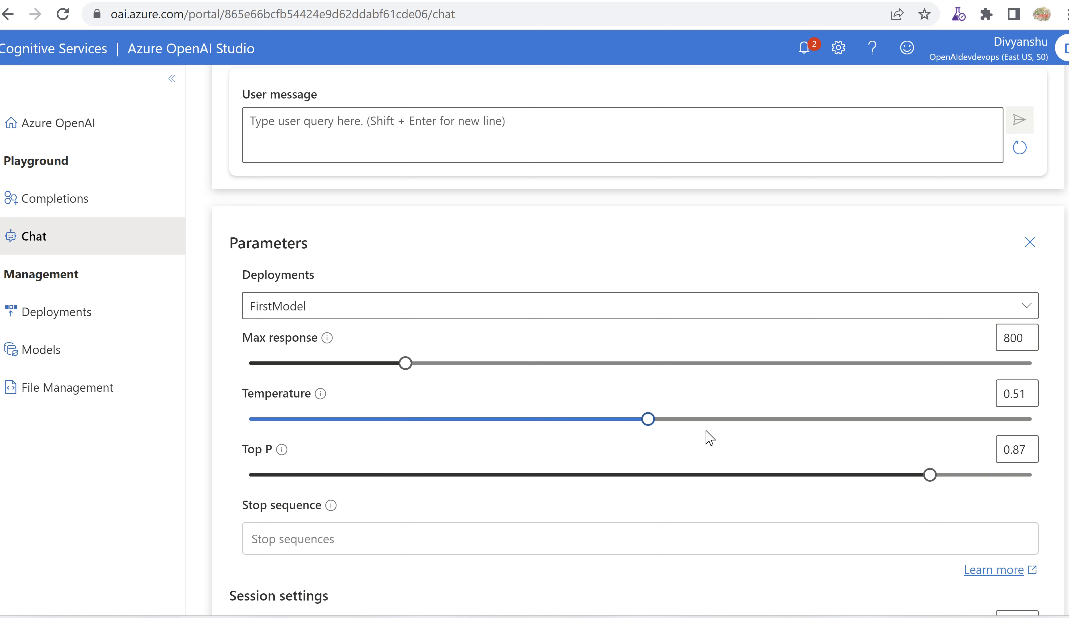
pyautogui.moveTo(648, 418); pyautogui.dragTo(883, 418)
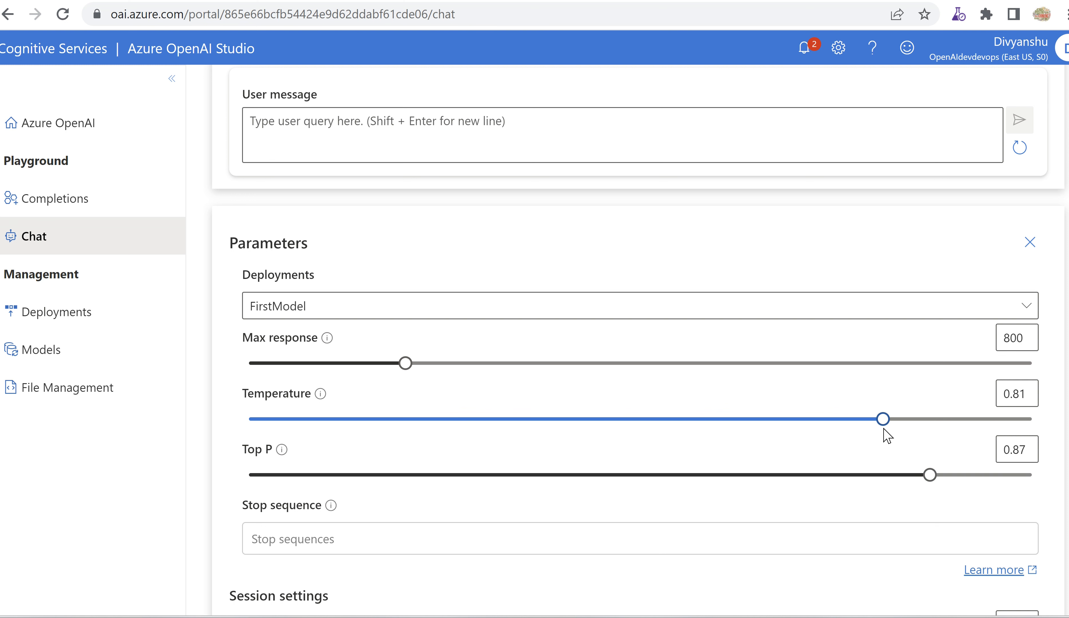
pyautogui.moveTo(883, 418); pyautogui.dragTo(329, 418)
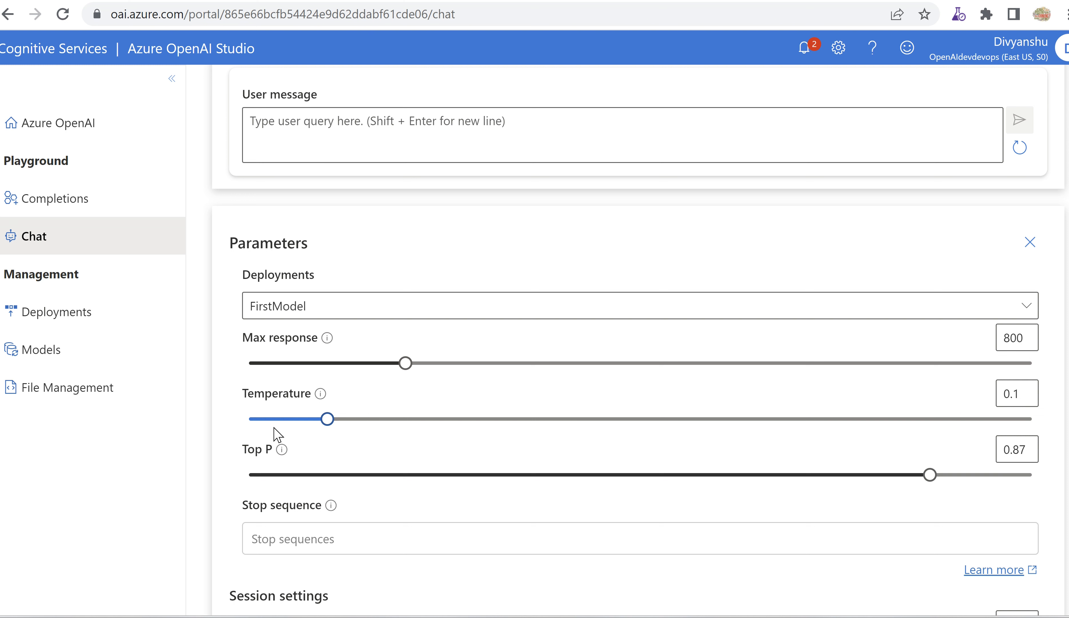
pyautogui.moveTo(329, 418); pyautogui.dragTo(264, 419)
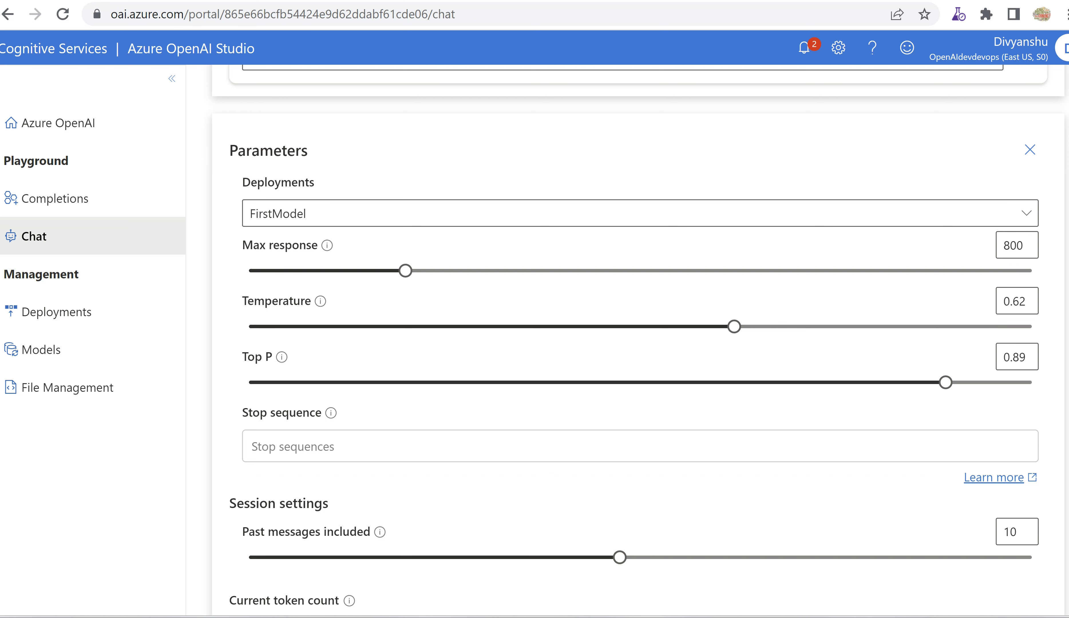
pyautogui.moveTo(563, 530)
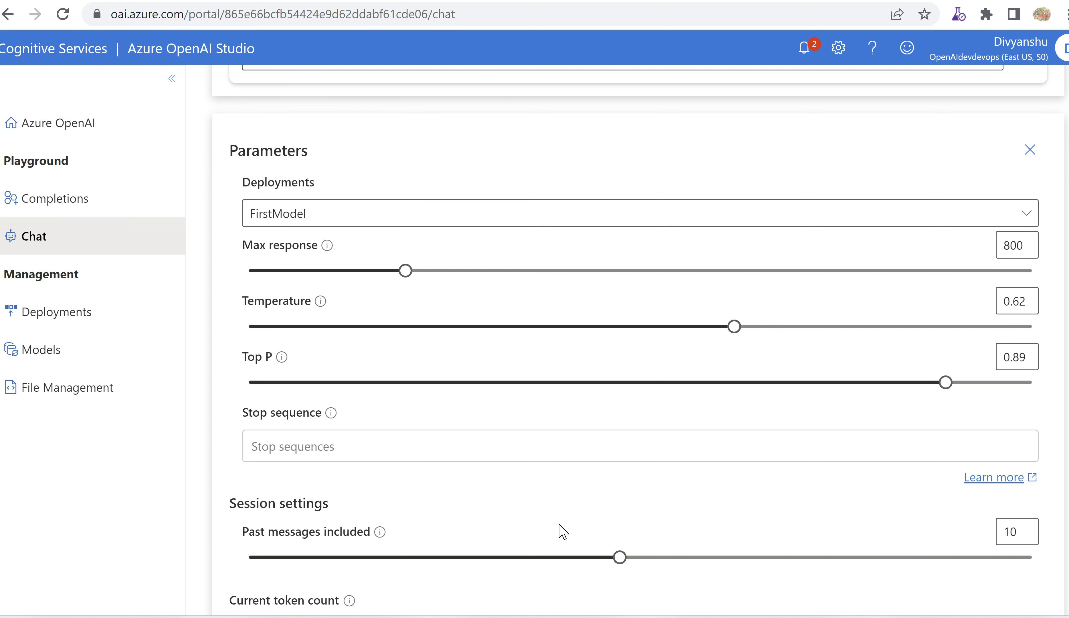
pyautogui.moveTo(277, 540)
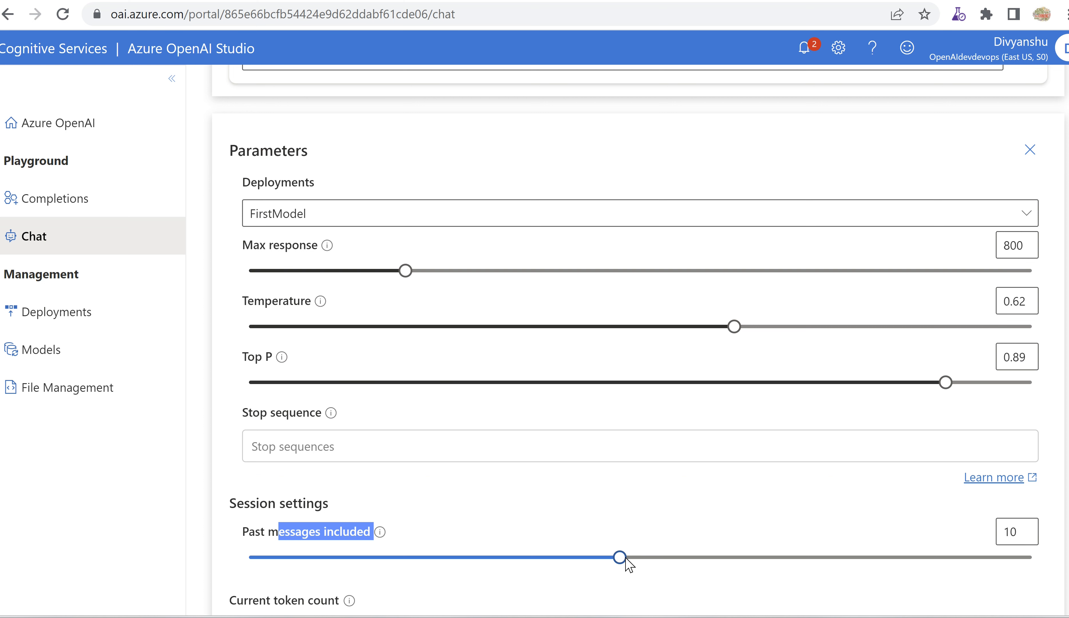
# - Set Past messages included to 6 (via 2) and review the 917/4000 token breakdown
pyautogui.moveTo(620, 557); pyautogui.dragTo(292, 557)
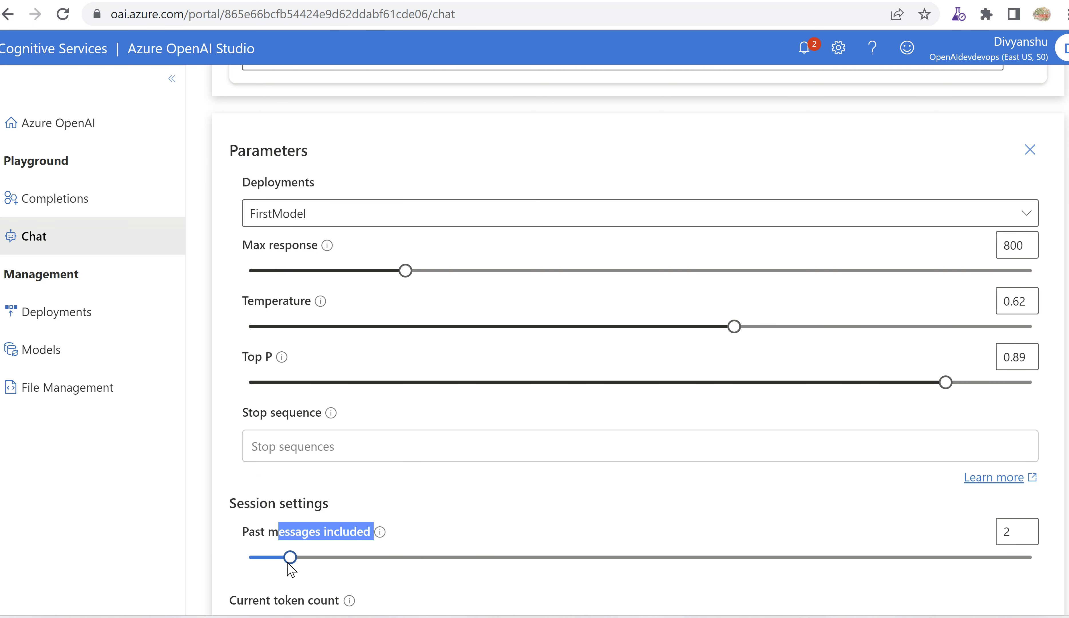
pyautogui.moveTo(291, 557); pyautogui.dragTo(454, 557)
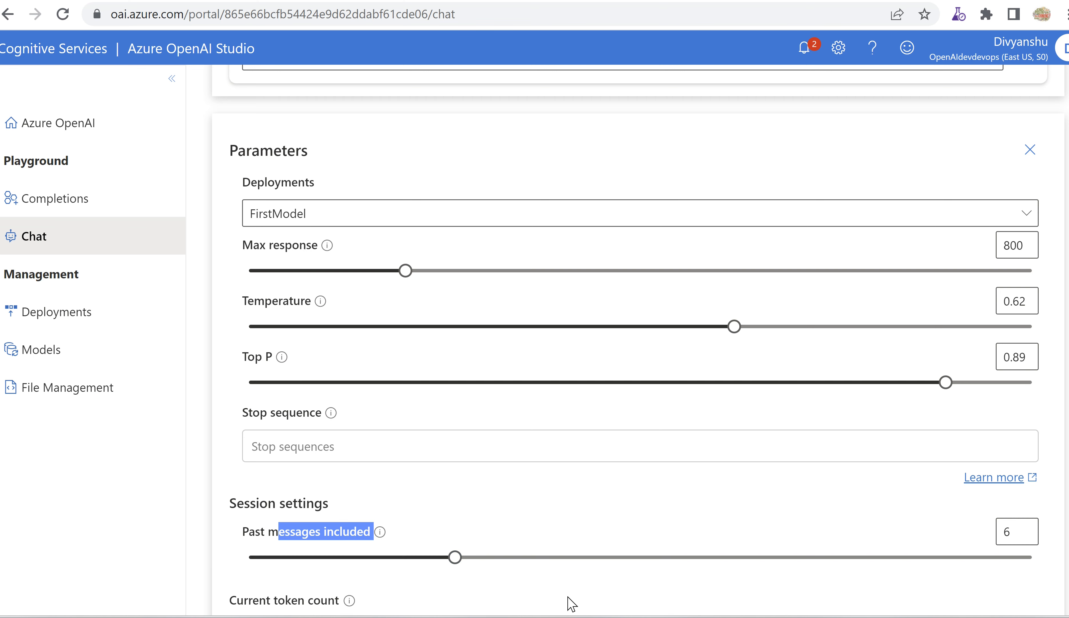
pyautogui.scroll(-3)
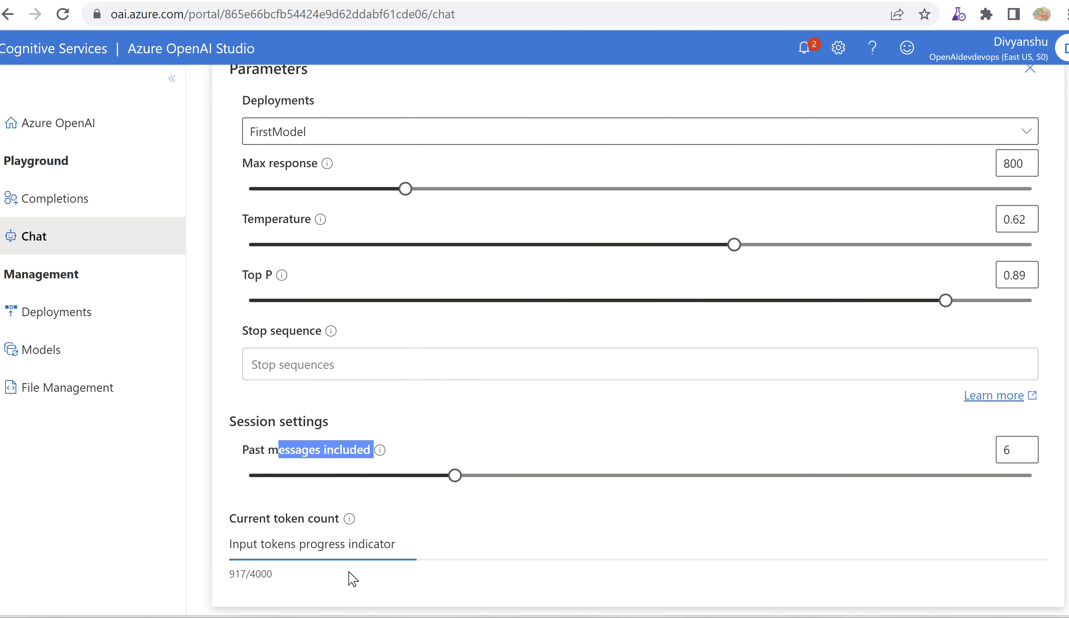
pyautogui.moveTo(349, 518)
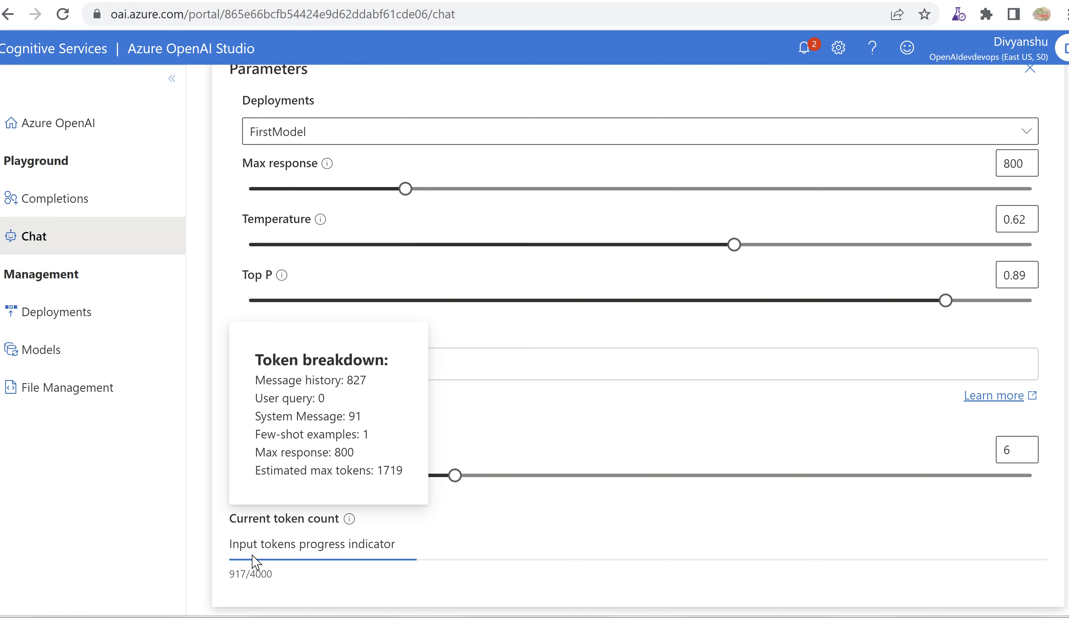
pyautogui.moveTo(424, 557)
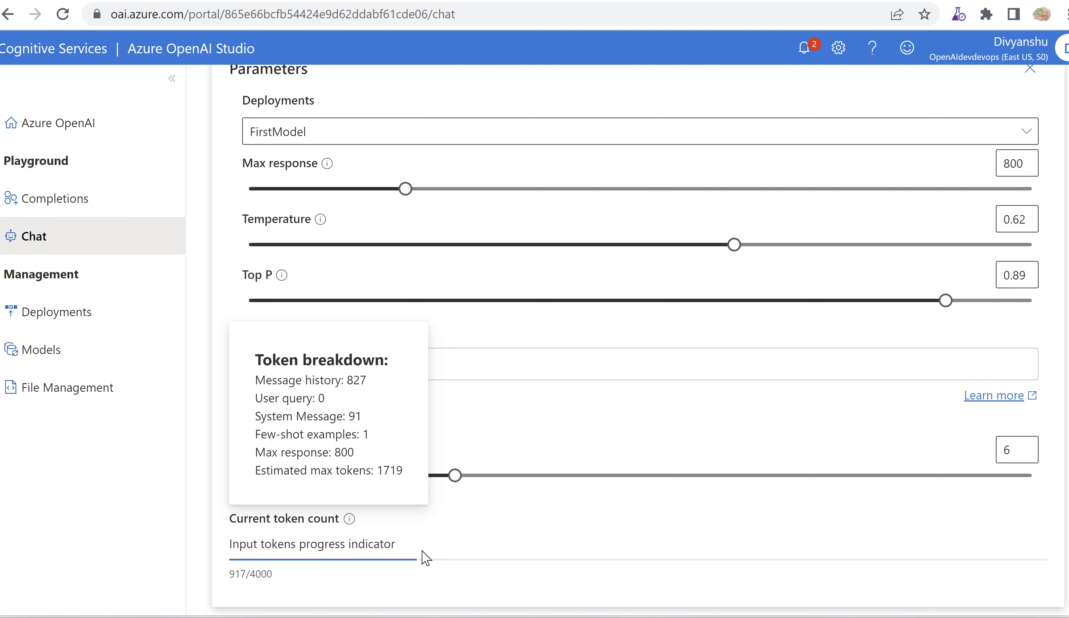
pyautogui.moveTo(467, 557)
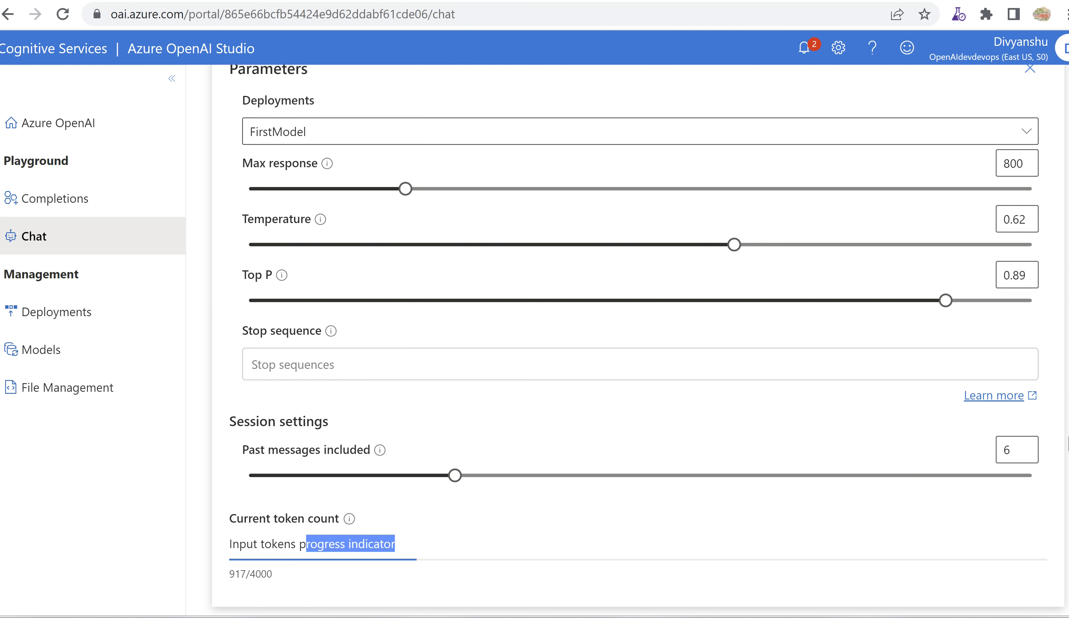
pyautogui.scroll(-3)
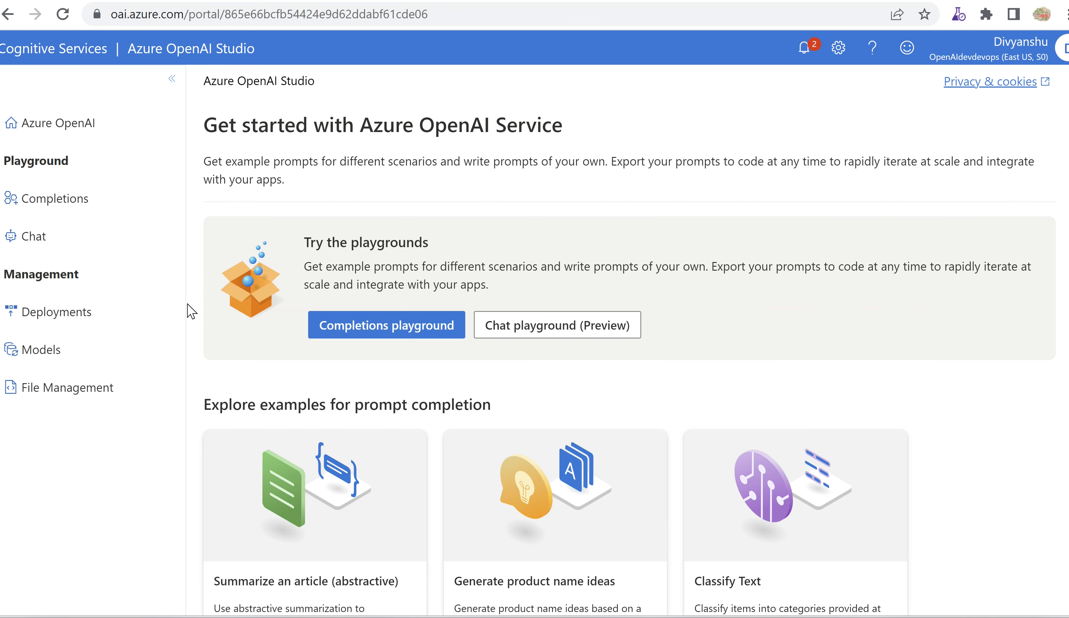
# - Create a new deployment named CurieModel on text-curie-001 and dismiss the success notice
pyautogui.click(58, 312)
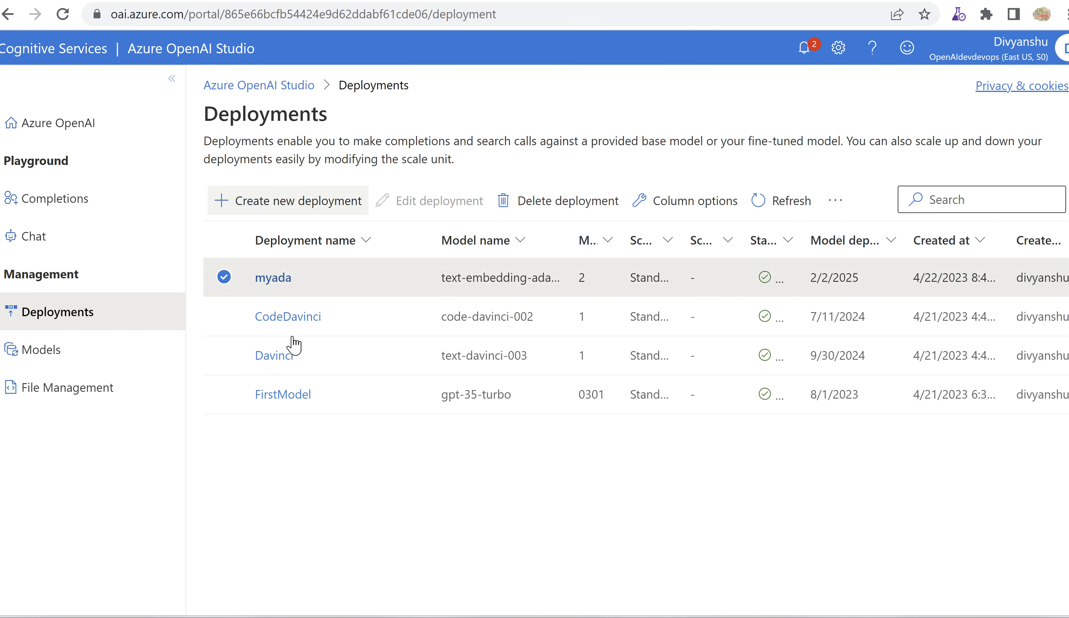
pyautogui.click(288, 200)
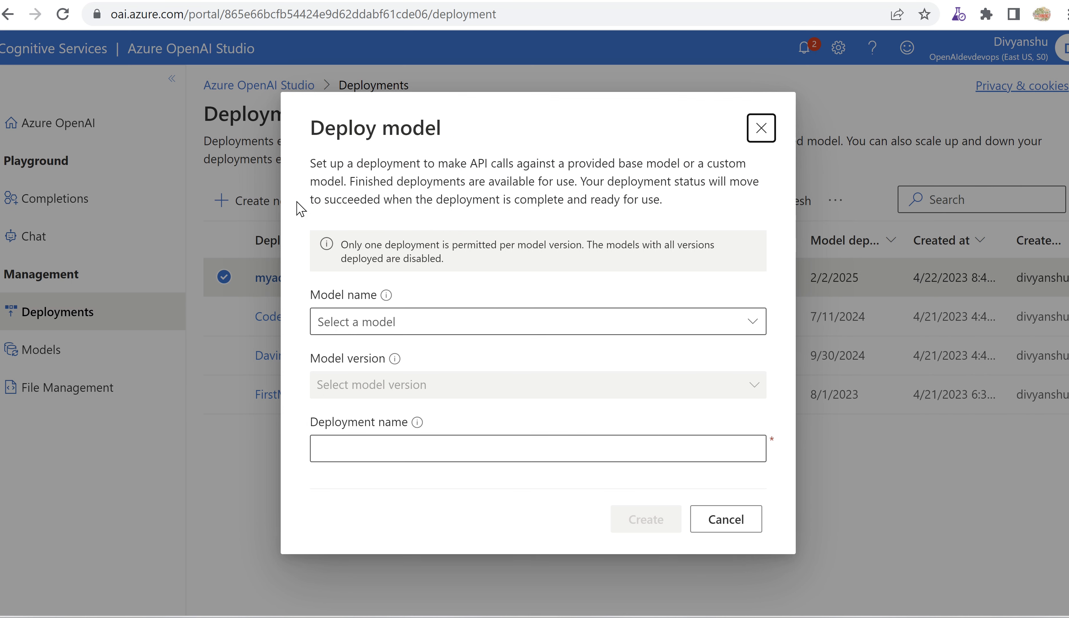
pyautogui.click(537, 322)
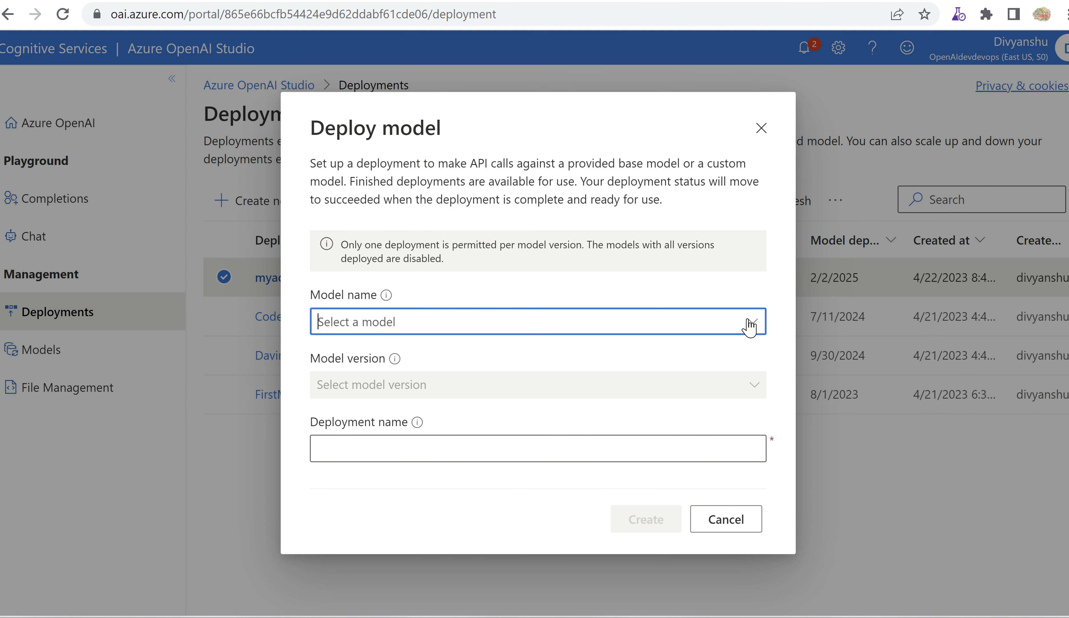
pyautogui.click(537, 321)
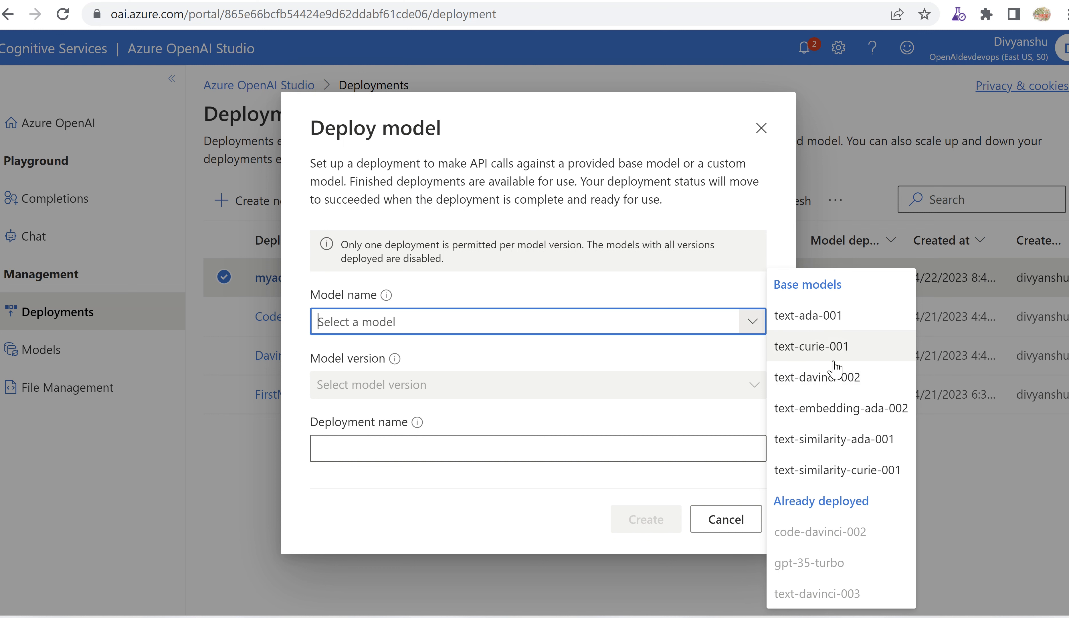
pyautogui.click(811, 346)
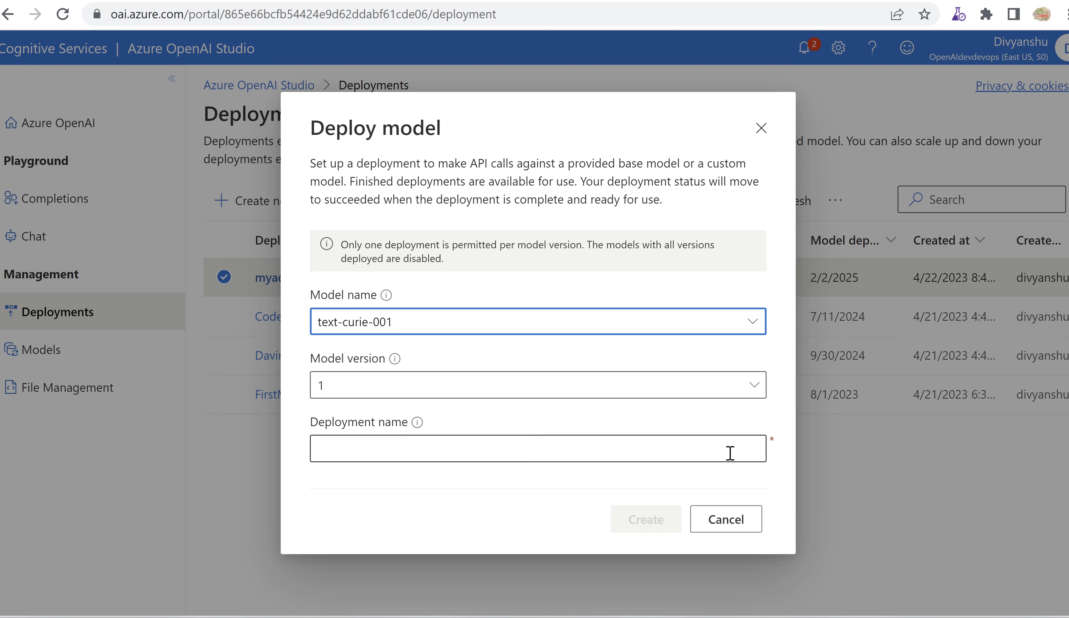
pyautogui.write('CurieModel')
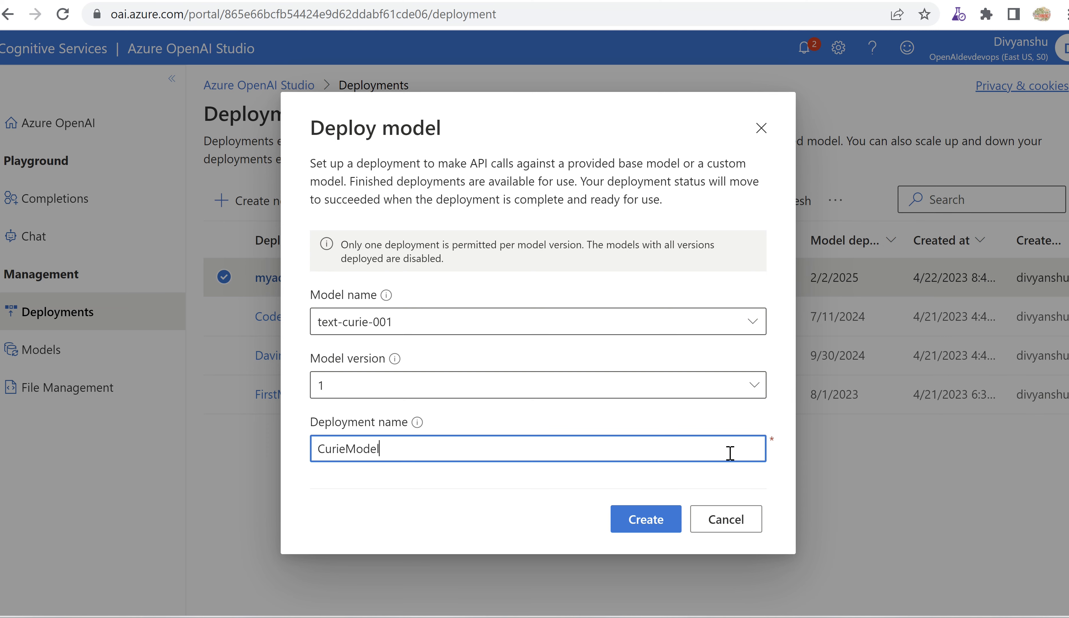
pyautogui.click(645, 519)
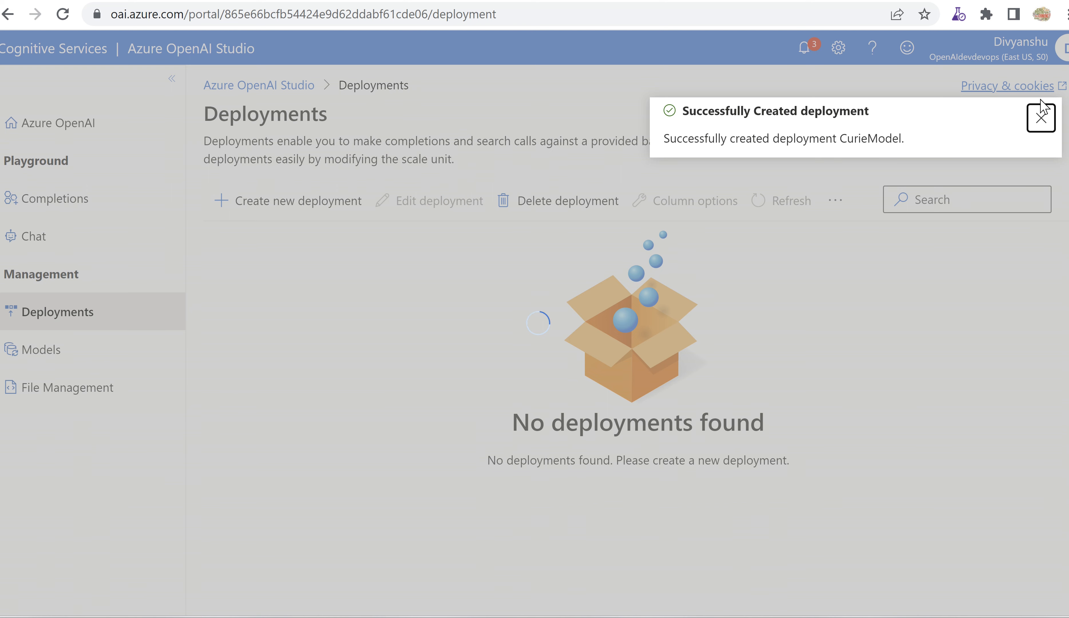
pyautogui.click(1041, 115)
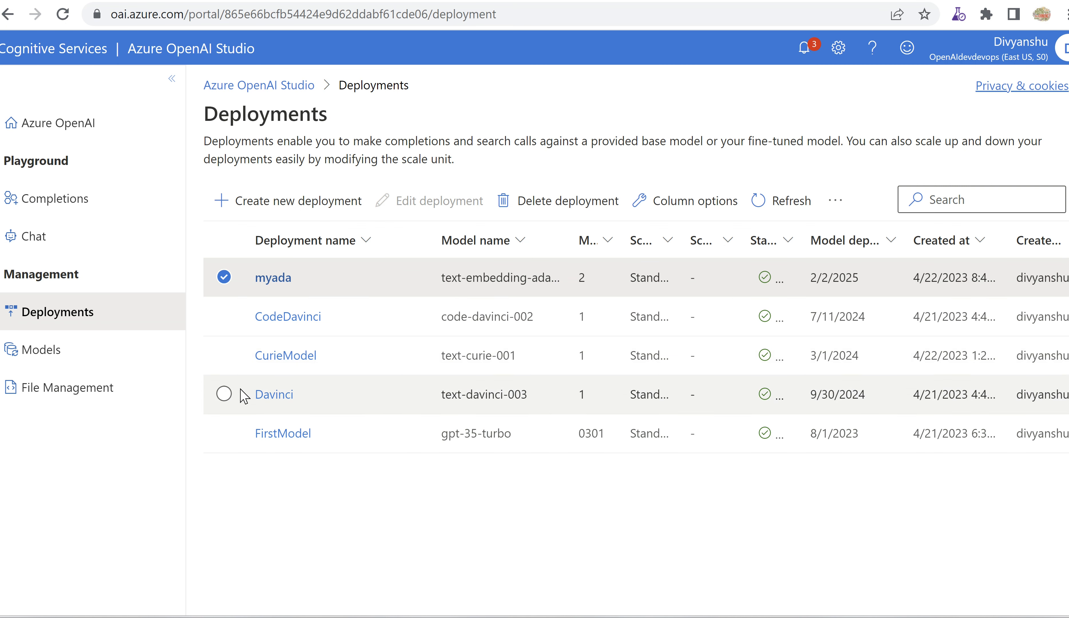
# - Delete the CurieModel deployment and confirm, leaving Davinci, CodeDavinci, FirstModel and myada
pyautogui.click(224, 355)
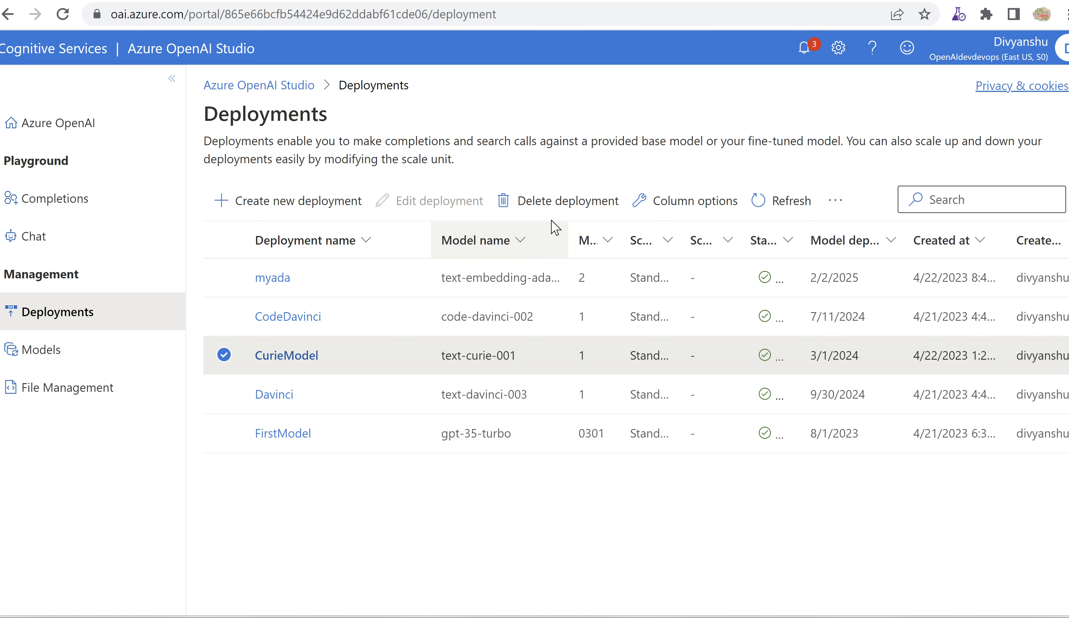
pyautogui.click(567, 200)
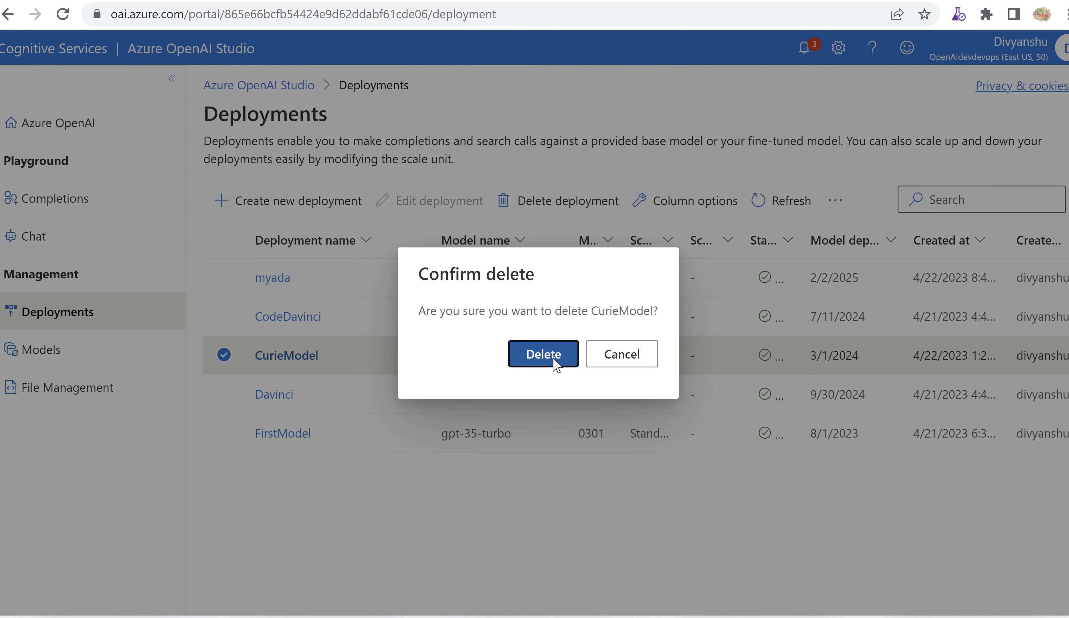
pyautogui.click(543, 353)
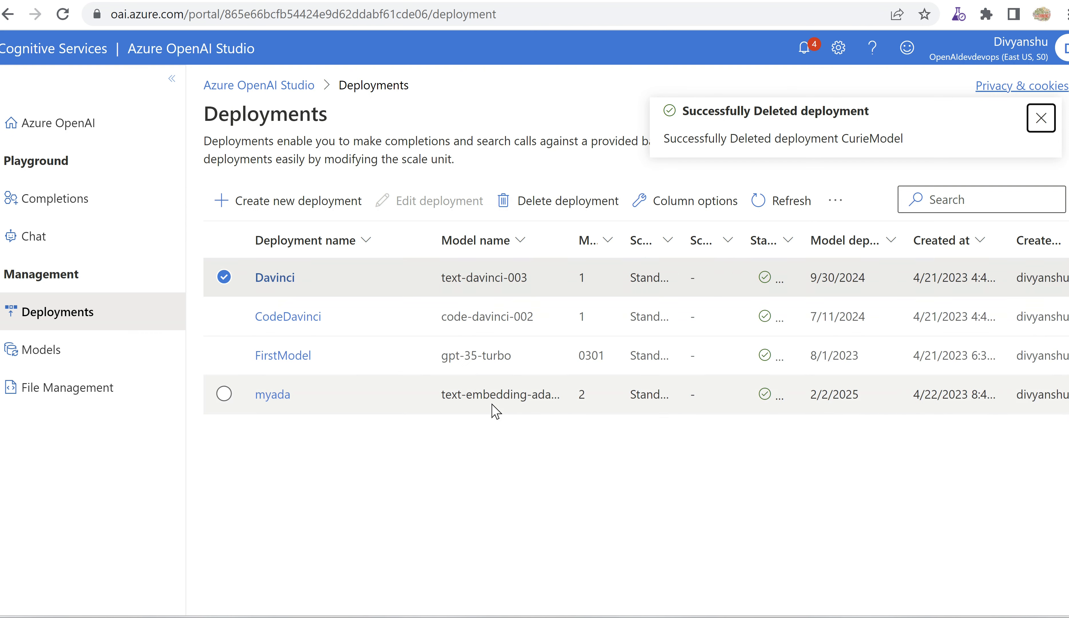
# - Hide the Created by column via Column options and save the Deployments table layout
pyautogui.click(686, 200)
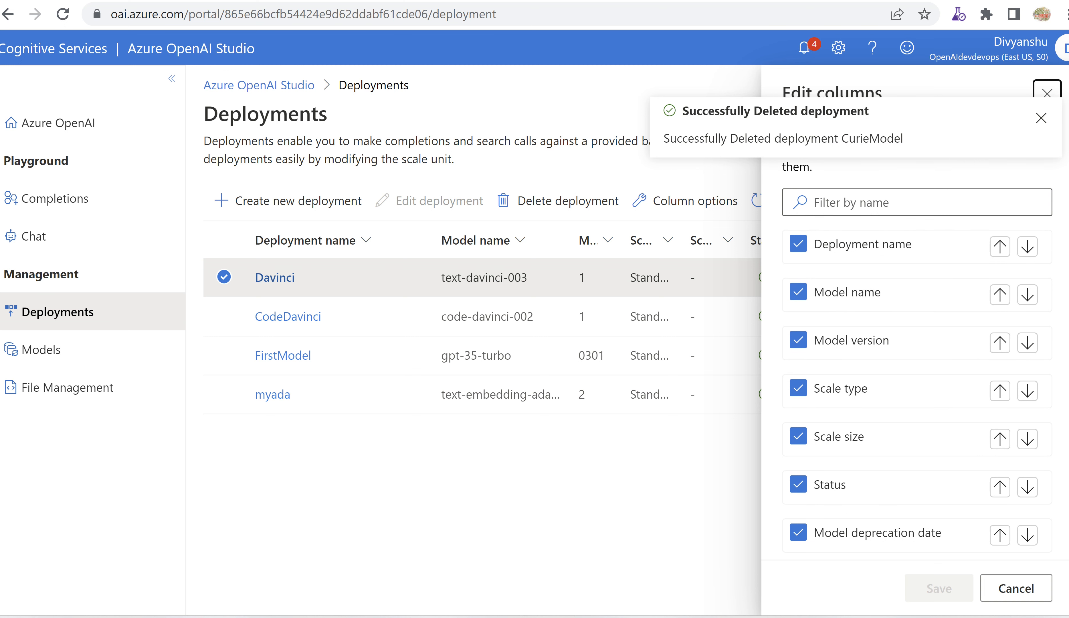
pyautogui.scroll(-3)
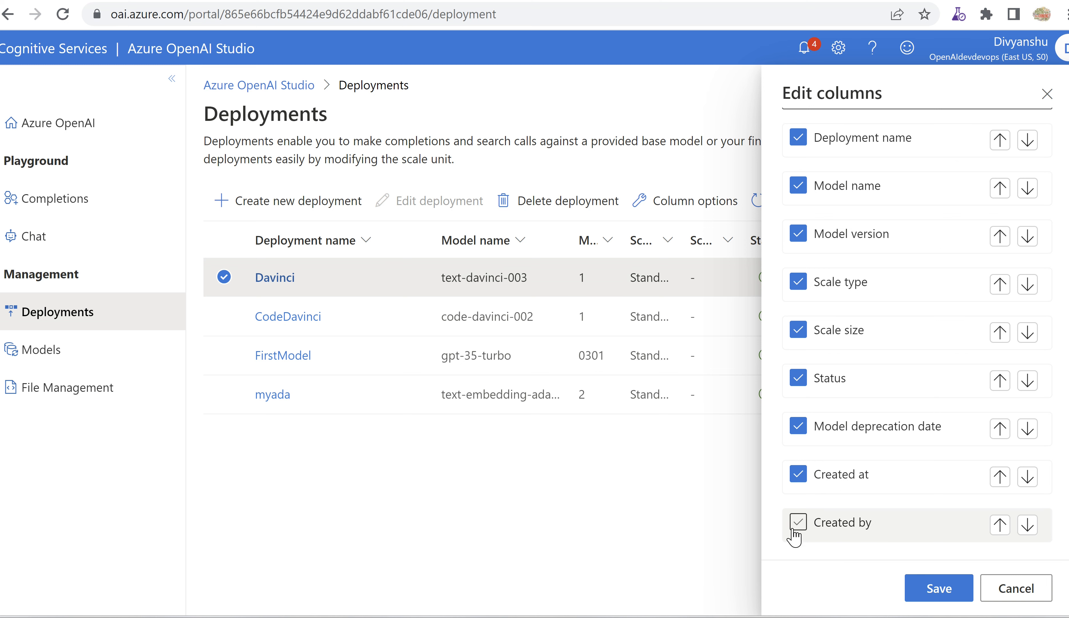
pyautogui.click(798, 522)
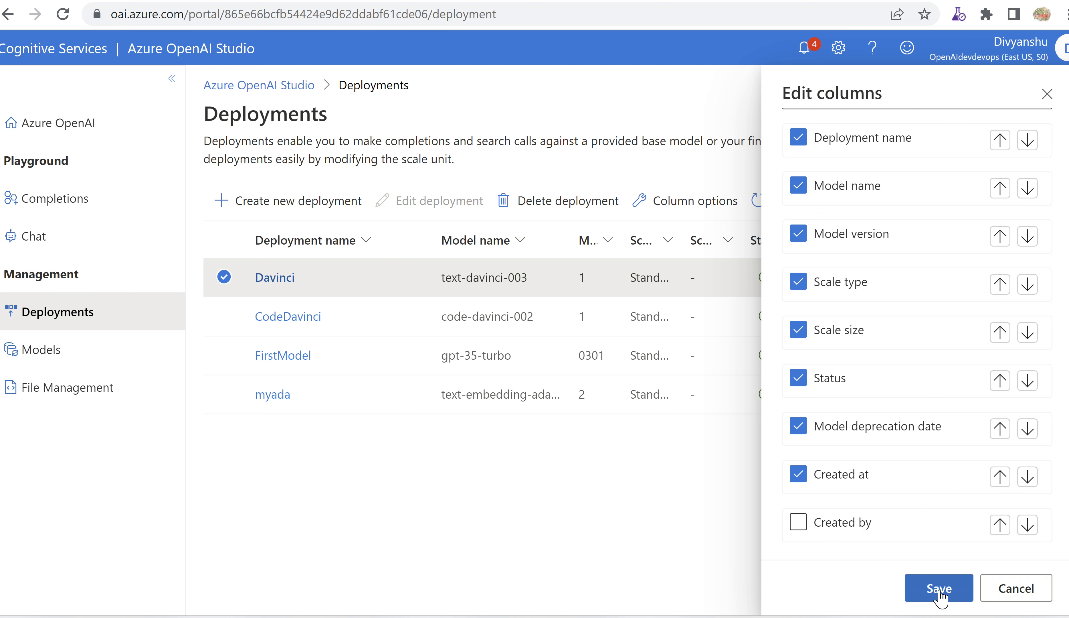
pyautogui.click(938, 588)
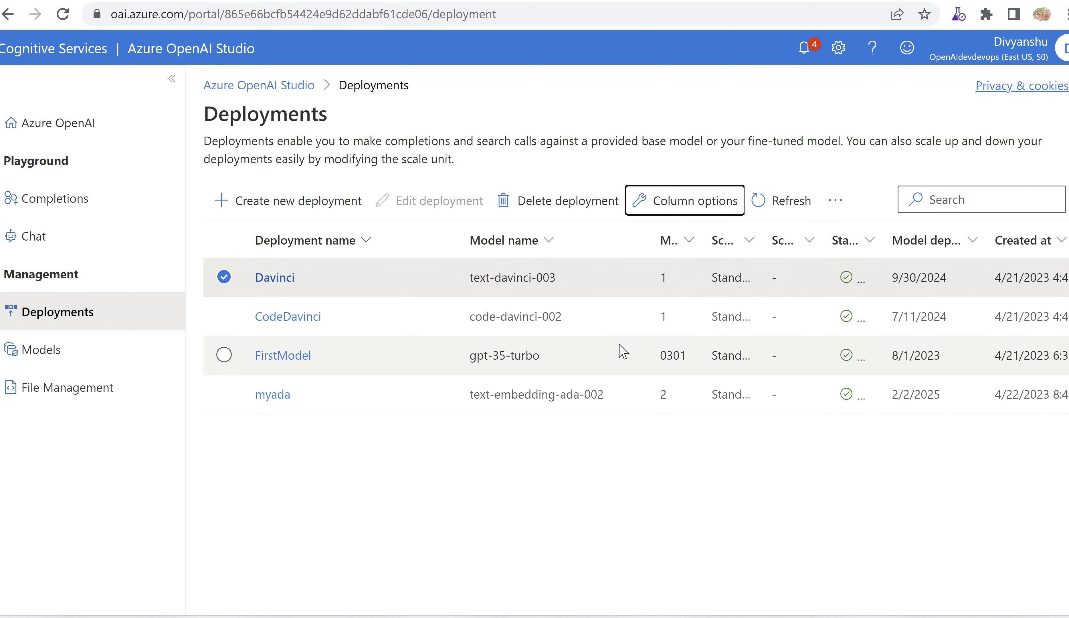
pyautogui.moveTo(588, 254)
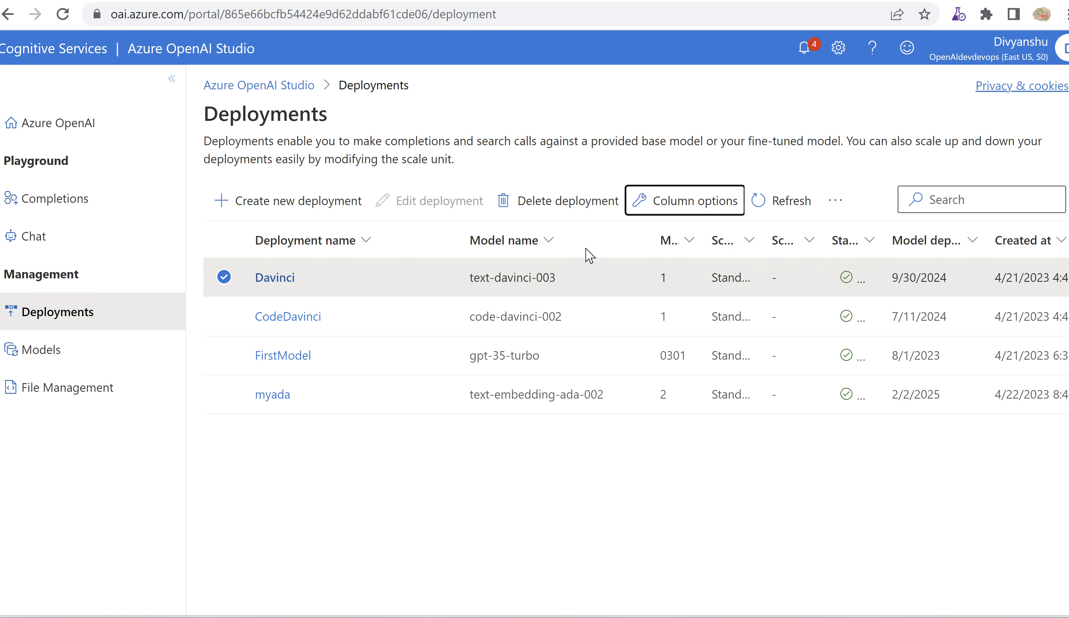
pyautogui.moveTo(639, 213)
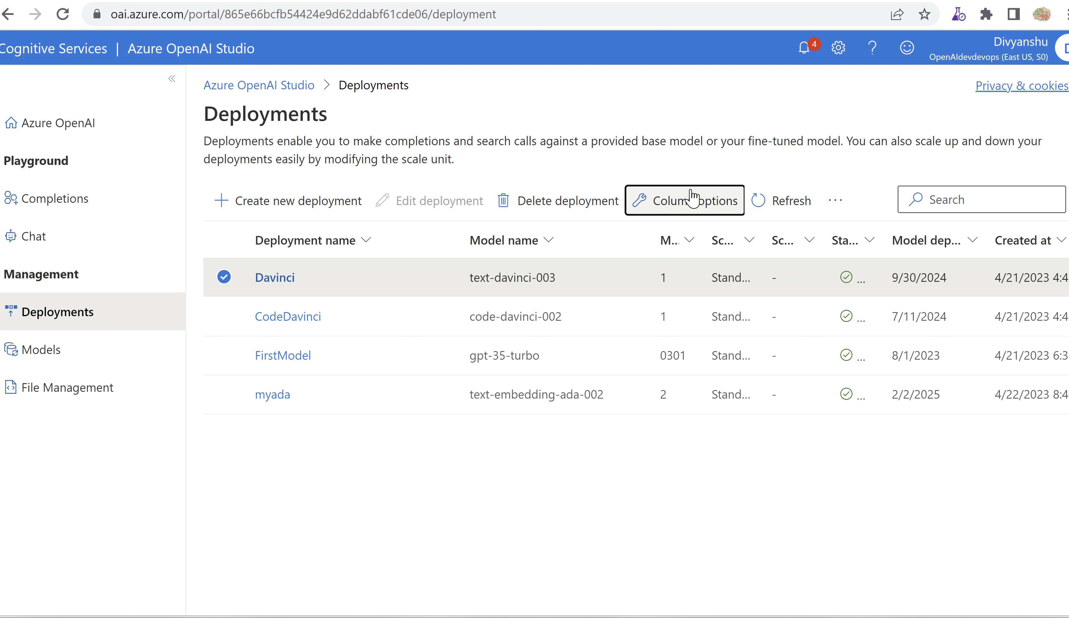
pyautogui.click(835, 200)
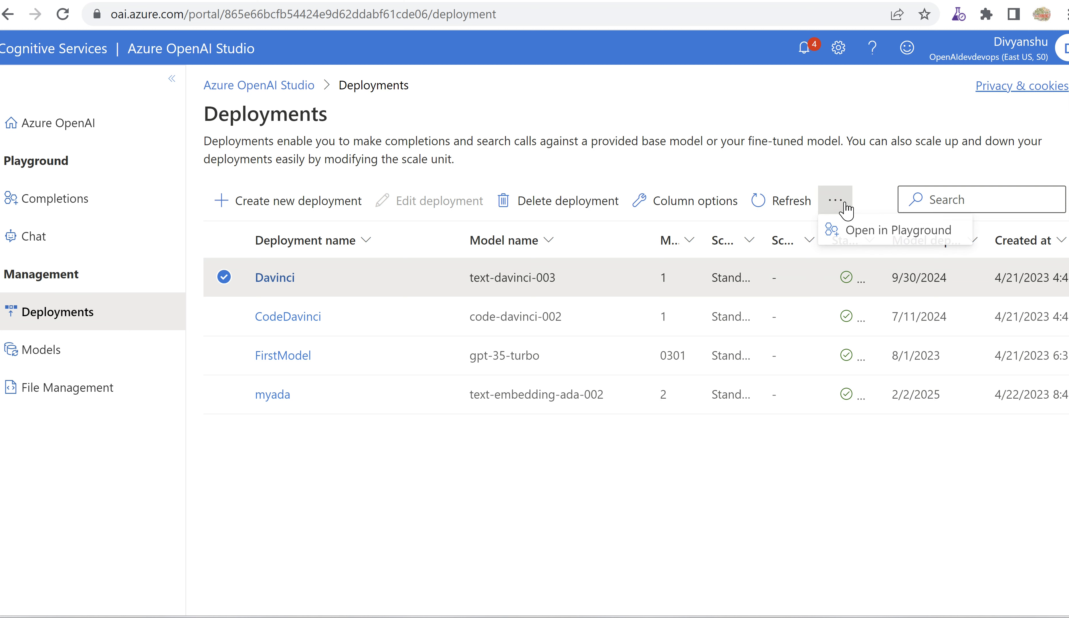
pyautogui.moveTo(263, 299)
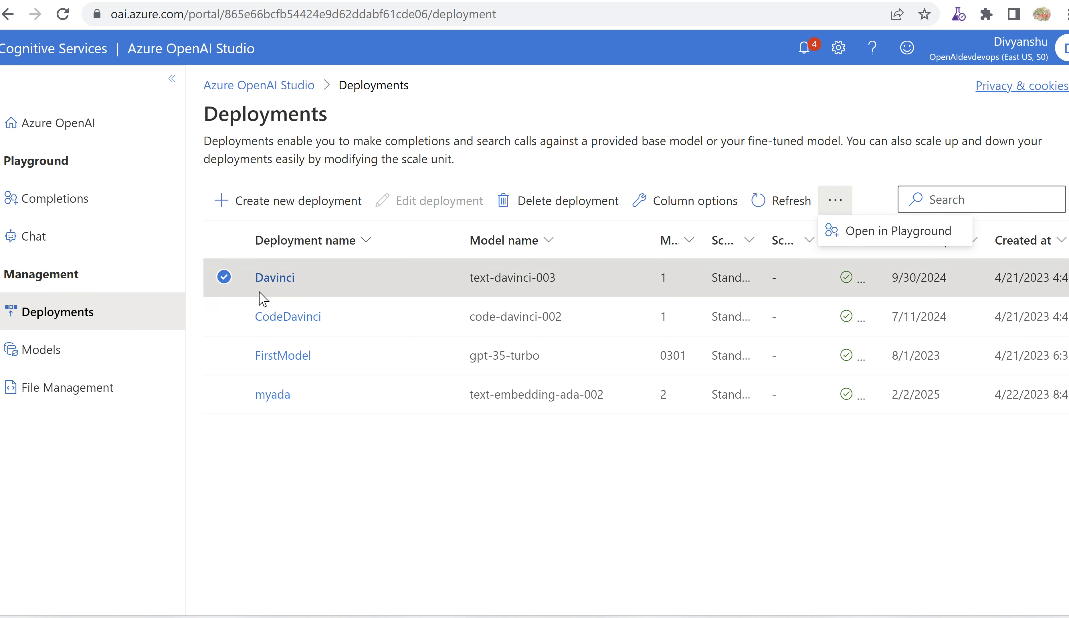
pyautogui.moveTo(896, 231)
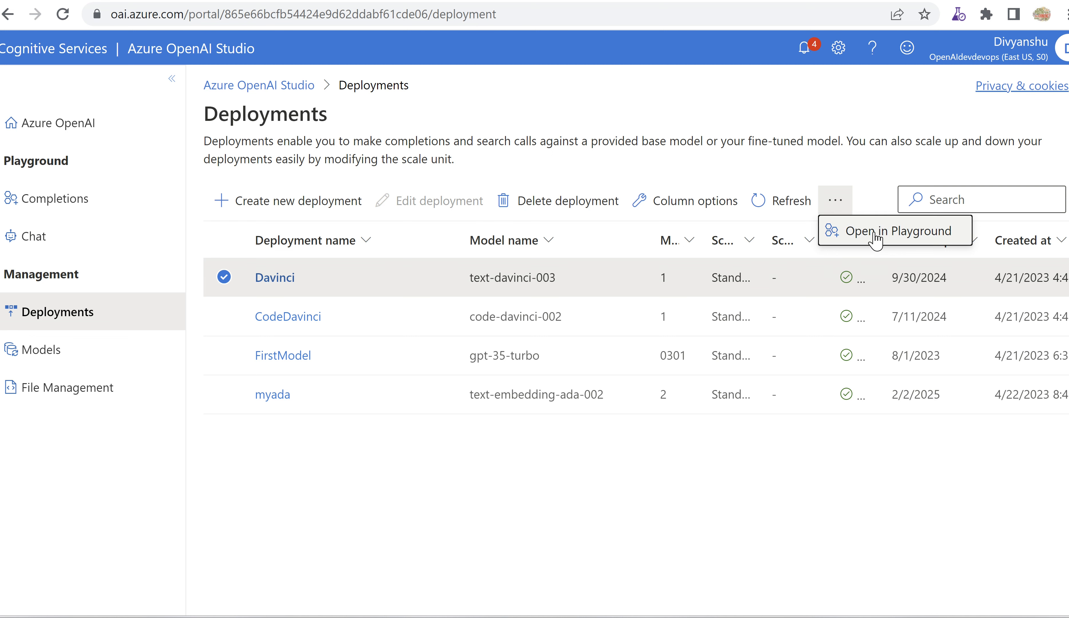
pyautogui.click(902, 230)
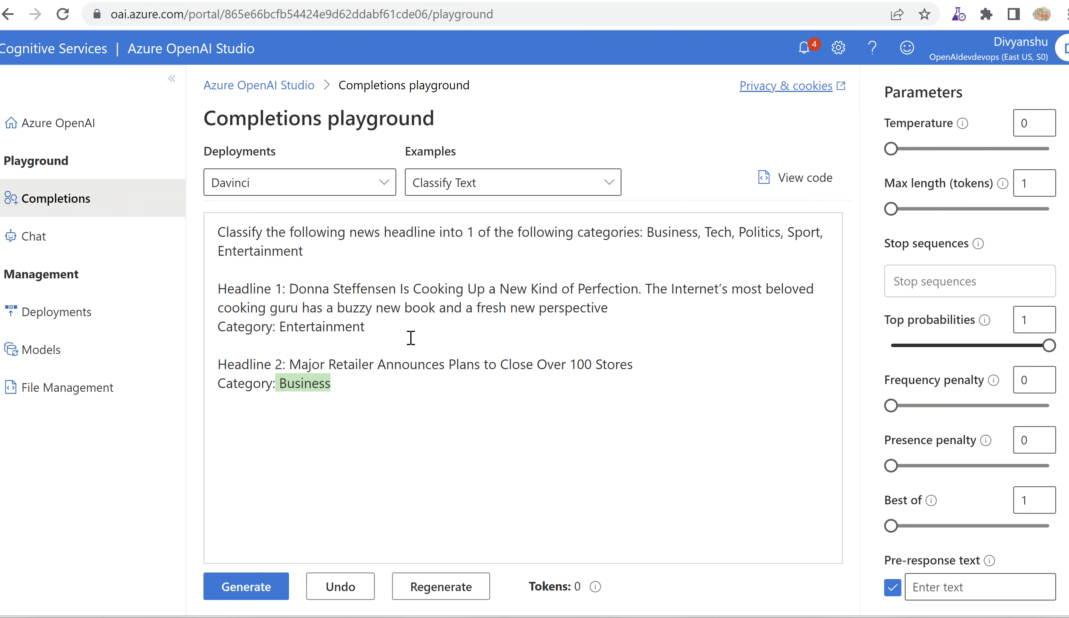
pyautogui.moveTo(58, 199)
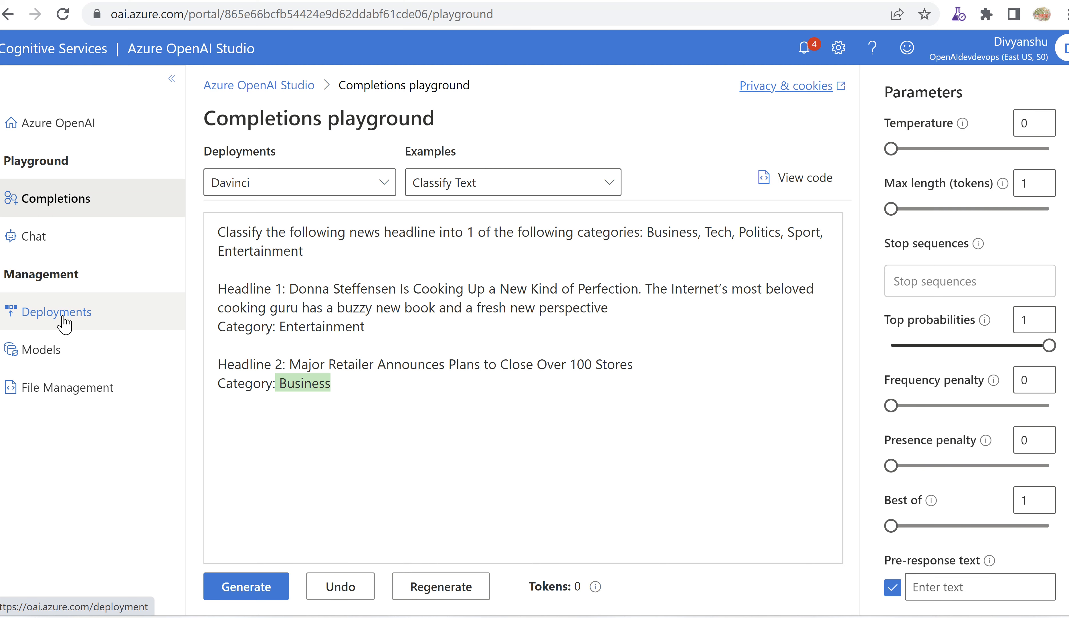
pyautogui.click(58, 312)
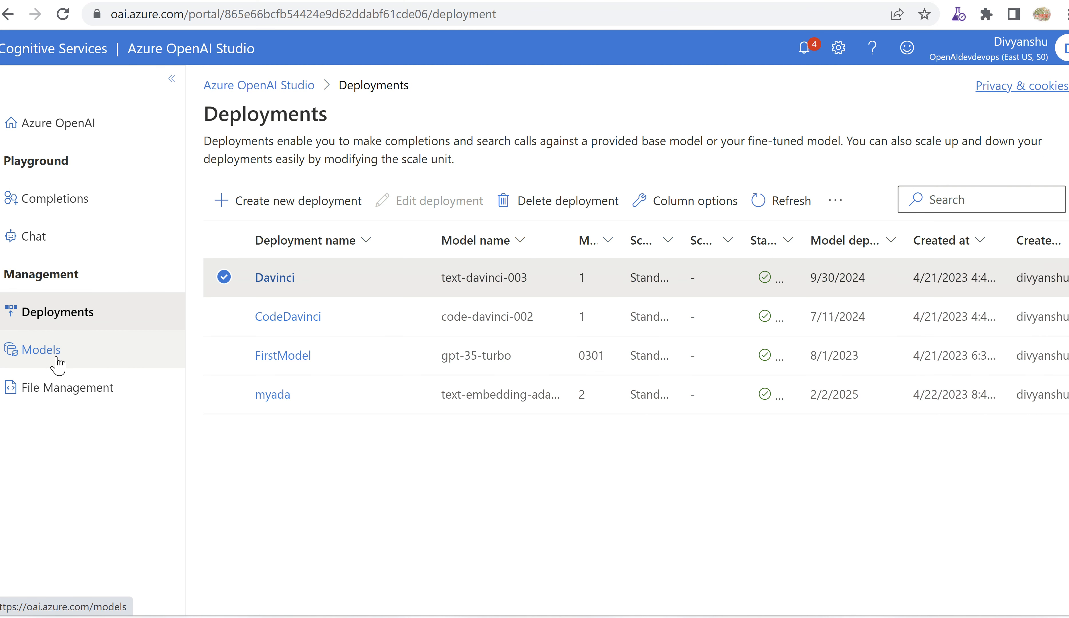
# - On the Models page, view the Deployable column info explaining one deployment per model
pyautogui.click(41, 349)
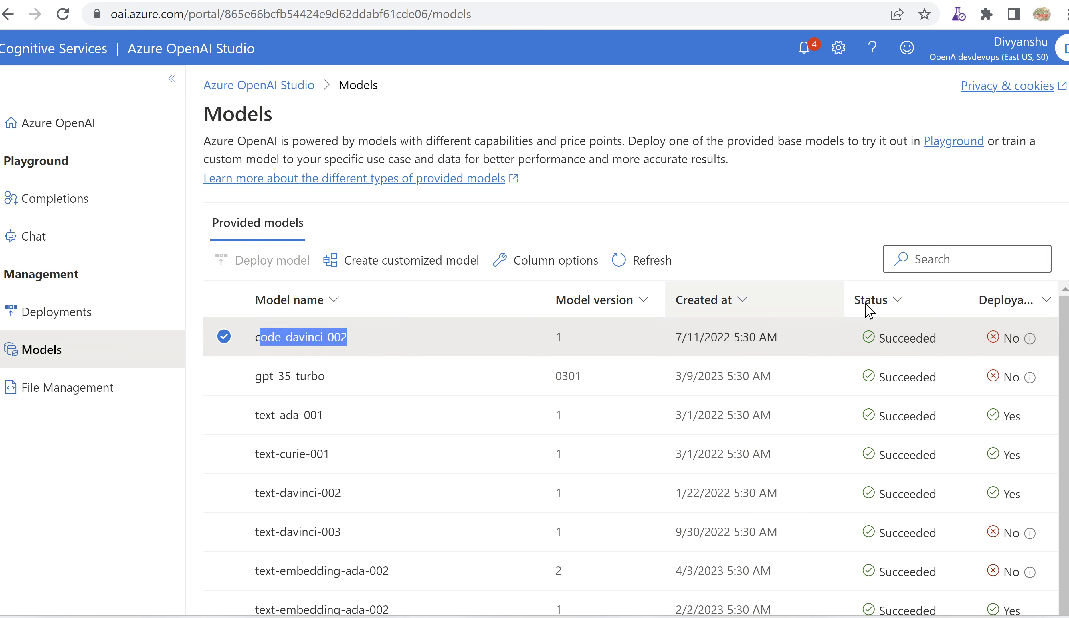
pyautogui.click(1012, 299)
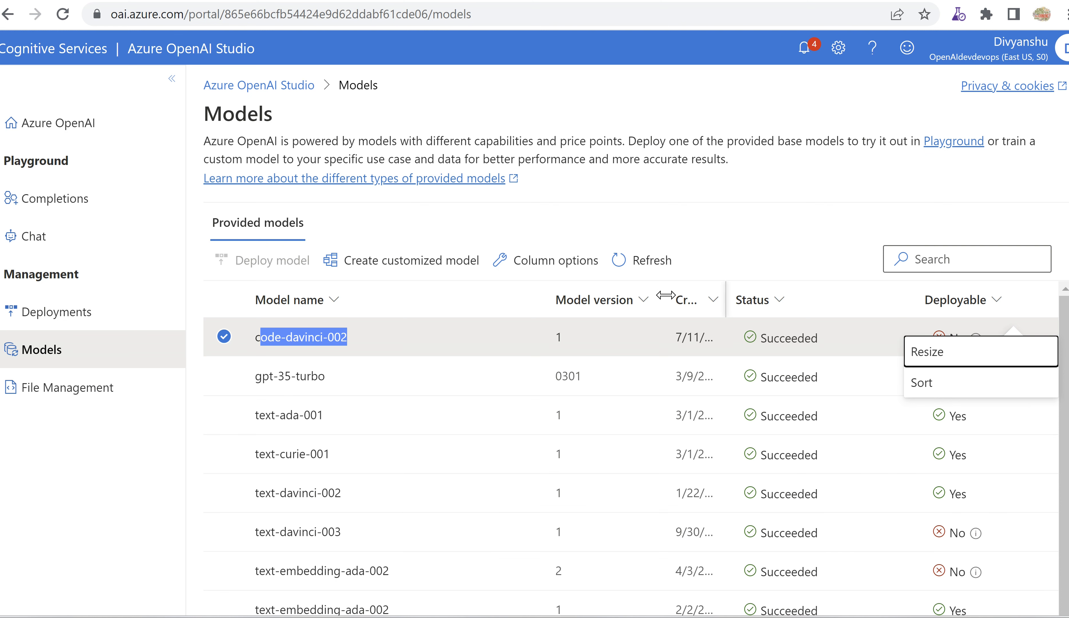
pyautogui.moveTo(916, 303)
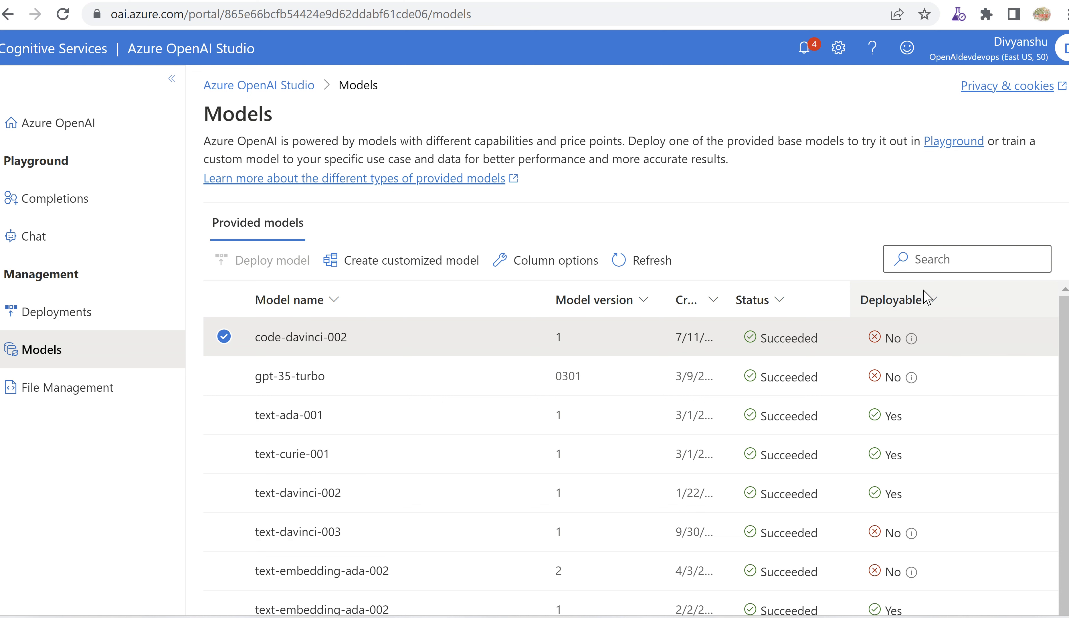
pyautogui.moveTo(913, 339)
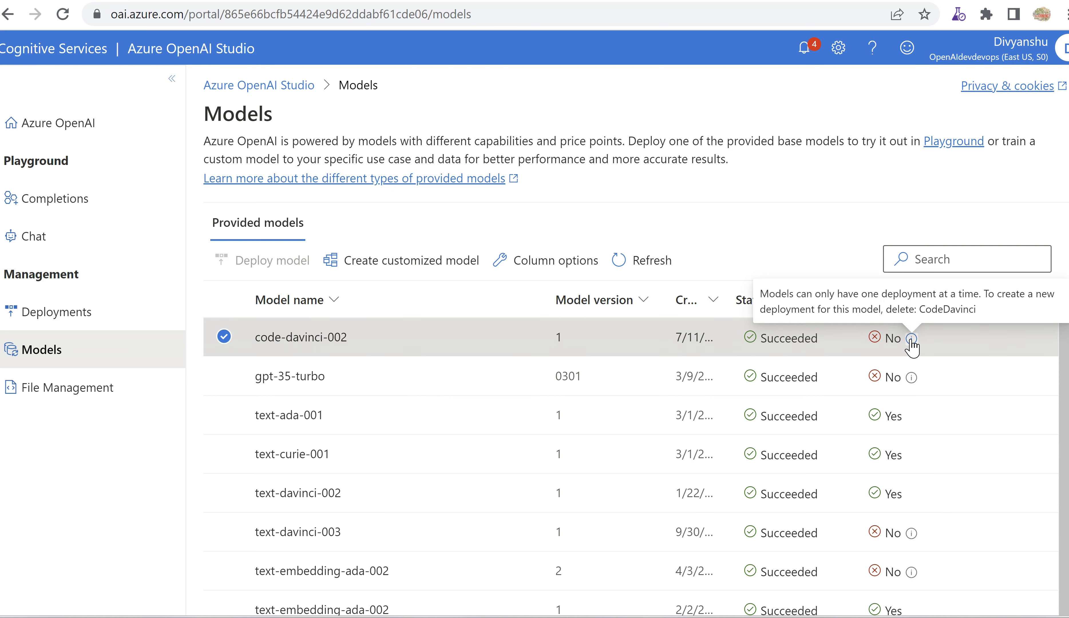
pyautogui.moveTo(796, 293); pyautogui.dragTo(945, 293)
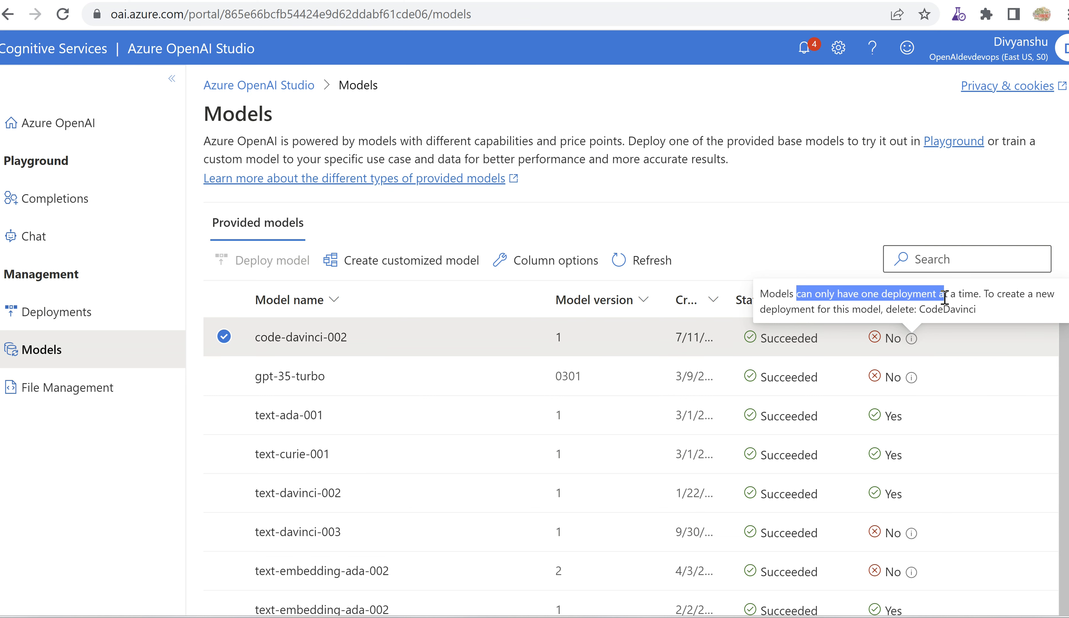
pyautogui.moveTo(339, 362)
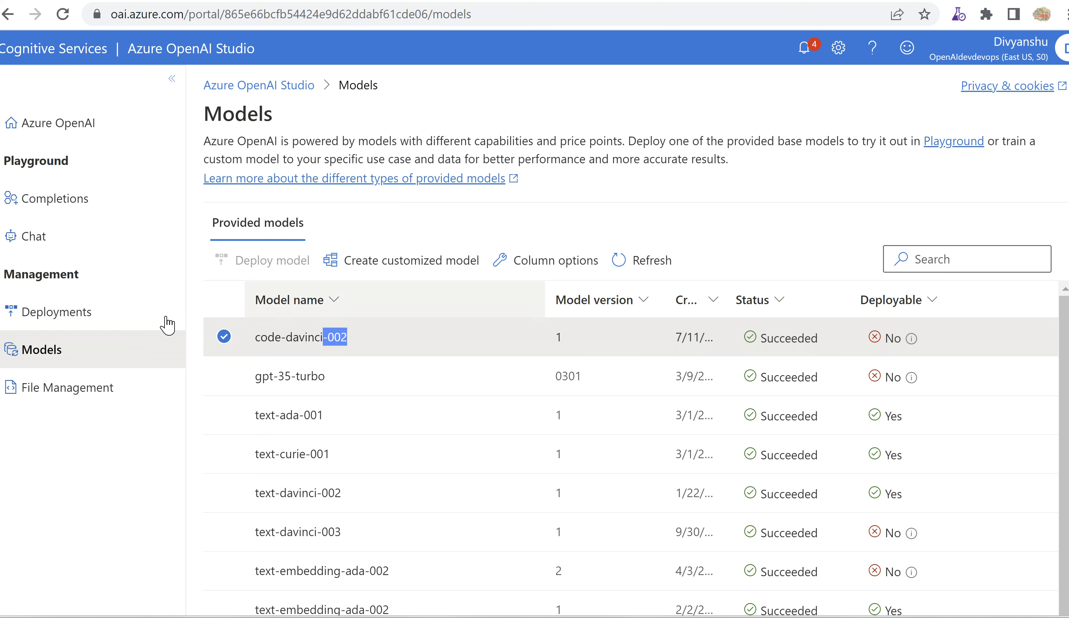
# - Check Deployments for CodeDavinci, then return to Models confirming code-davinci-002 is not deployable
pyautogui.click(57, 312)
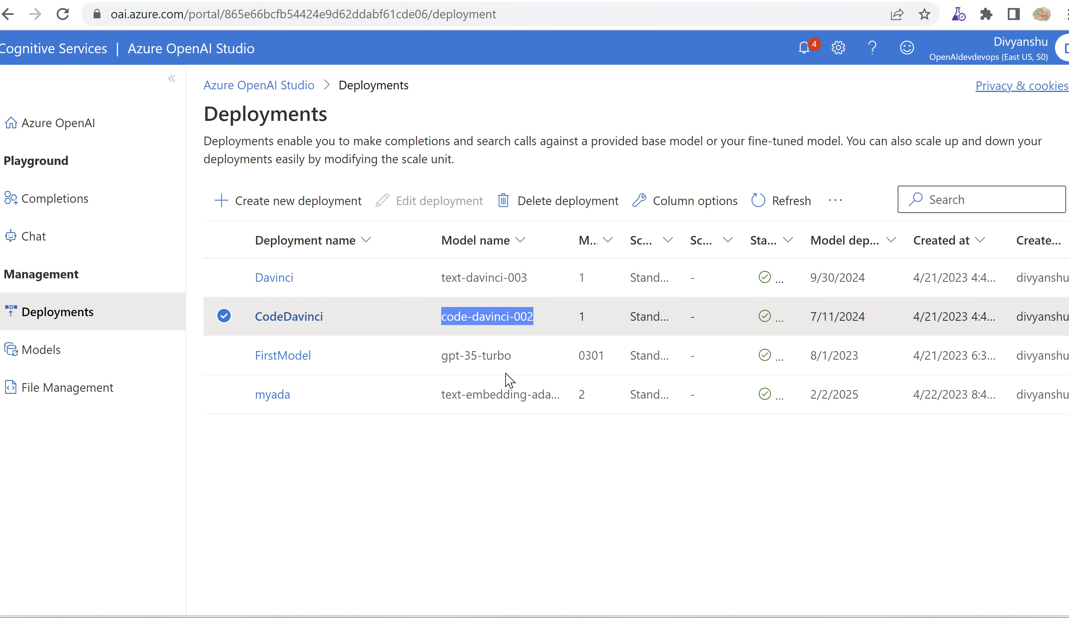
pyautogui.click(44, 349)
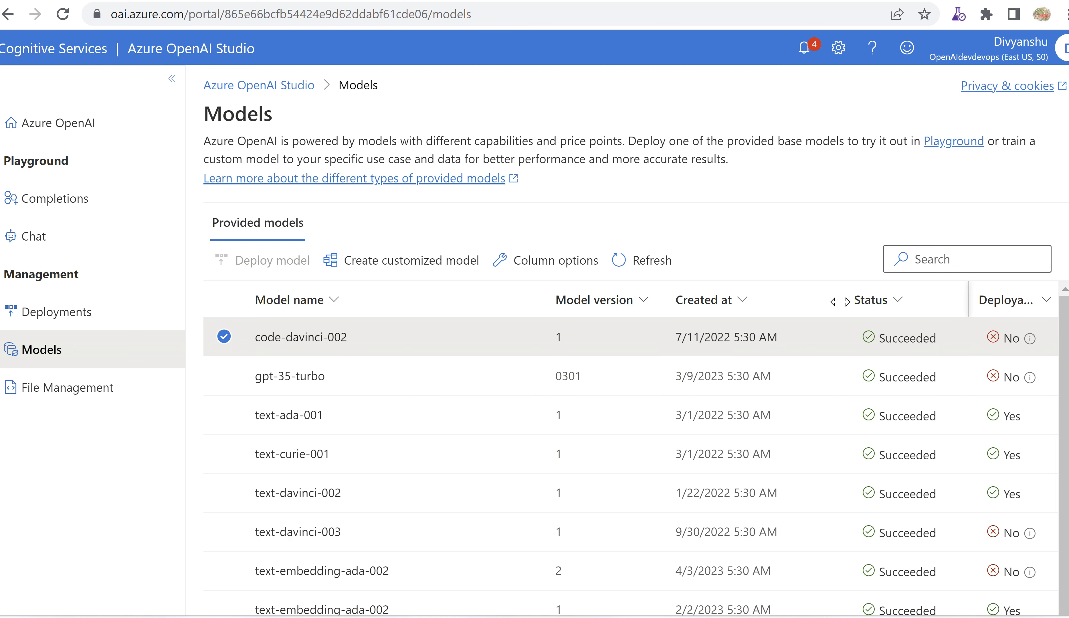
pyautogui.moveTo(877, 300)
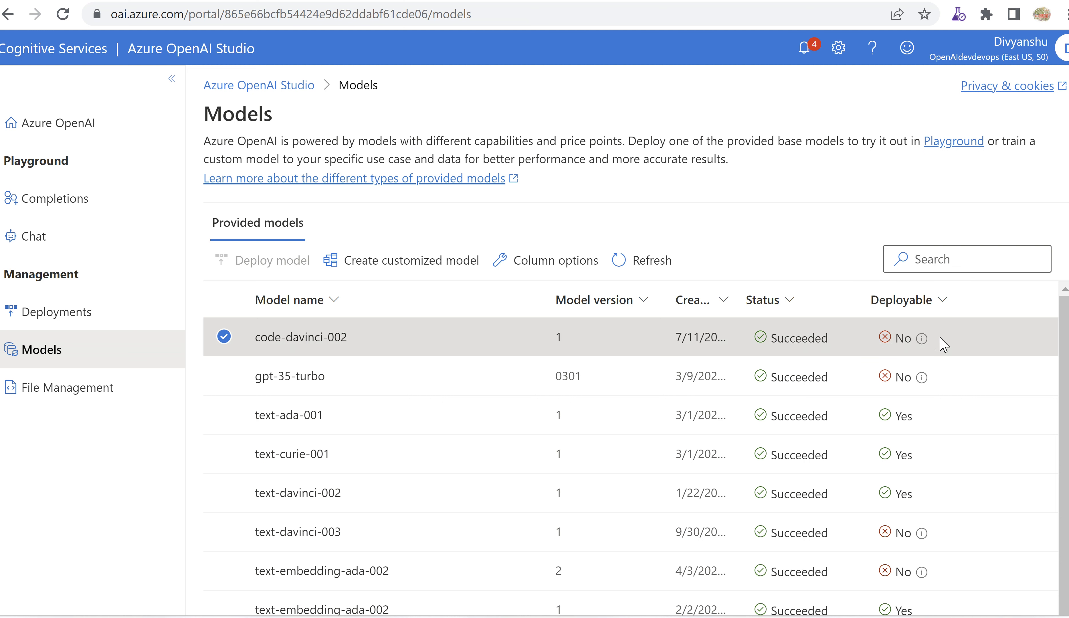
pyautogui.moveTo(534, 328)
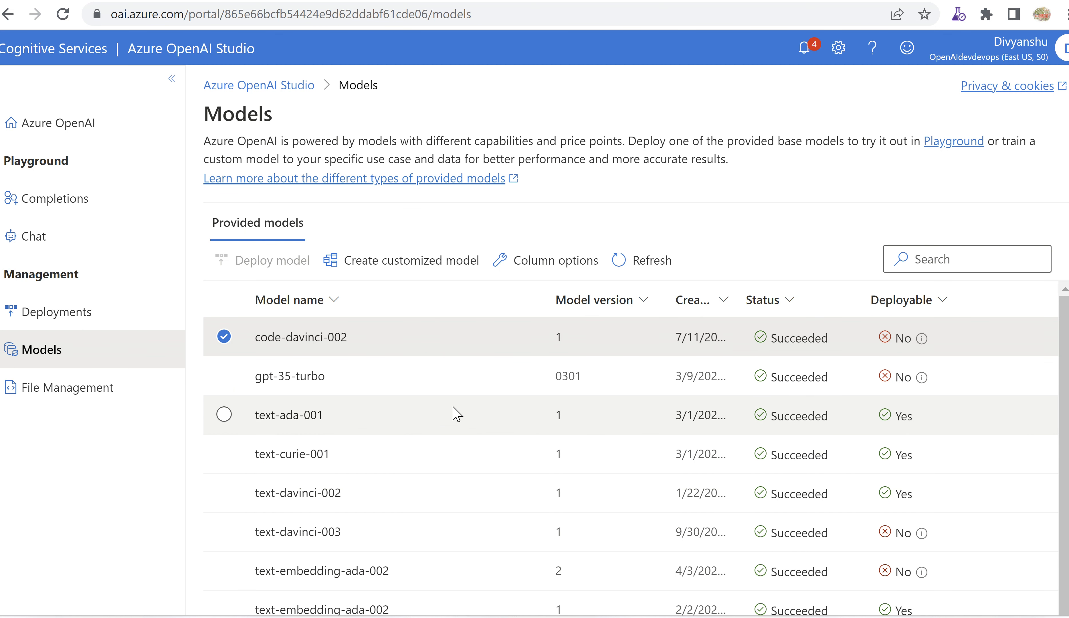
pyautogui.scroll(-3)
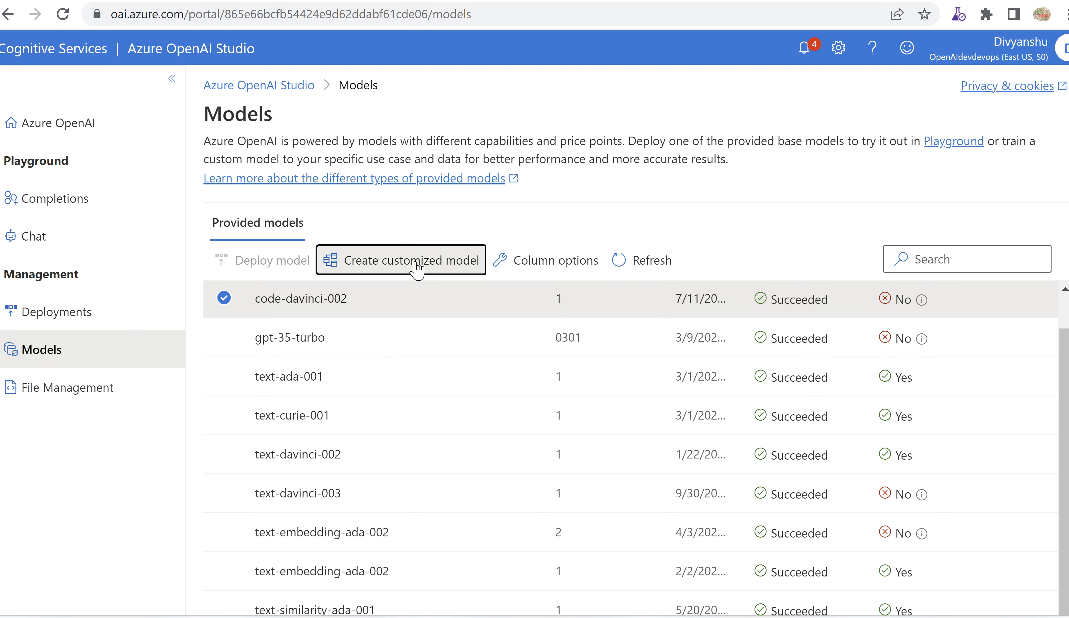
pyautogui.click(401, 260)
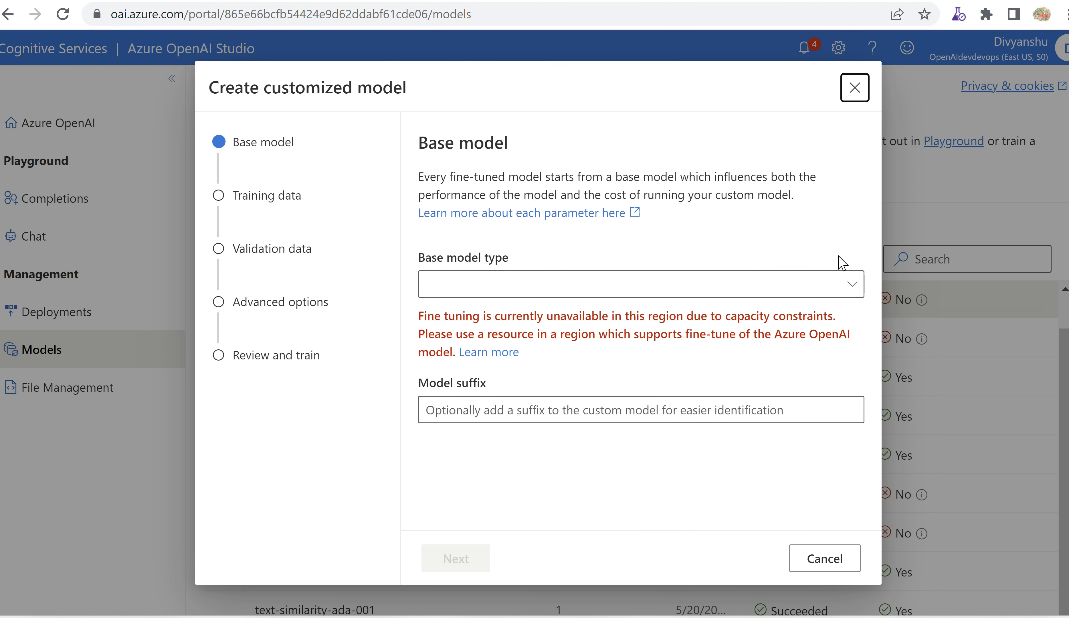
pyautogui.moveTo(640, 190)
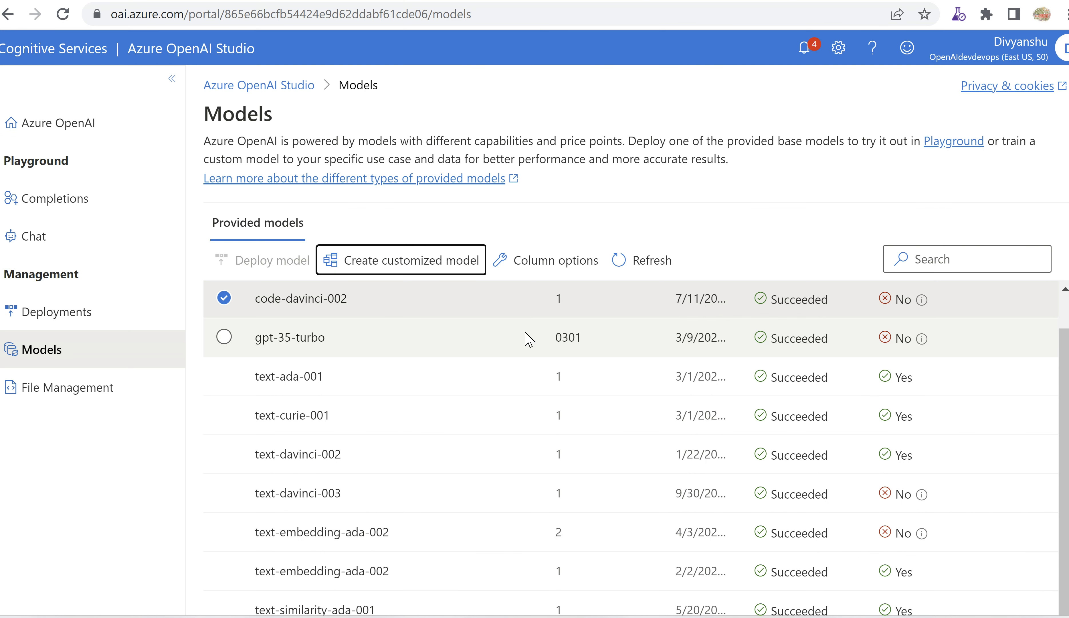
pyautogui.moveTo(54, 199)
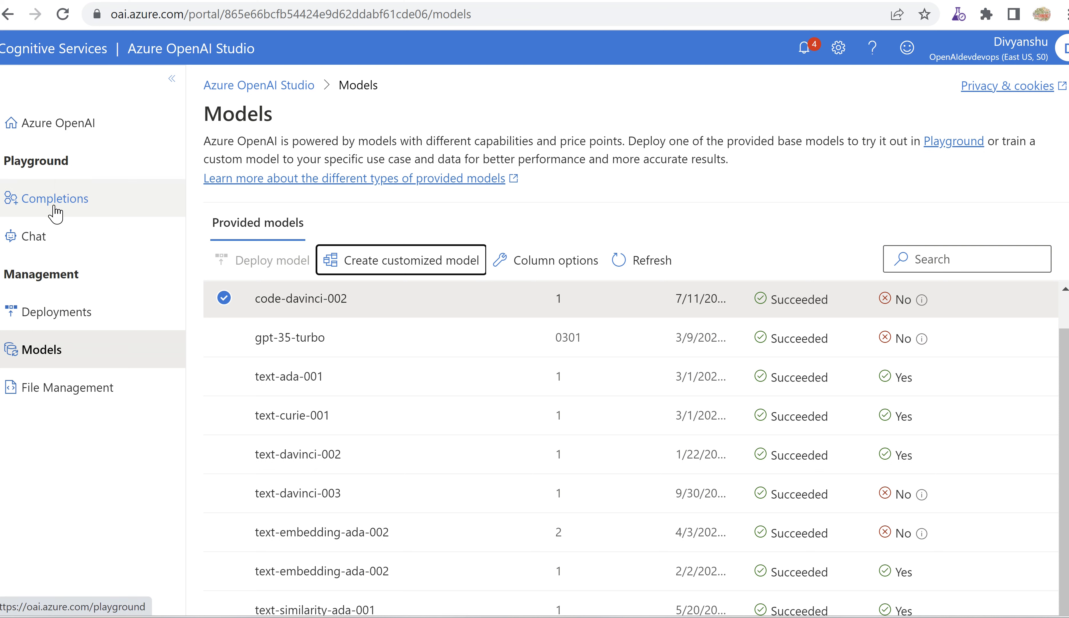
pyautogui.moveTo(418, 299)
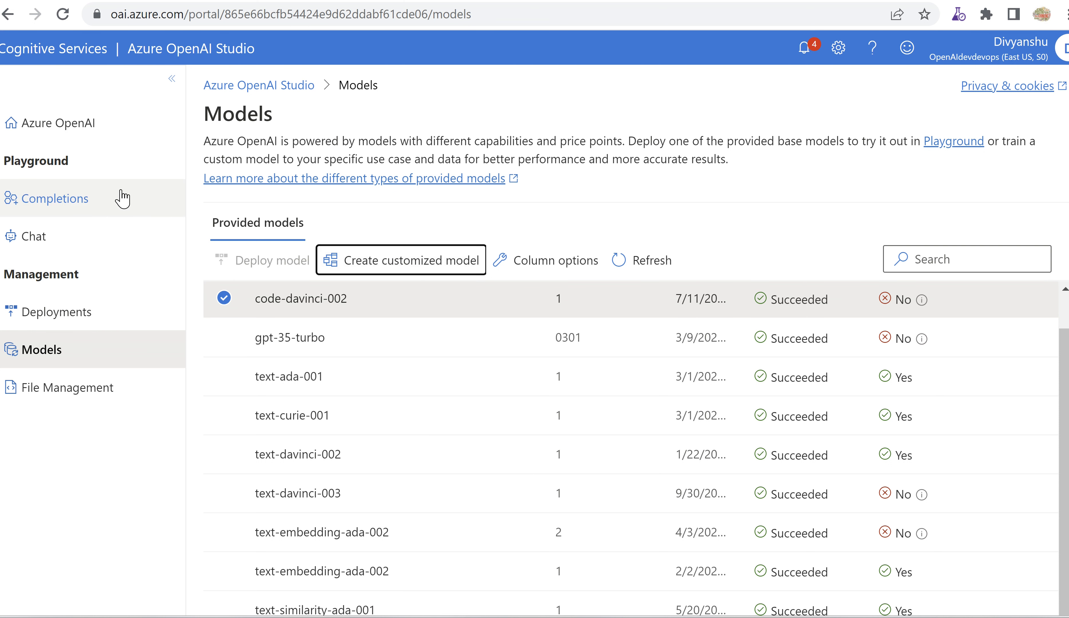
pyautogui.click(57, 199)
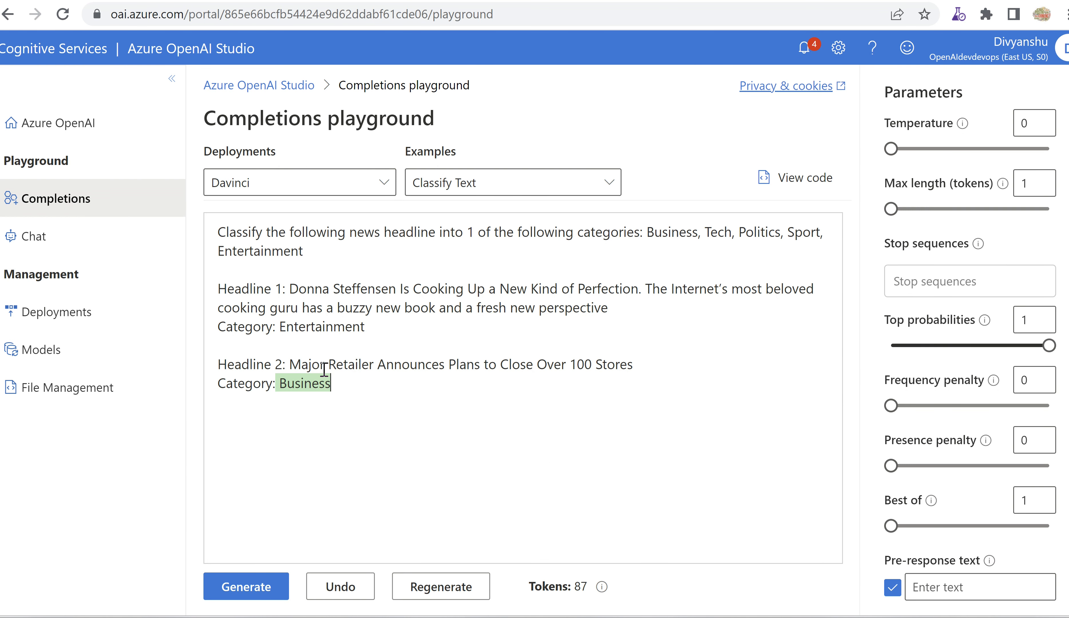
pyautogui.click(43, 349)
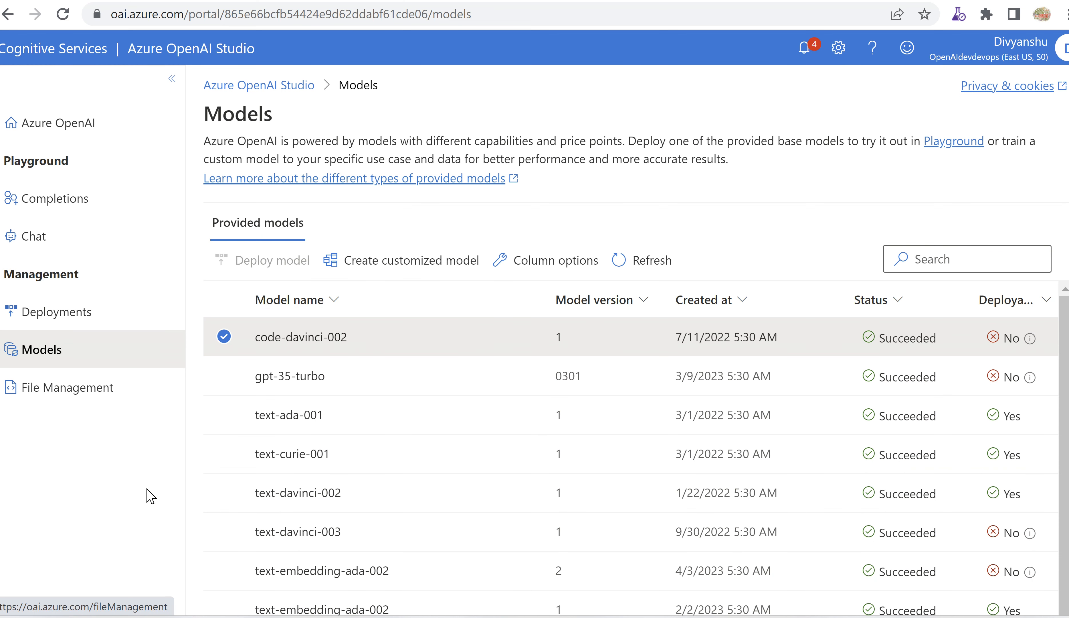
# - Visit File Management showing no uploaded datasets, detour briefly, and return to it
pyautogui.click(68, 387)
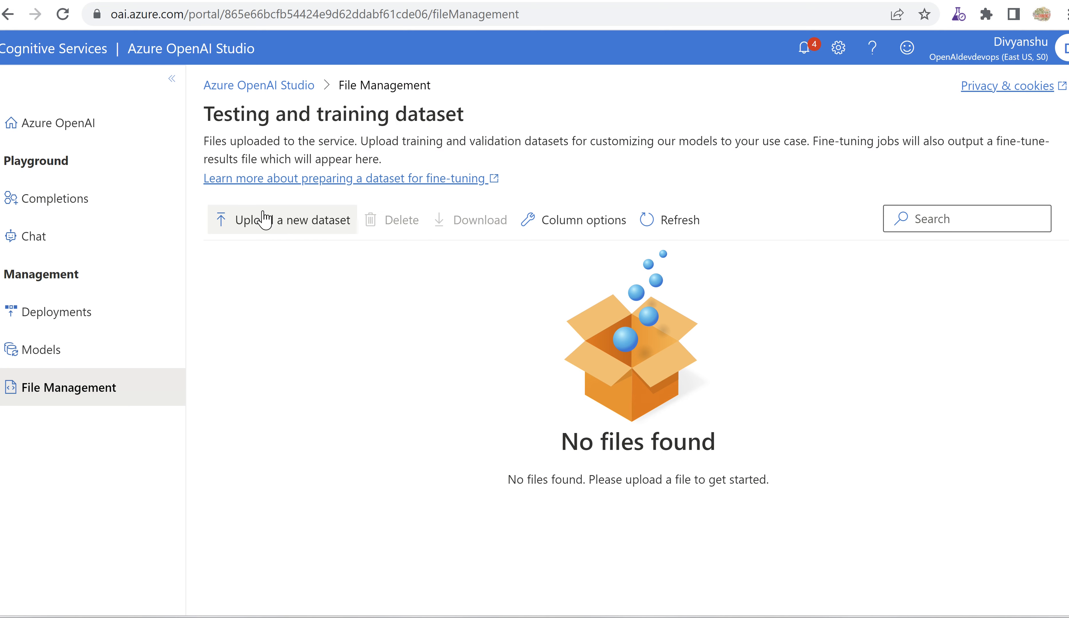
pyautogui.moveTo(340, 312)
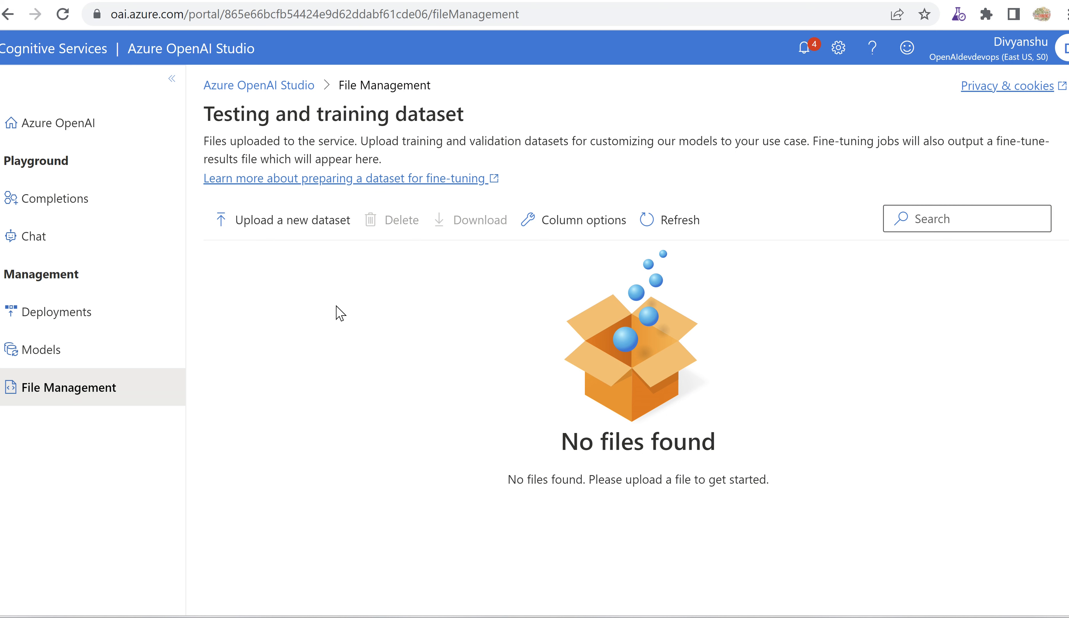
pyautogui.moveTo(276, 293)
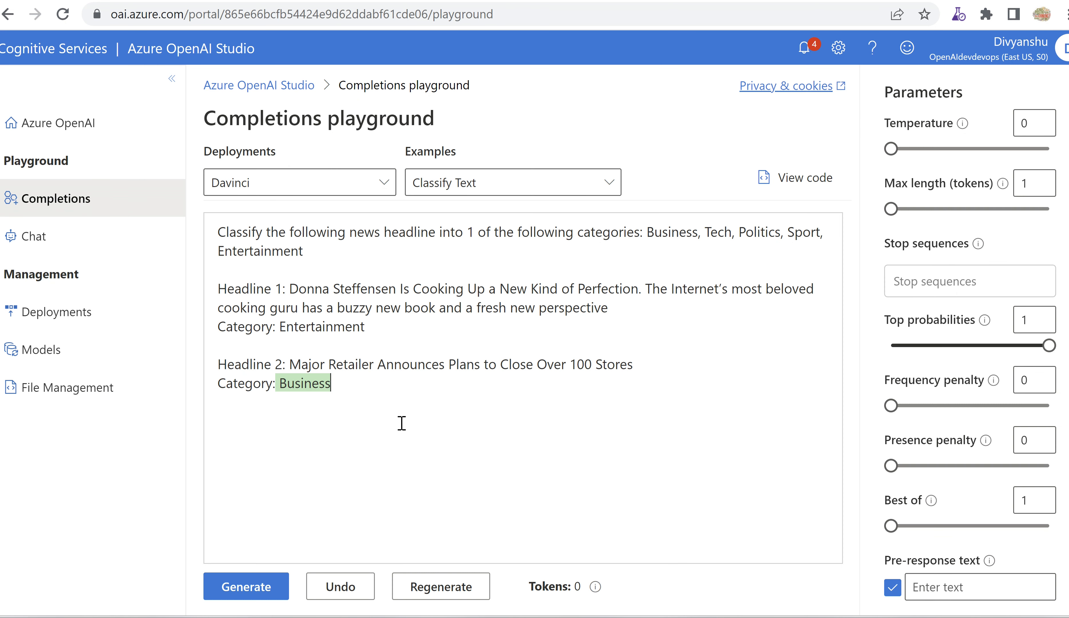
pyautogui.moveTo(216, 232); pyautogui.dragTo(329, 383)
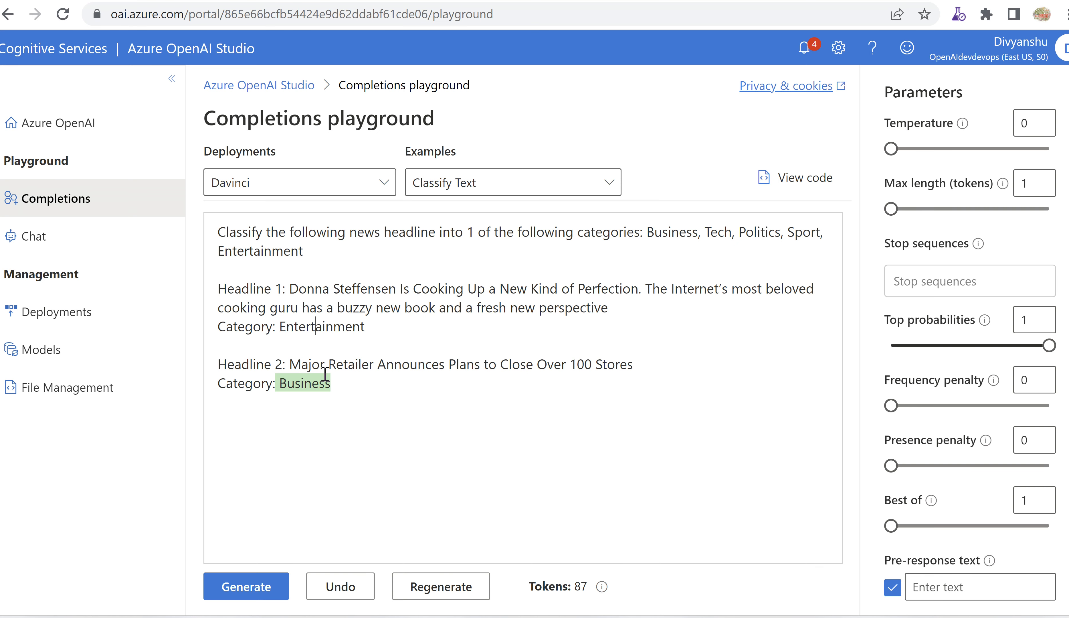
pyautogui.click(69, 386)
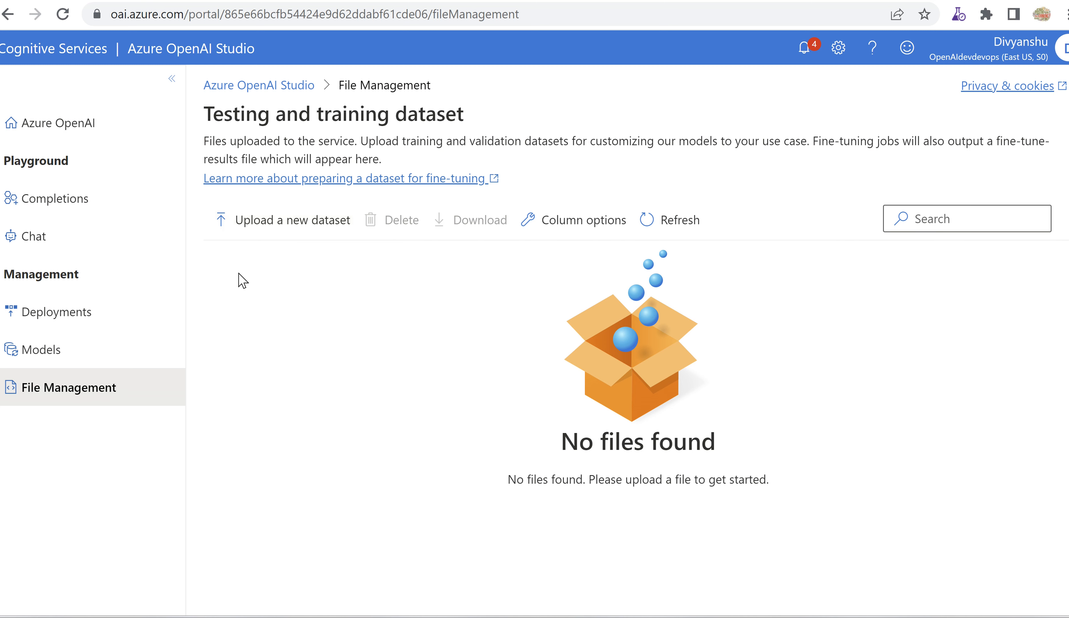
pyautogui.click(291, 220)
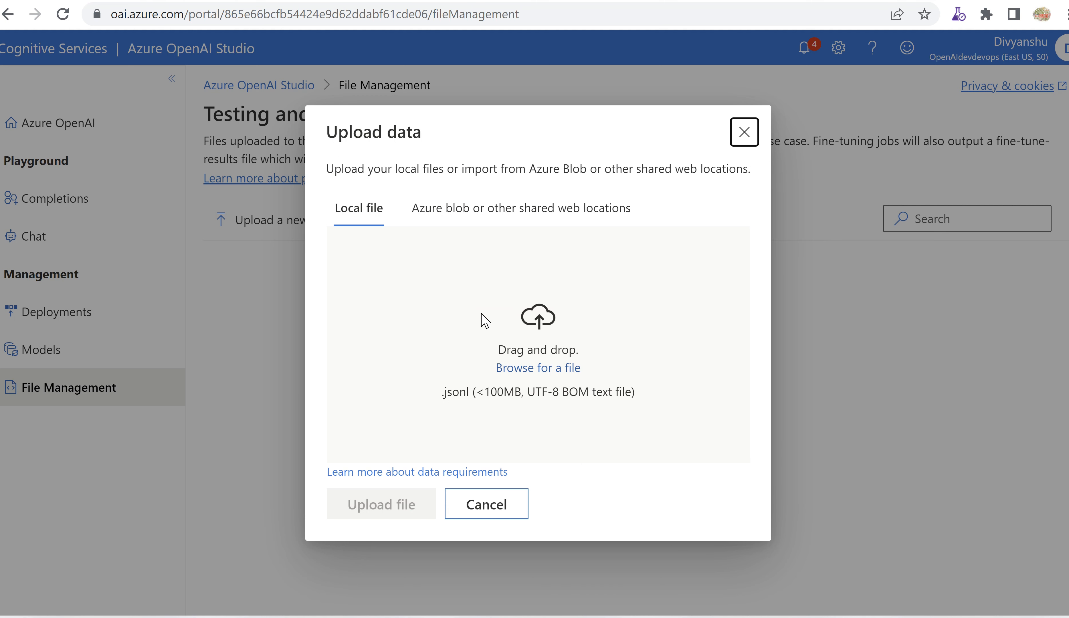
pyautogui.moveTo(538, 368)
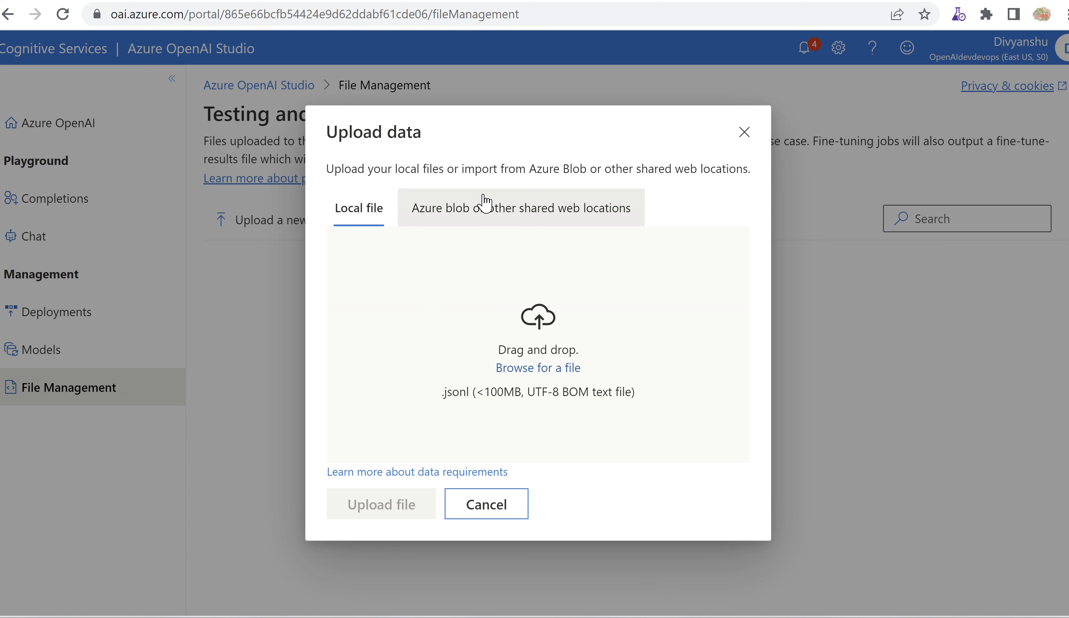
pyautogui.click(520, 208)
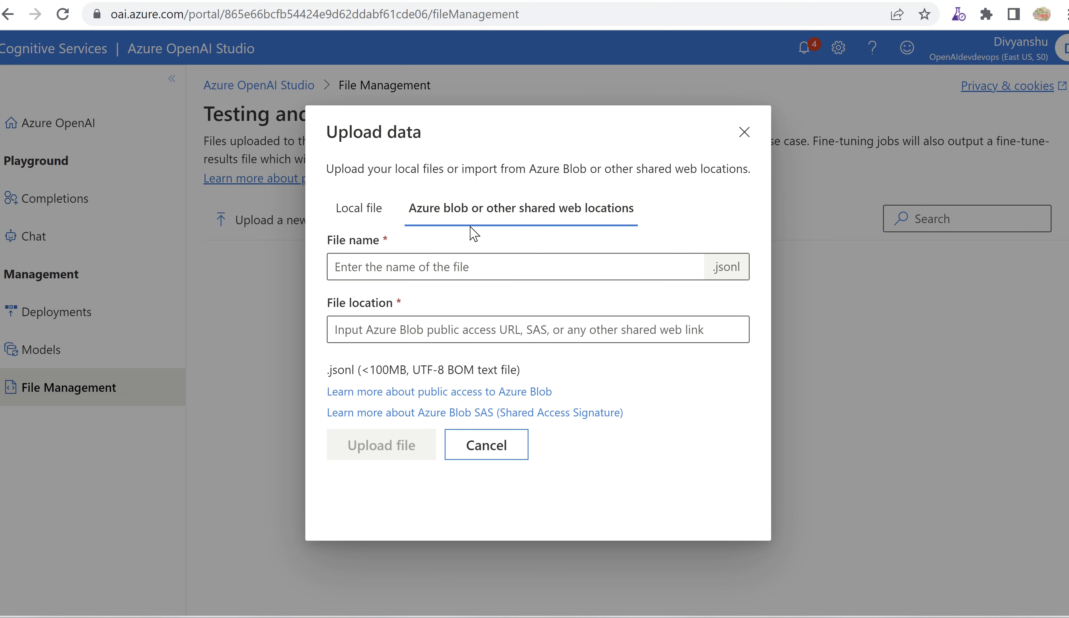
pyautogui.moveTo(499, 290)
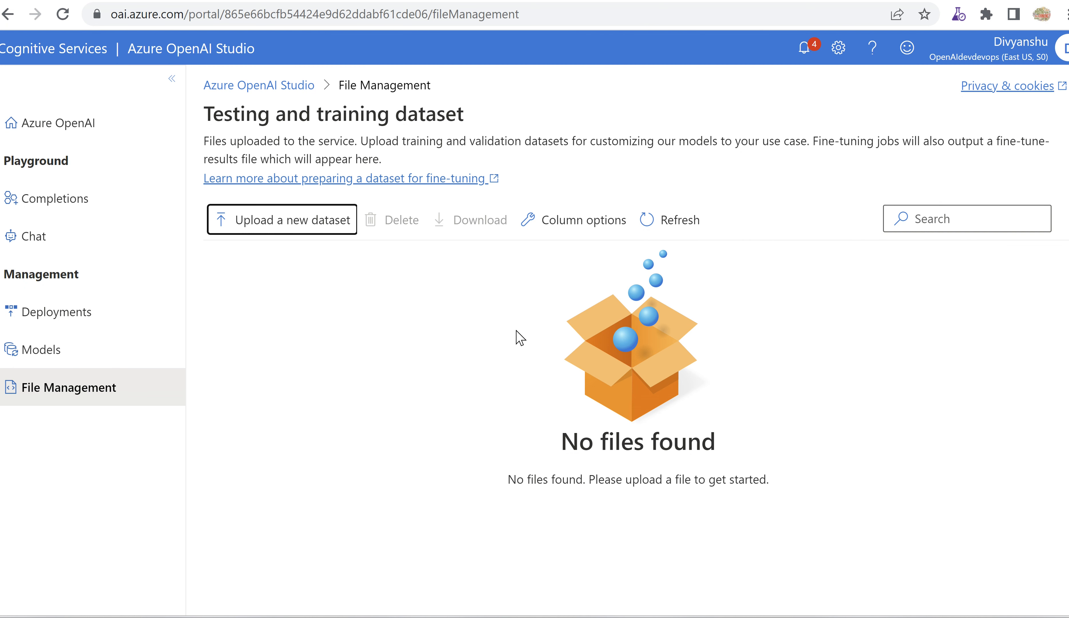
pyautogui.moveTo(444, 348)
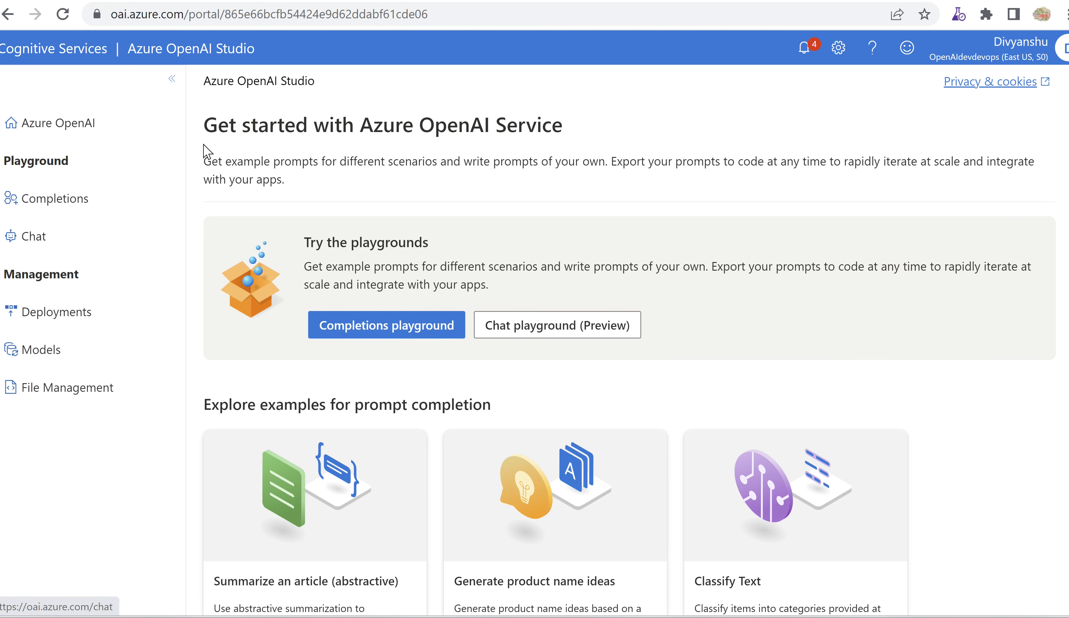
pyautogui.moveTo(178, 450)
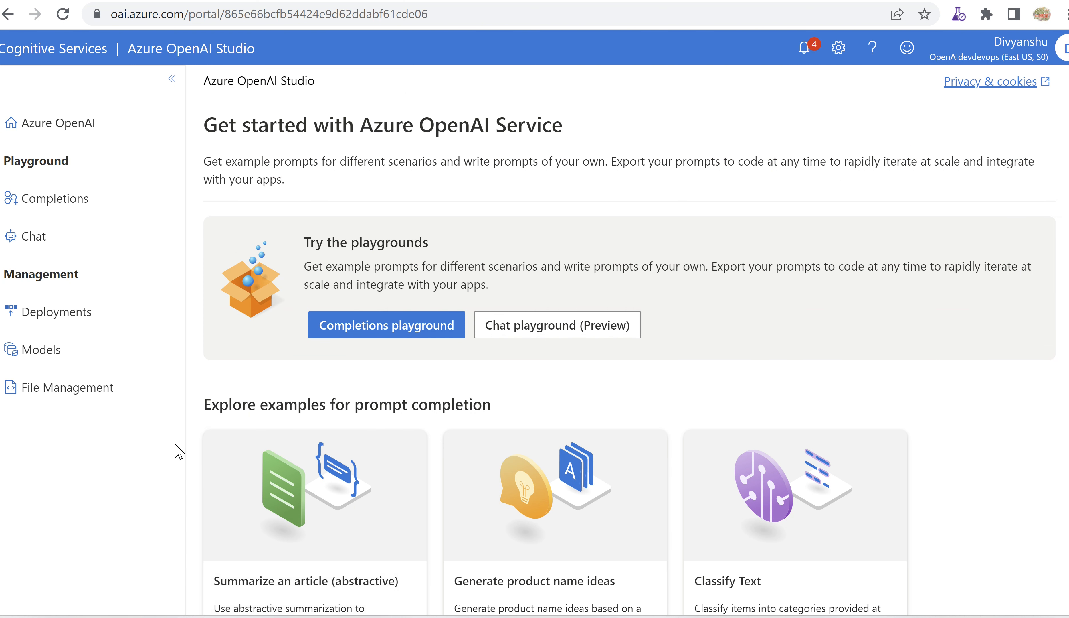
pyautogui.moveTo(165, 491)
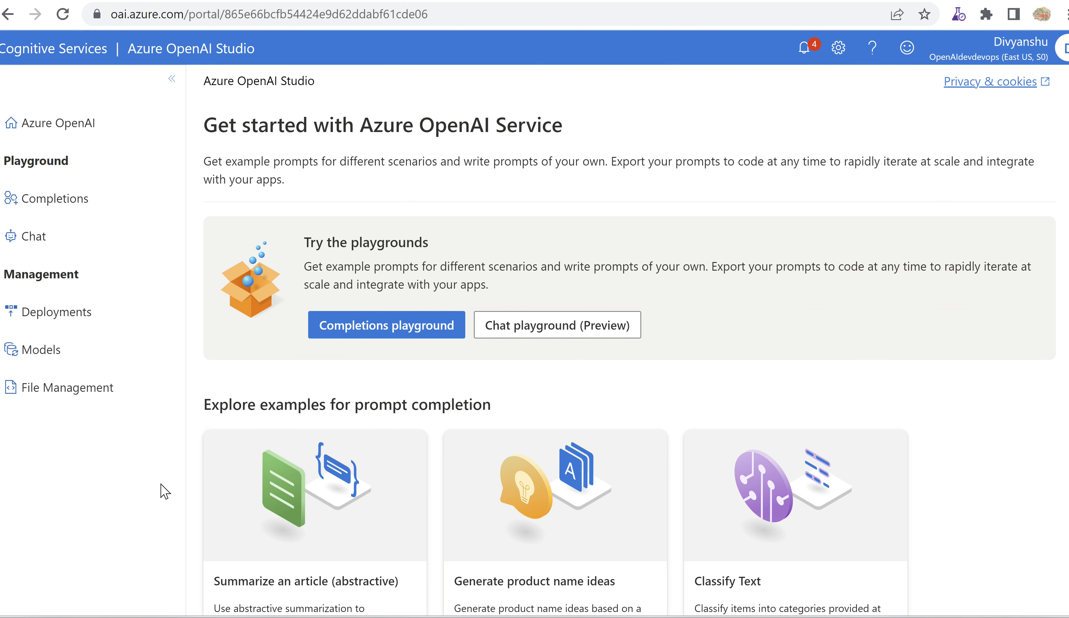
# - On the studio home page, highlight the prompt completion examples heading
pyautogui.moveTo(296, 403); pyautogui.dragTo(442, 403)
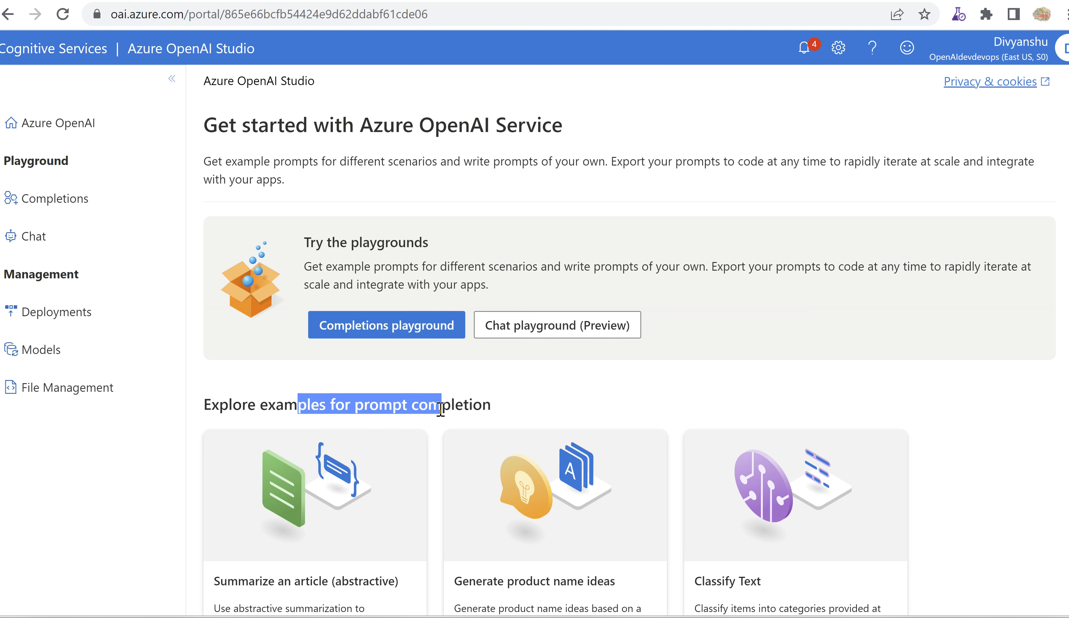